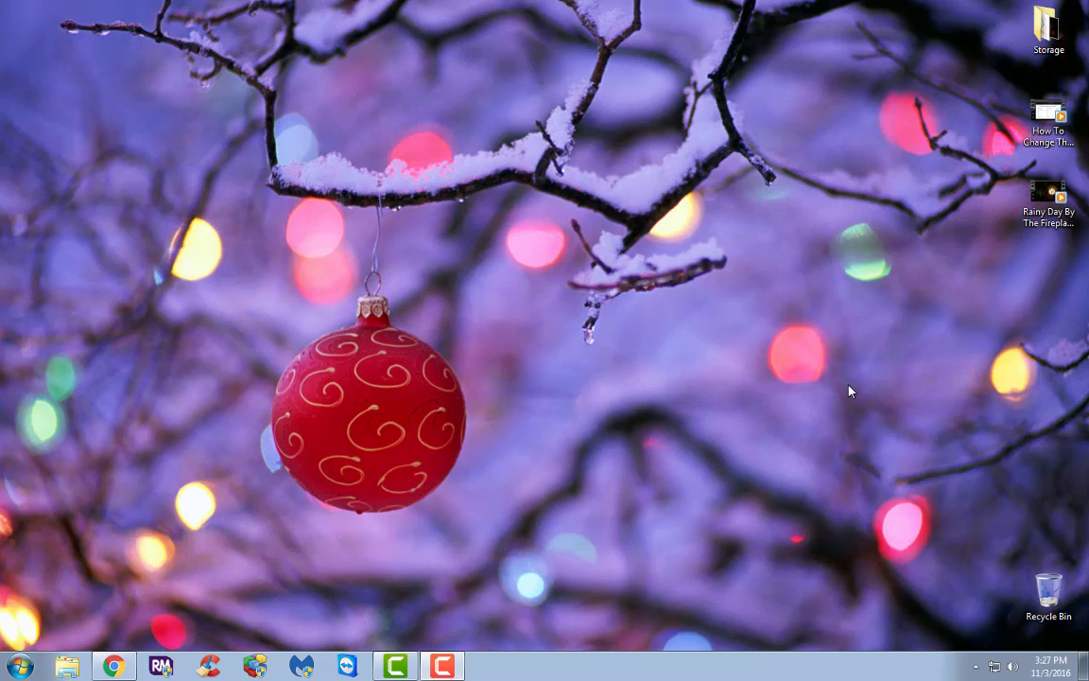
mouse_move(488, 616)
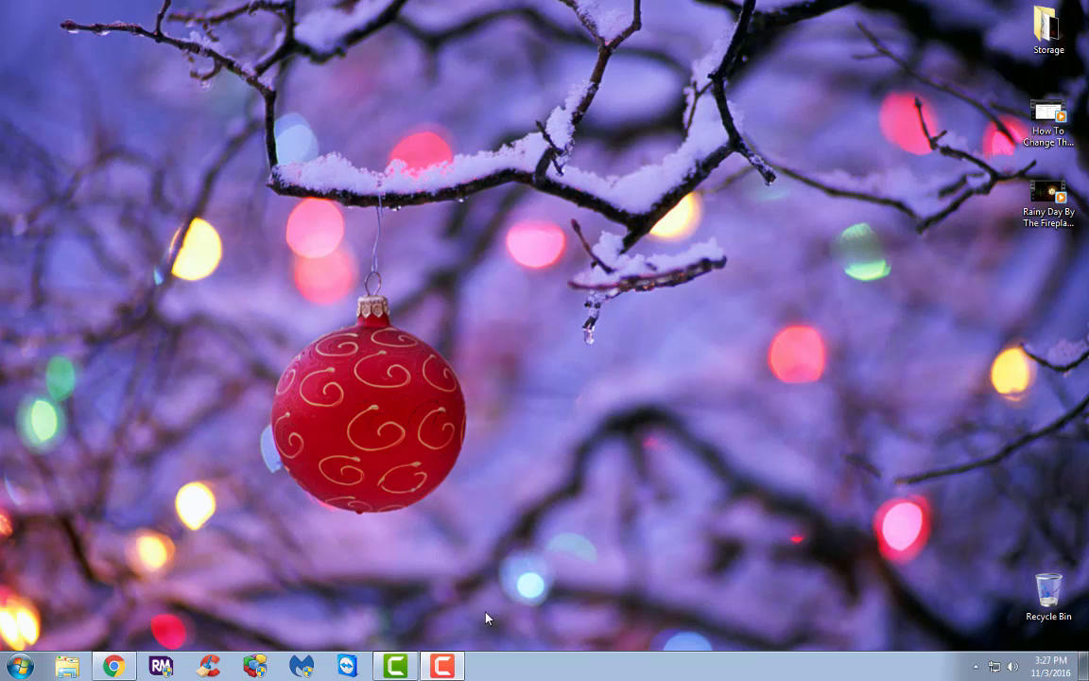
Launch Chrome from the taskbar, landing on the Tweaking.com news page.
left_click(113, 666)
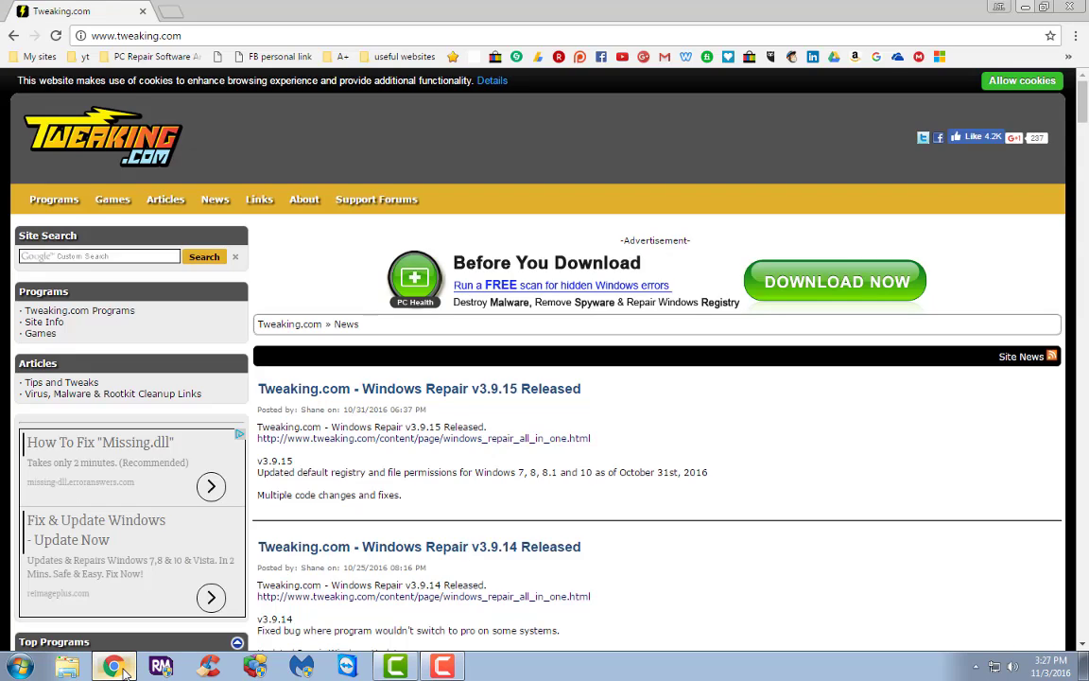
mouse_move(166, 23)
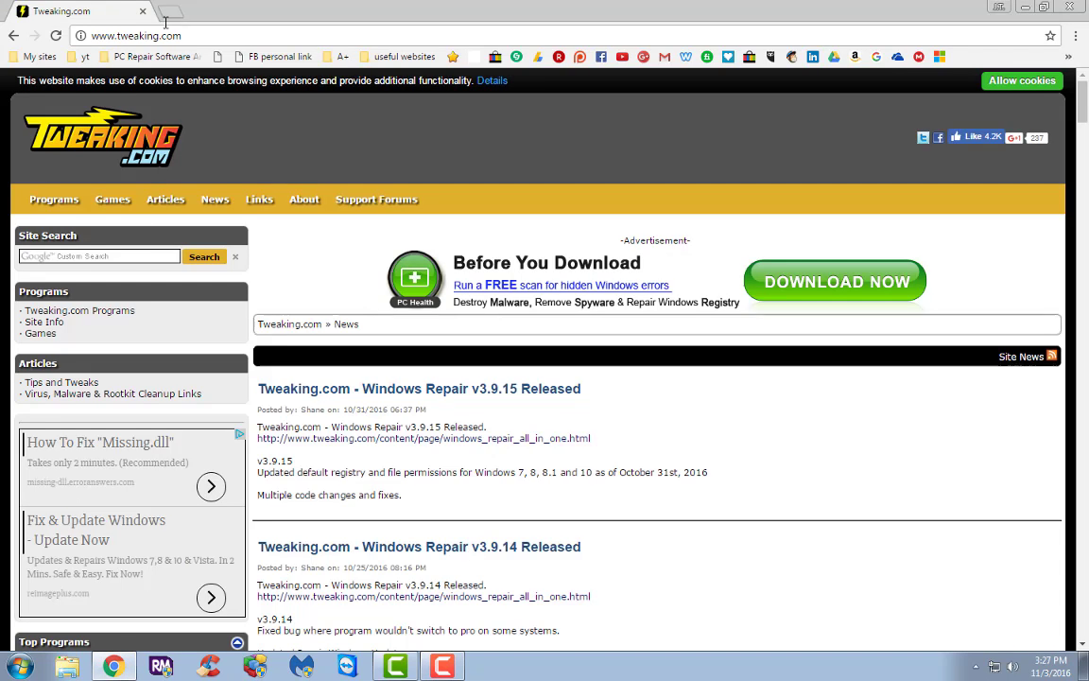
mouse_move(404, 283)
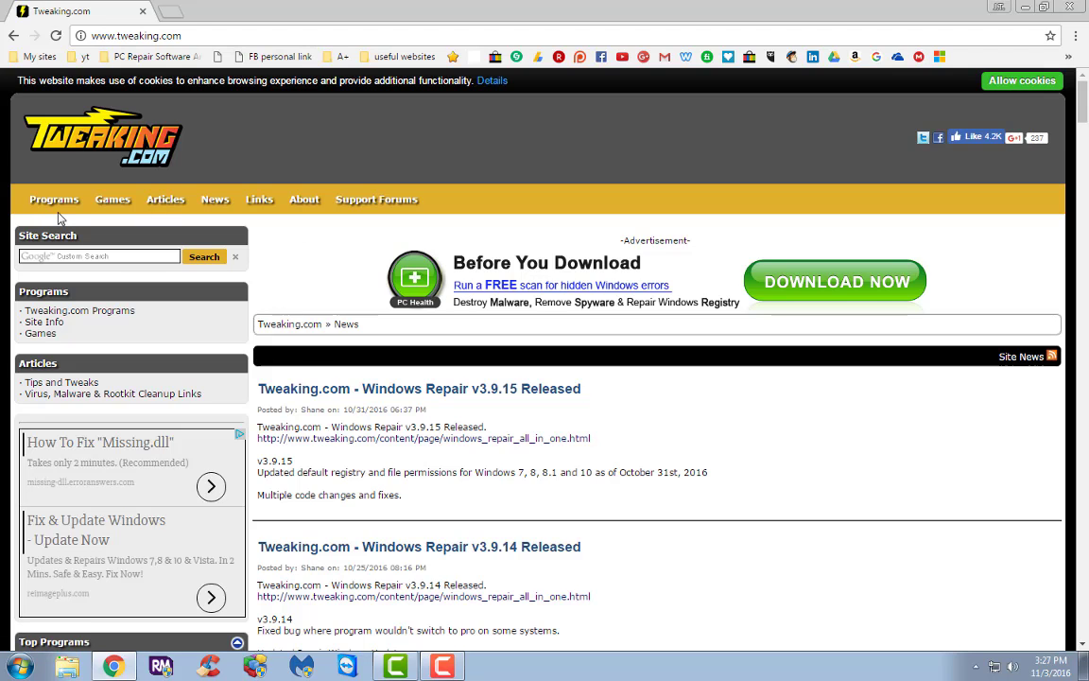
Go to the Programs list and choose Simple System Tweaker from it.
left_click(53, 200)
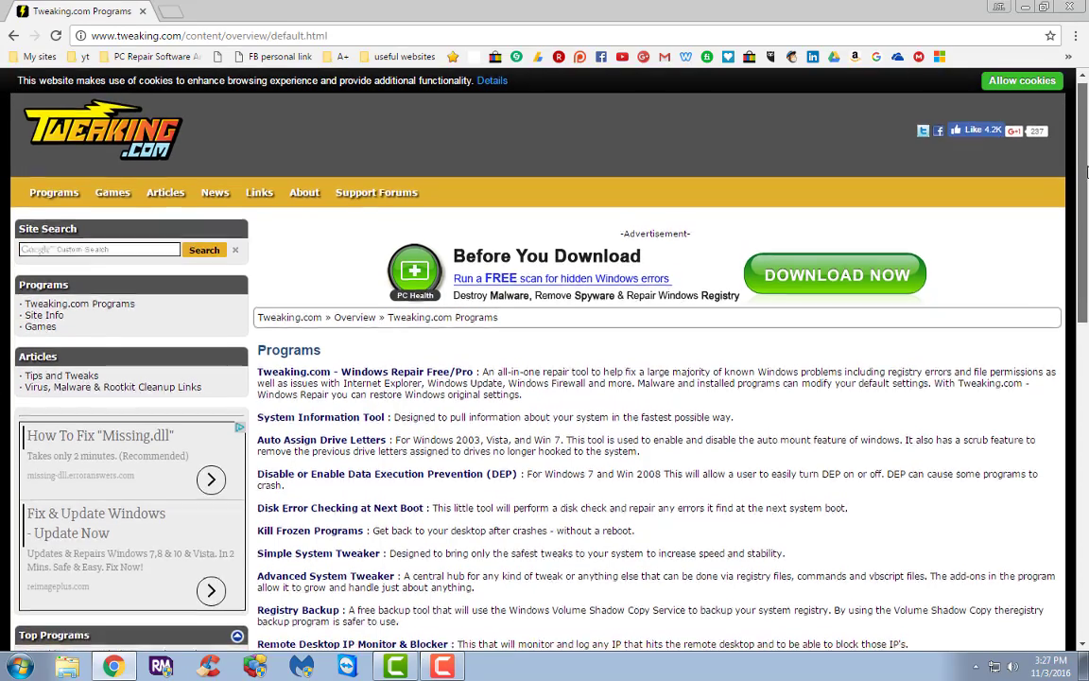
scroll("down", 3)
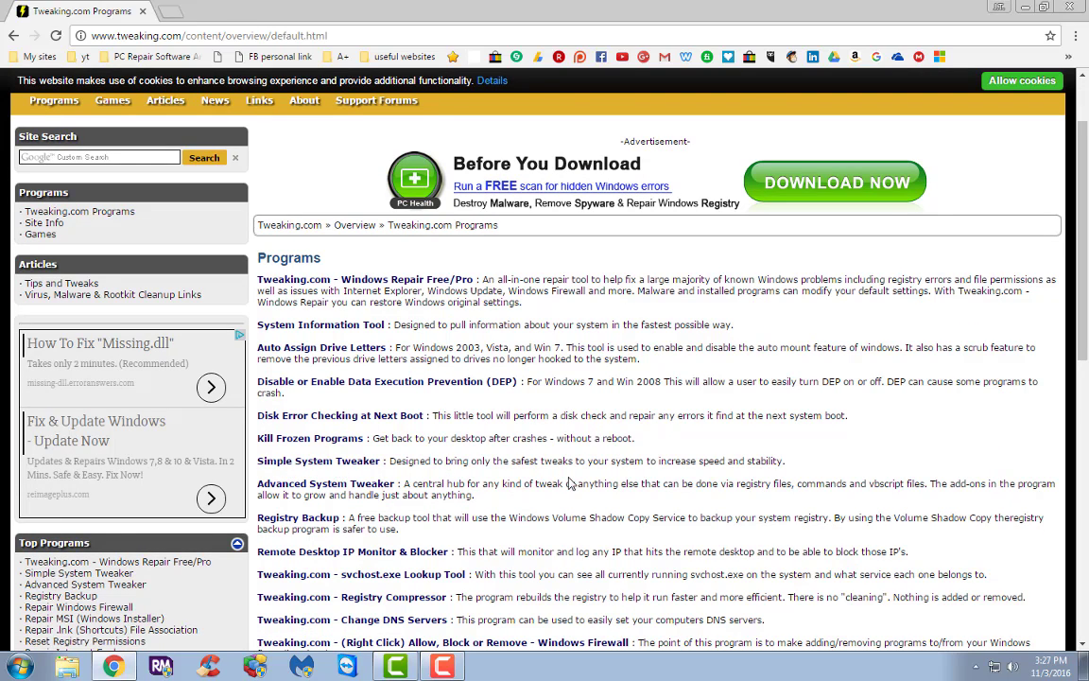
mouse_move(590, 465)
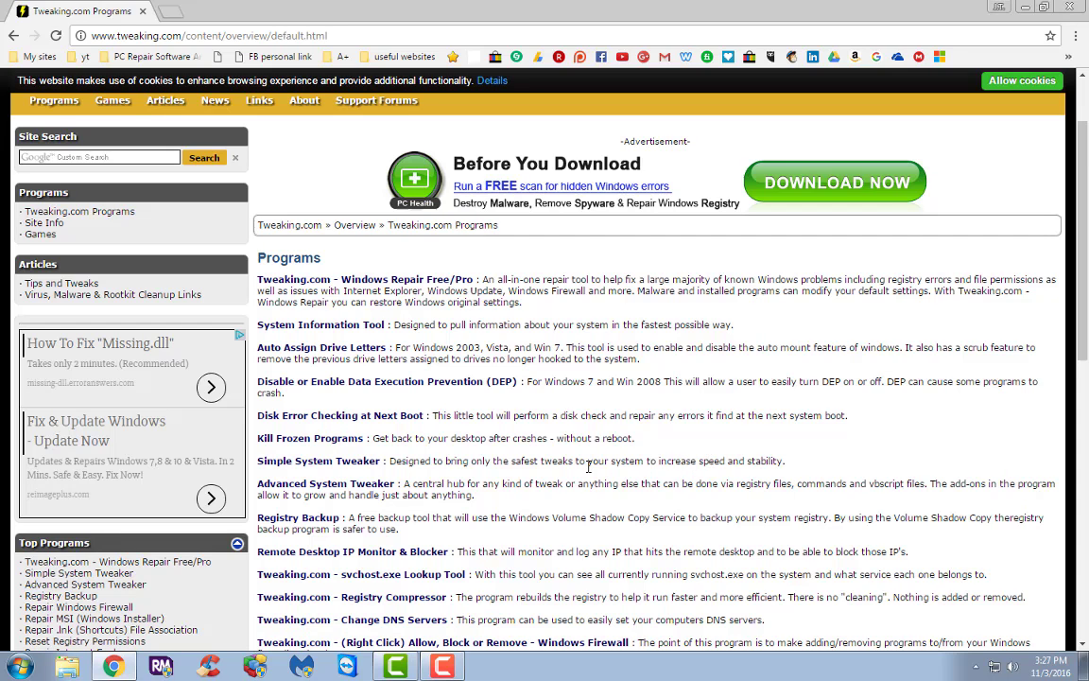
left_click(318, 461)
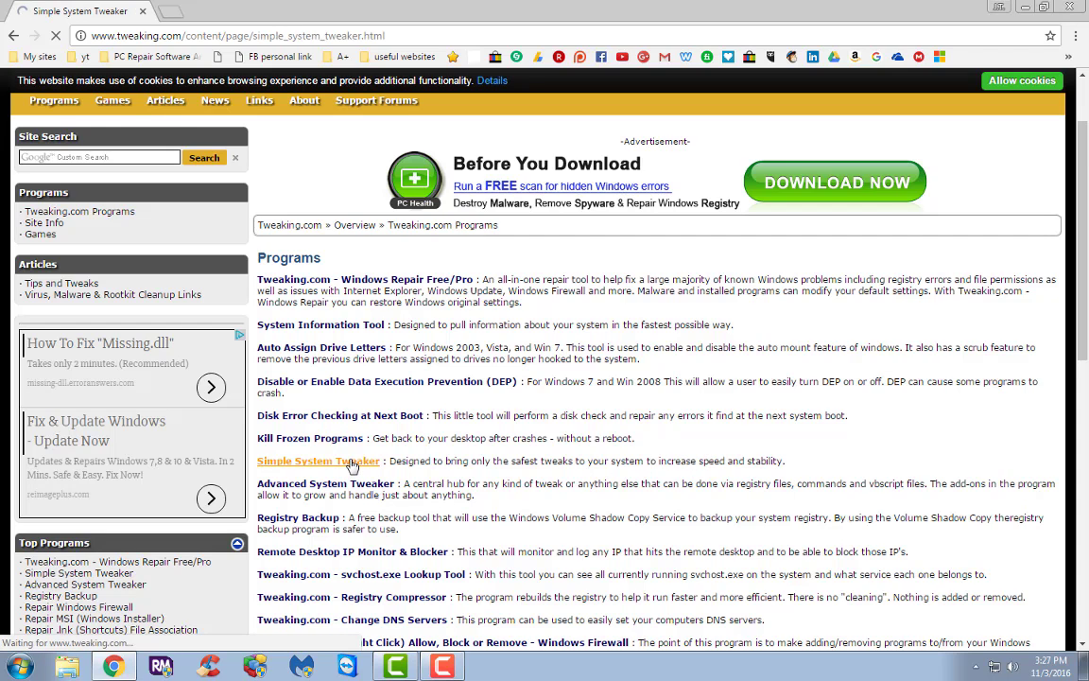
Load the Simple System Tweaker page and start the Portable Direct Download.
left_click(318, 461)
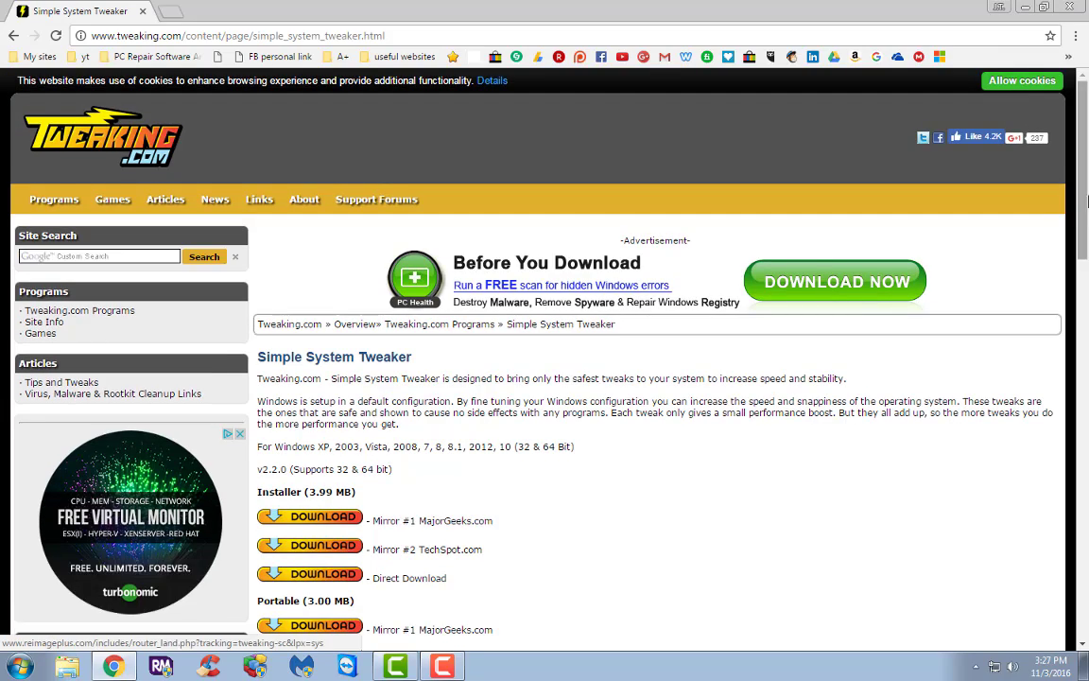
scroll("down", 3)
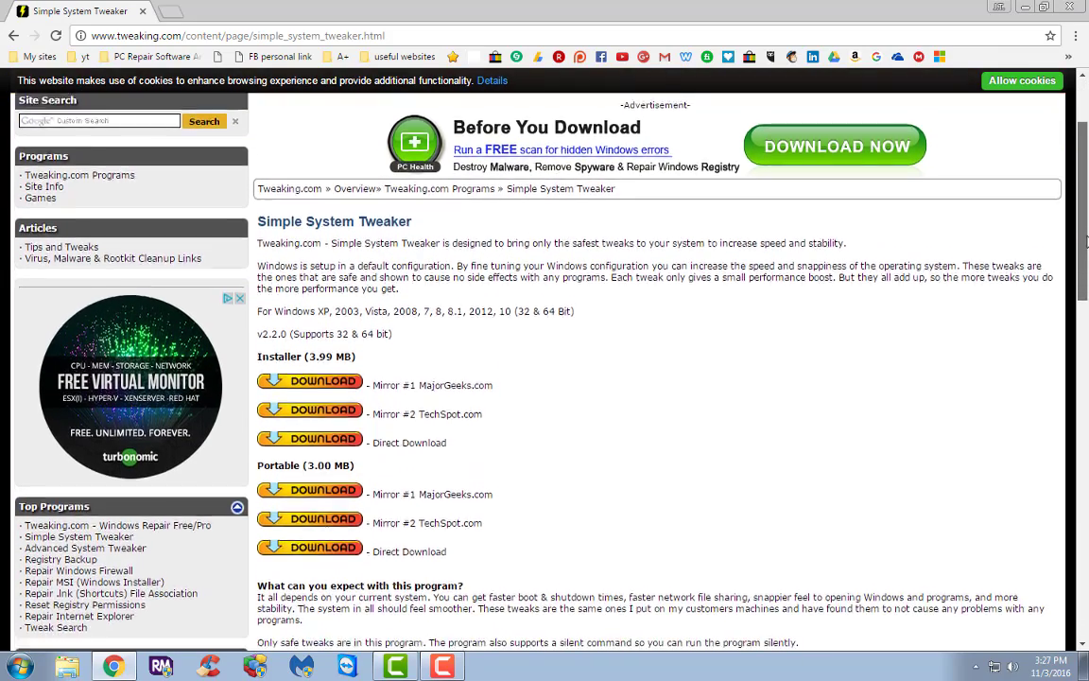
scroll("down", 3)
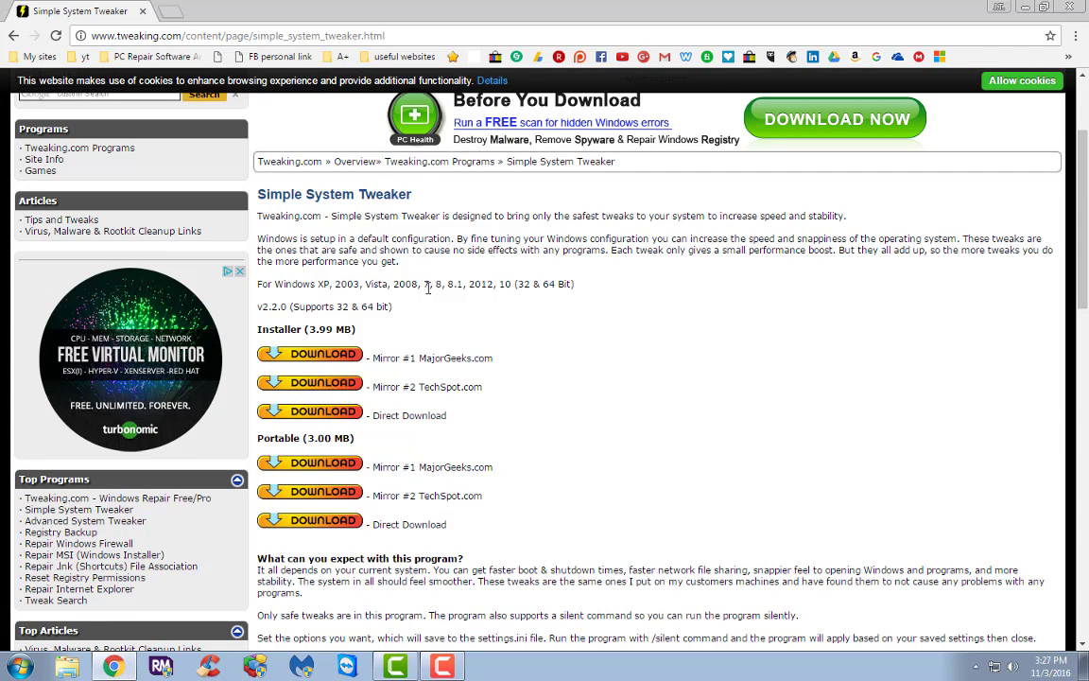
mouse_move(490, 299)
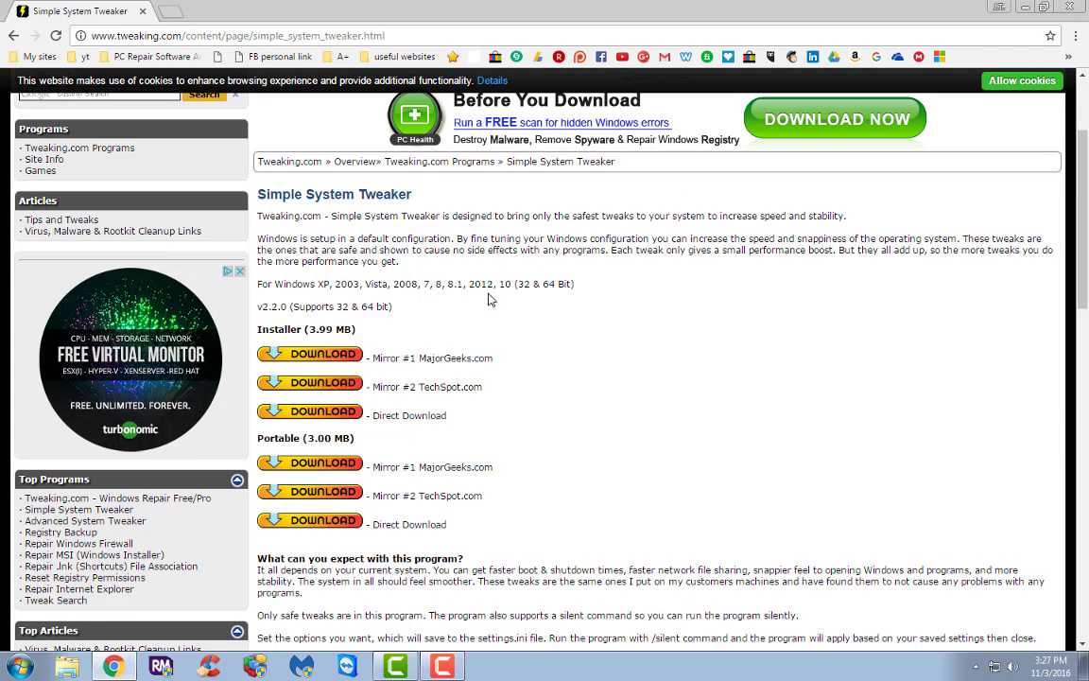
mouse_move(551, 287)
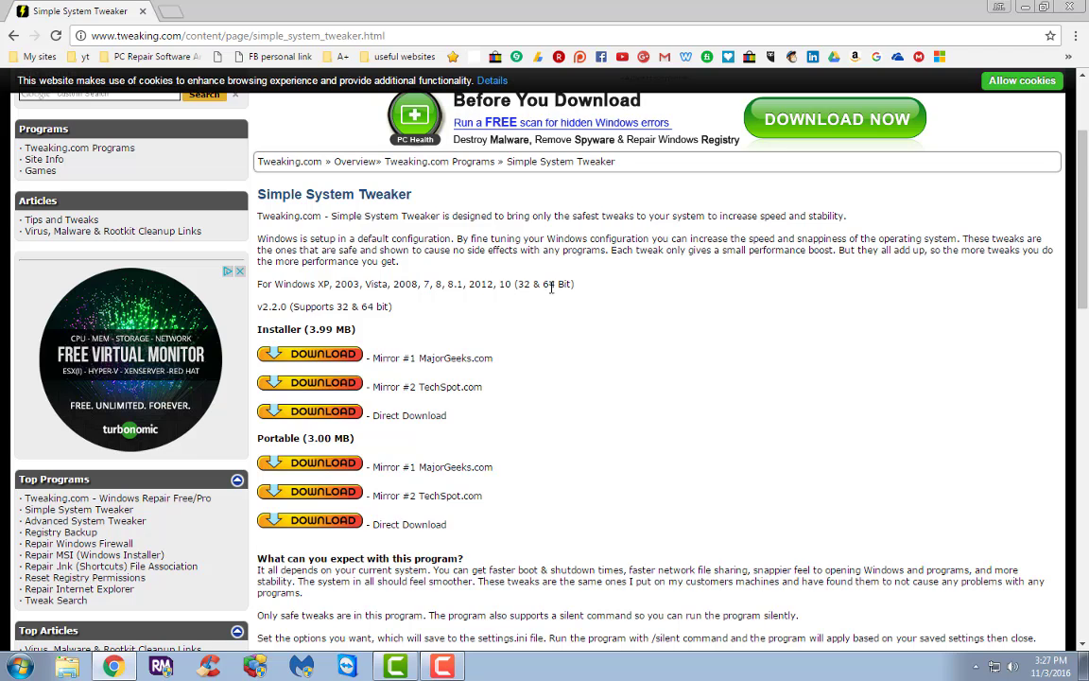
mouse_move(325, 367)
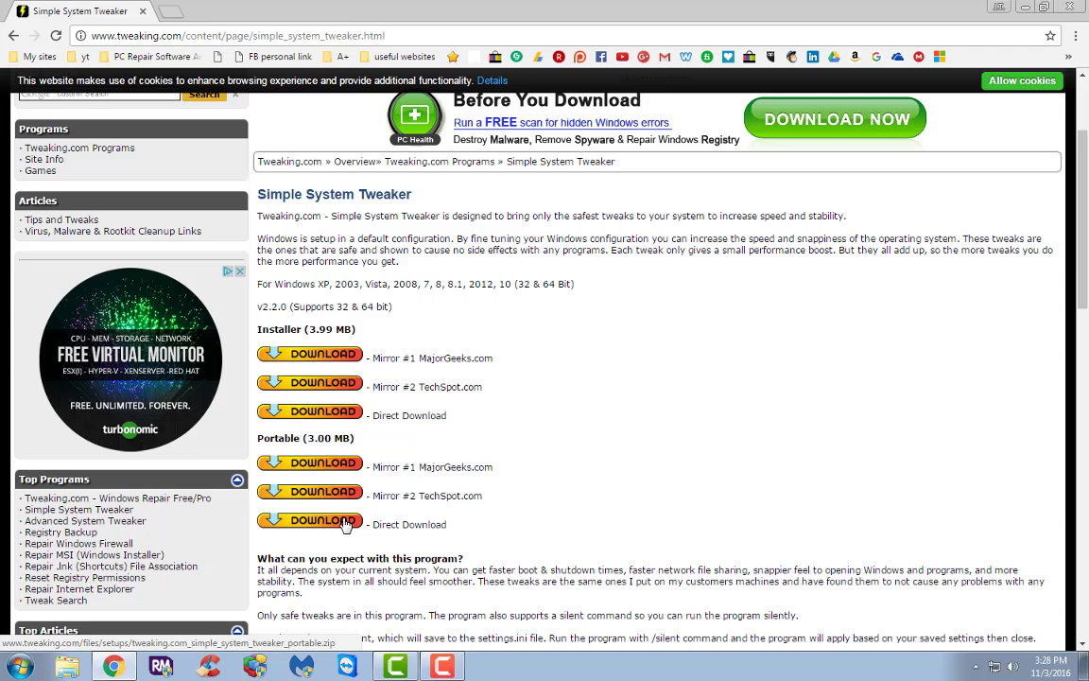
left_click(310, 523)
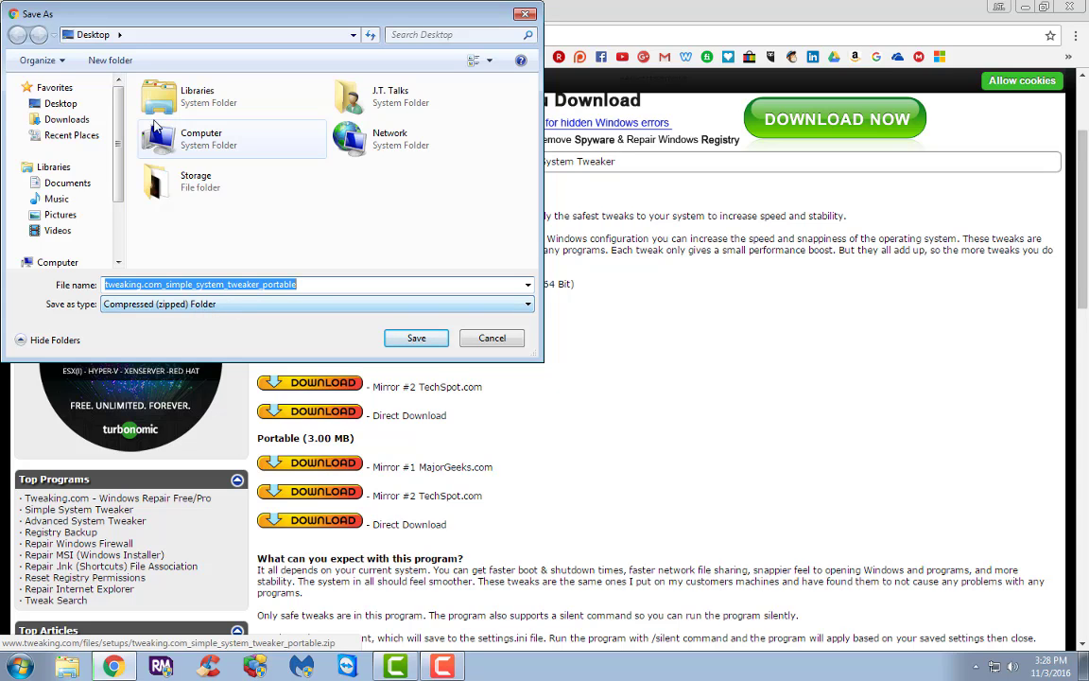
mouse_move(401, 368)
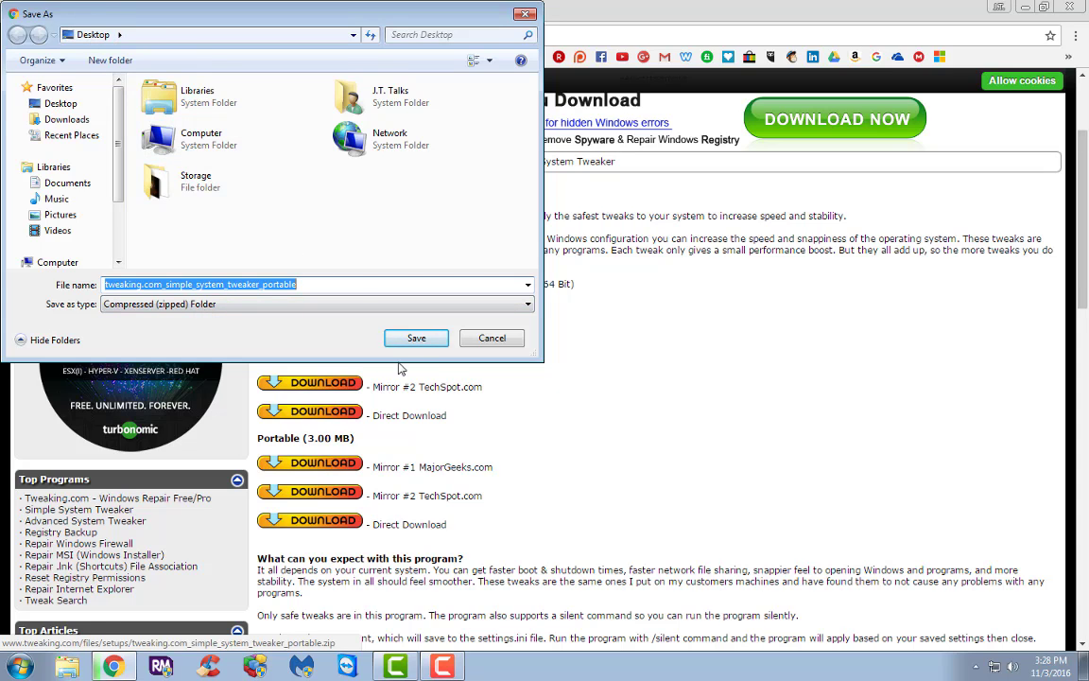
Save the portable Simple System Tweaker zip to the Desktop.
left_click(416, 336)
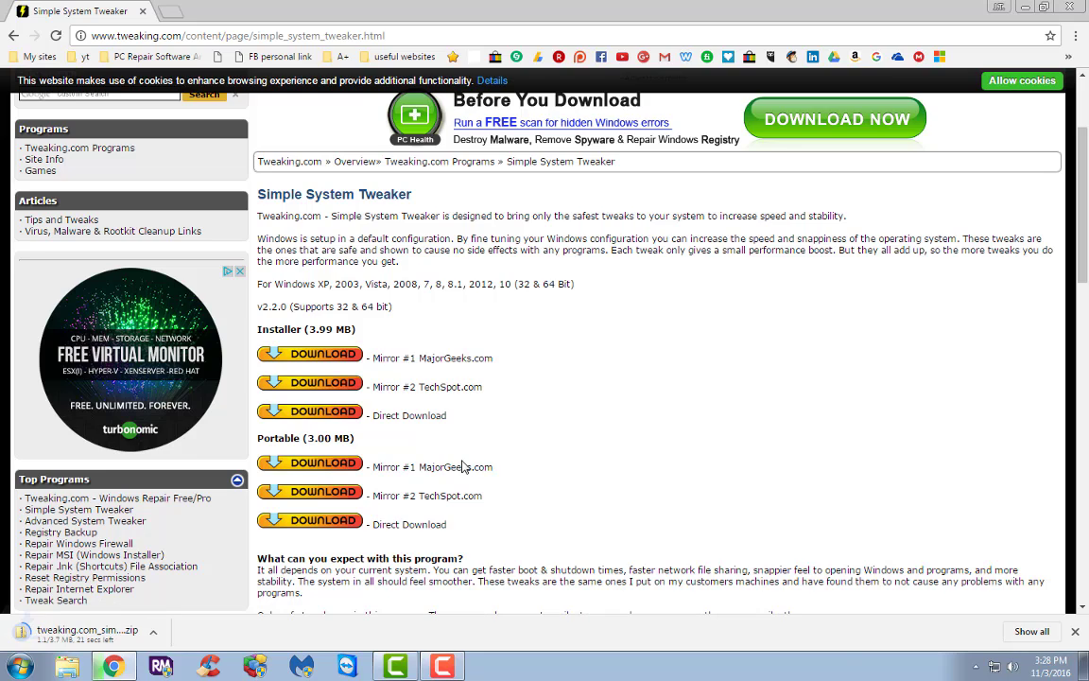
mouse_move(696, 268)
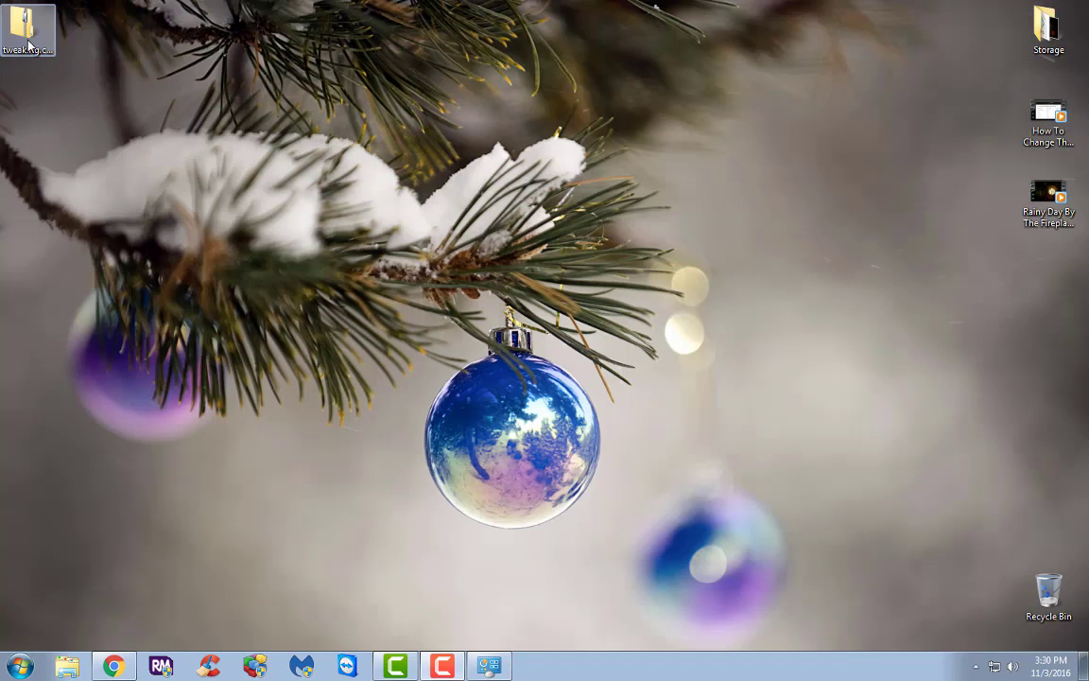
Extract the zip to its suggested desktop folder and select the Simple_System_Tweaker application.
right_click(28, 28)
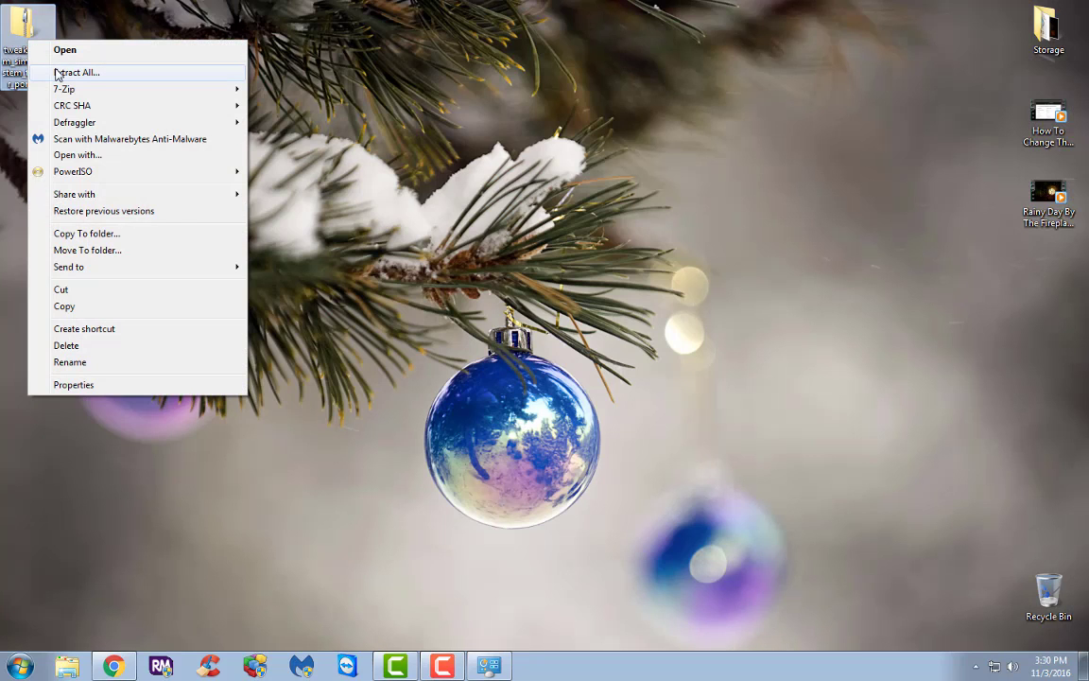
left_click(75, 72)
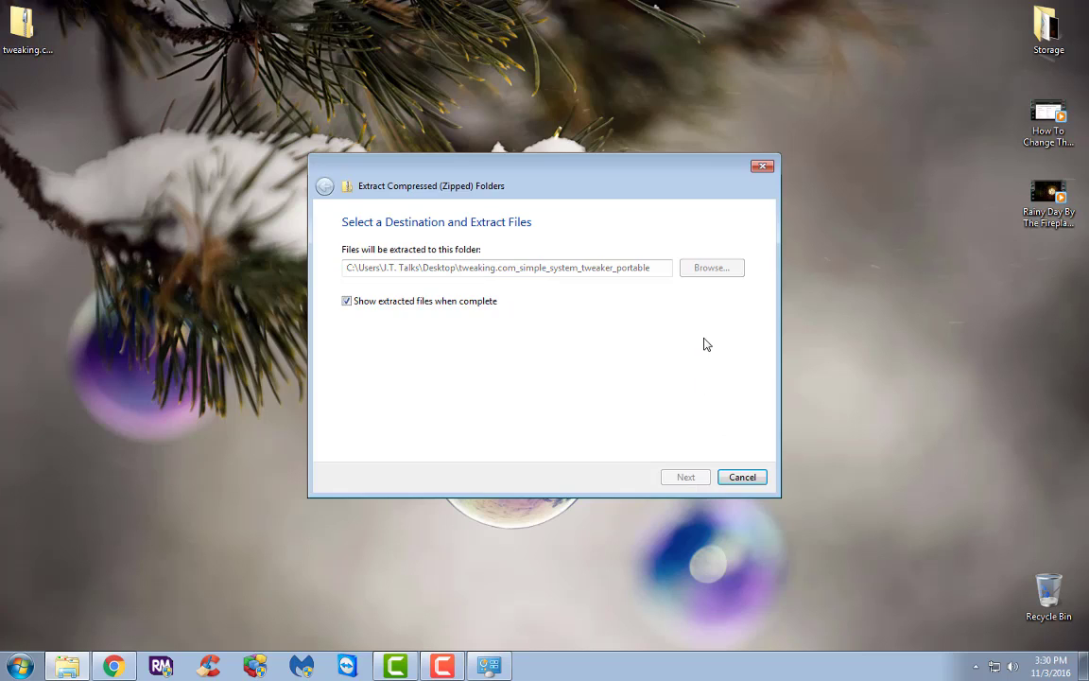
left_click(685, 476)
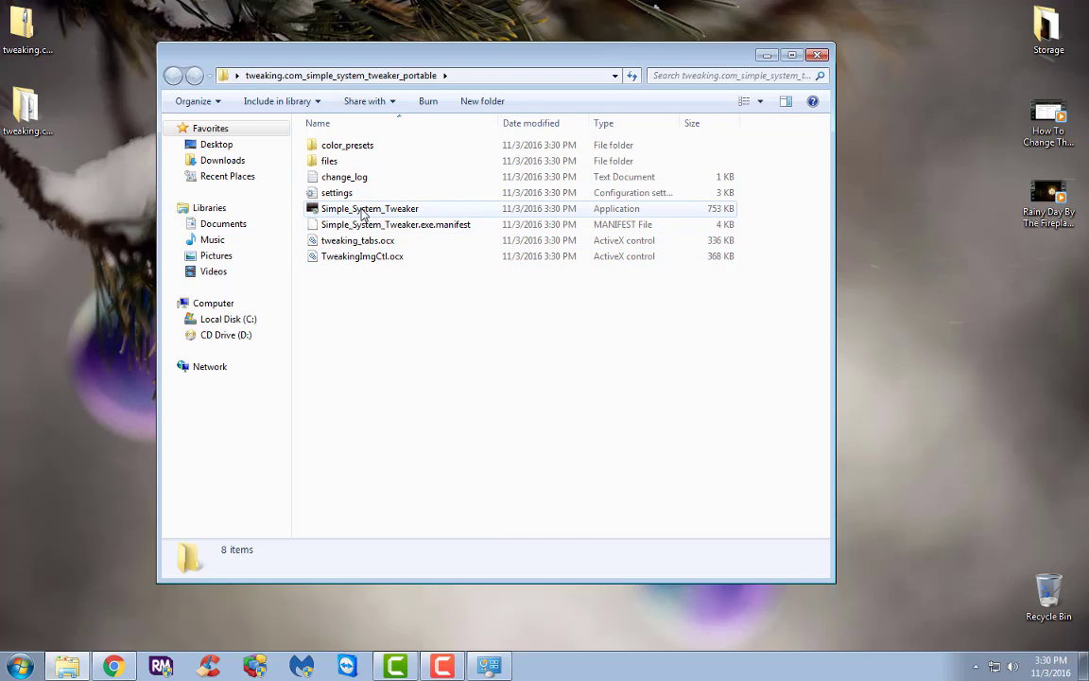
mouse_move(369, 208)
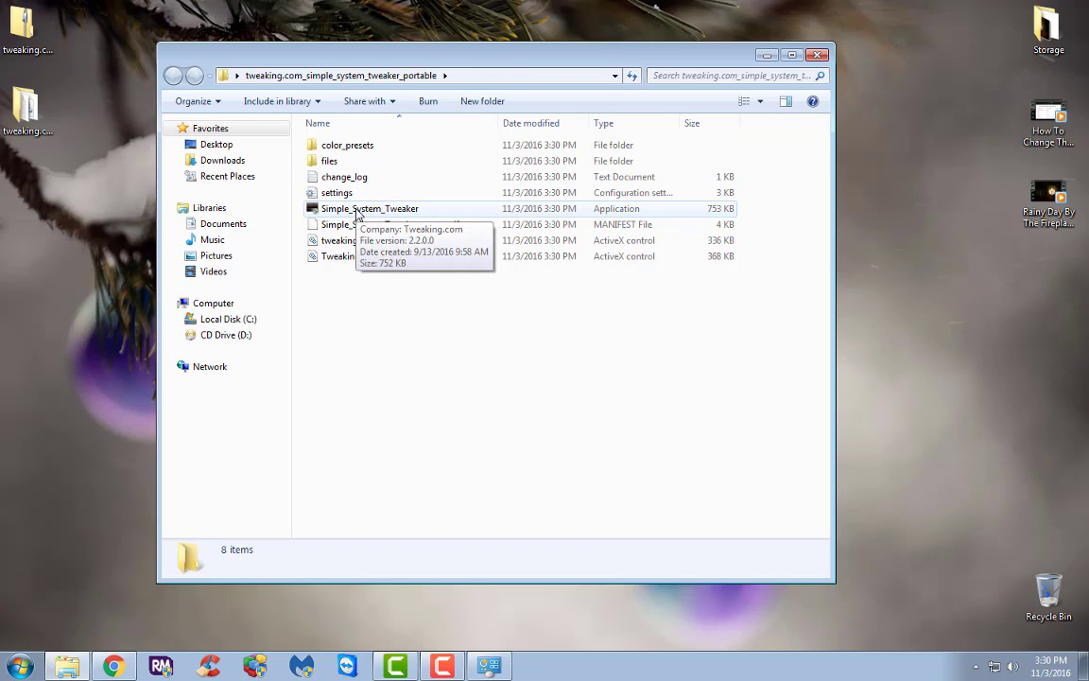
left_click(369, 208)
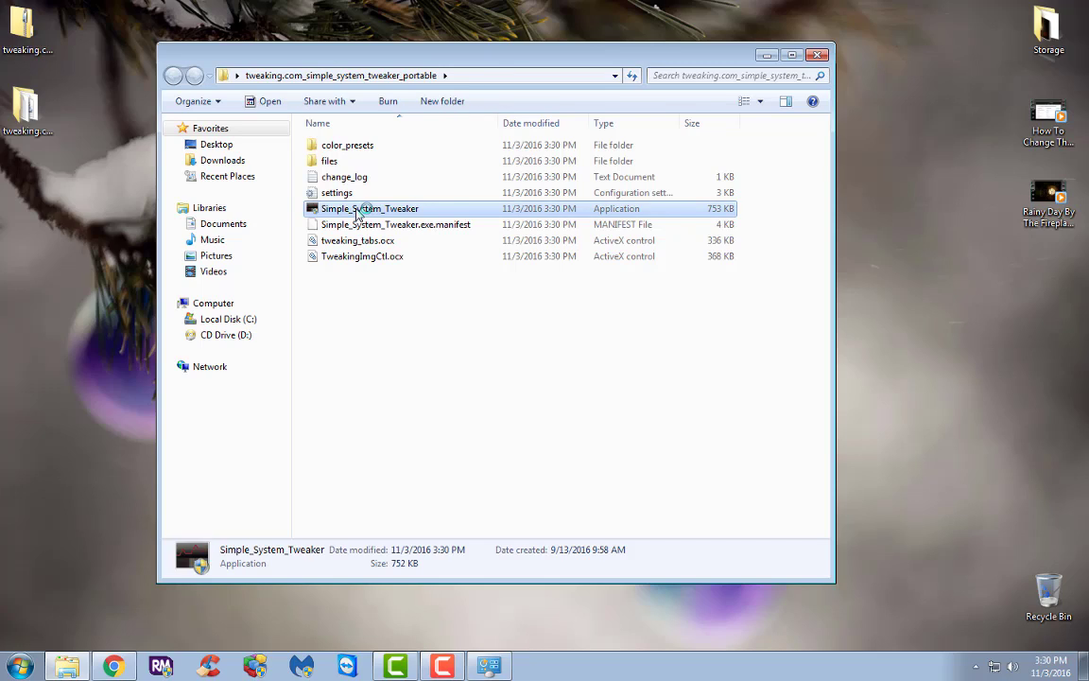
double_click(368, 208)
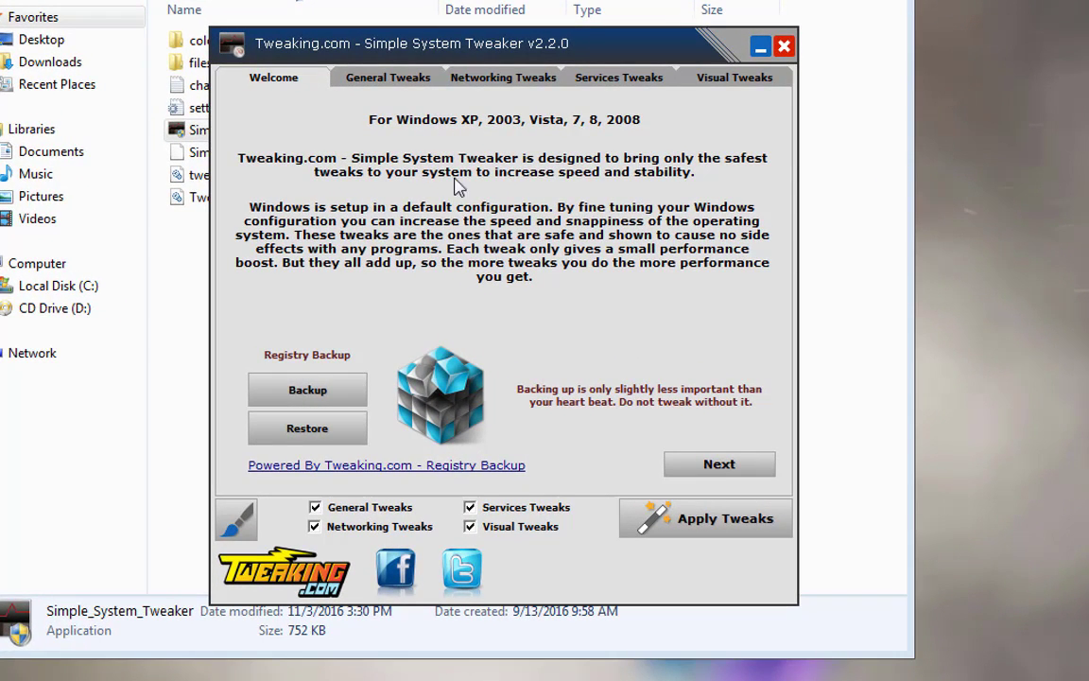
mouse_move(395, 225)
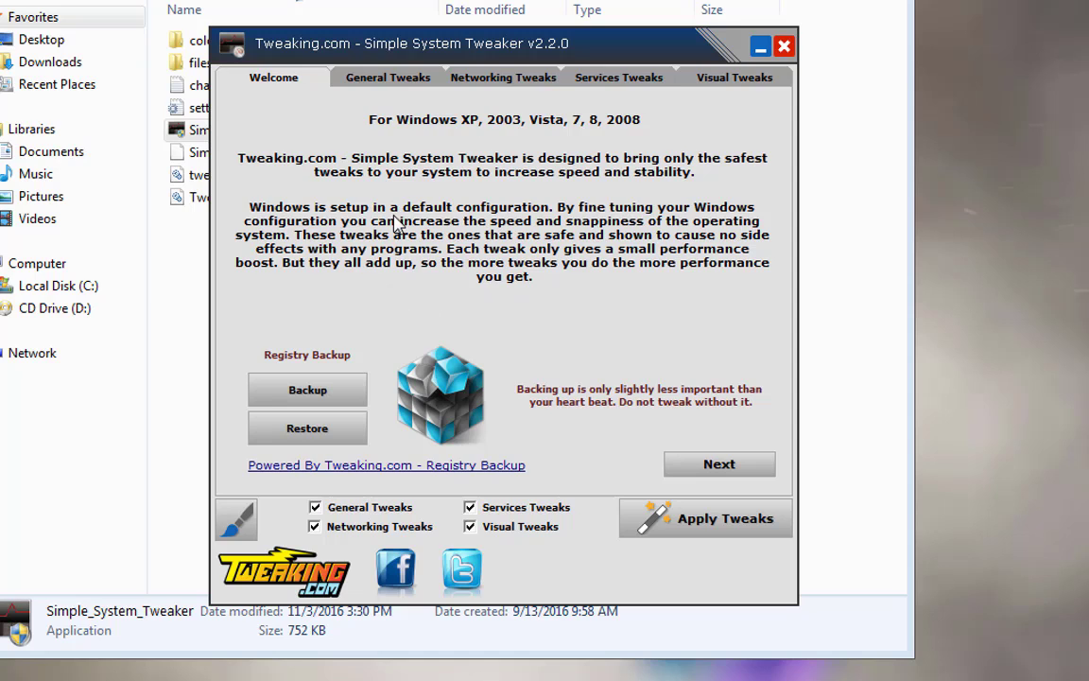
mouse_move(328, 424)
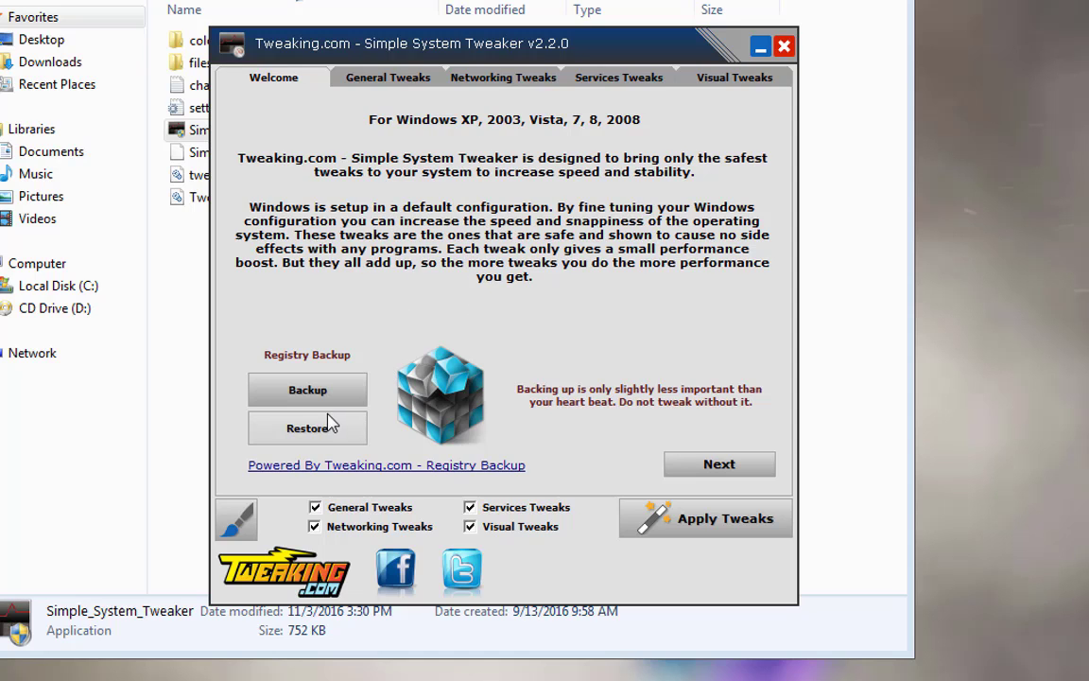
mouse_move(445, 397)
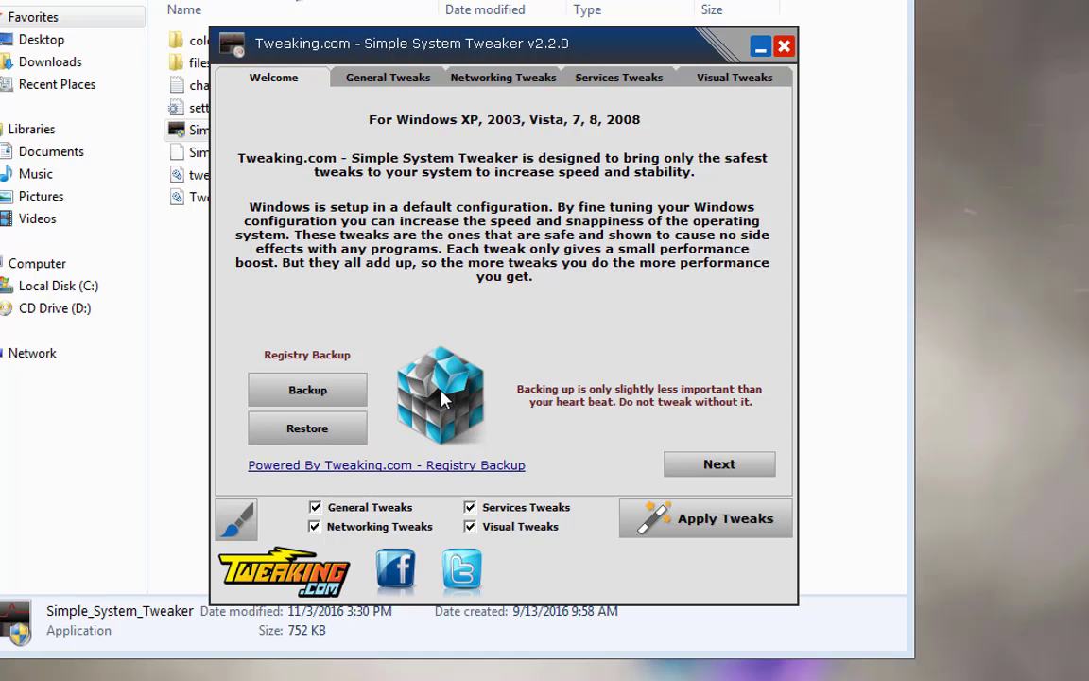
mouse_move(436, 391)
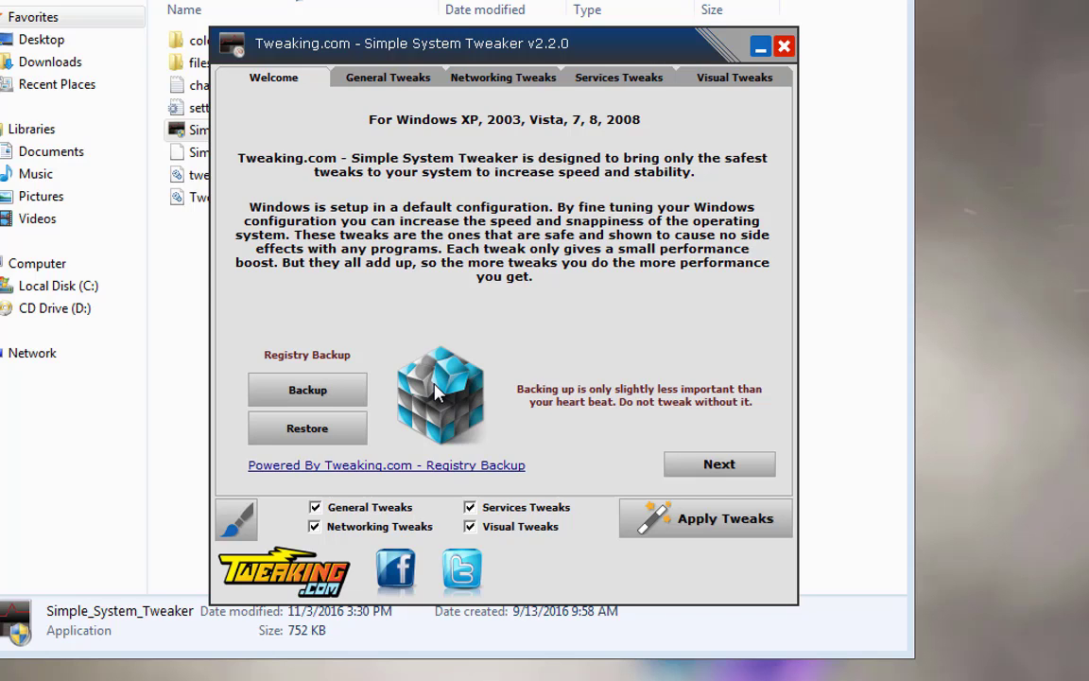
mouse_move(348, 87)
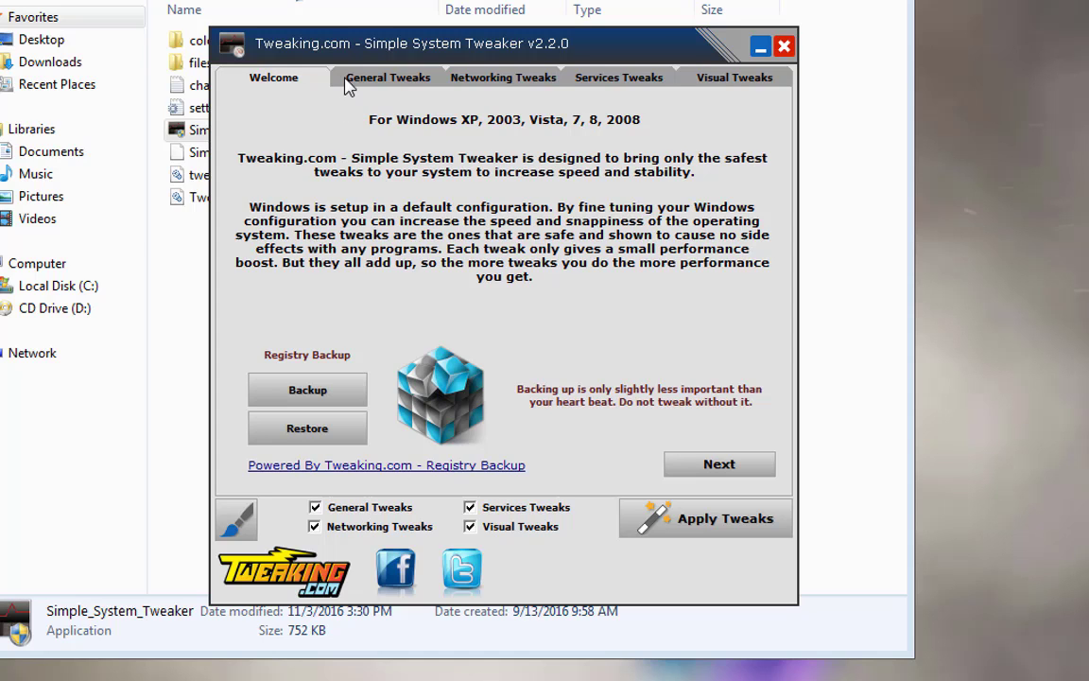
mouse_move(492, 97)
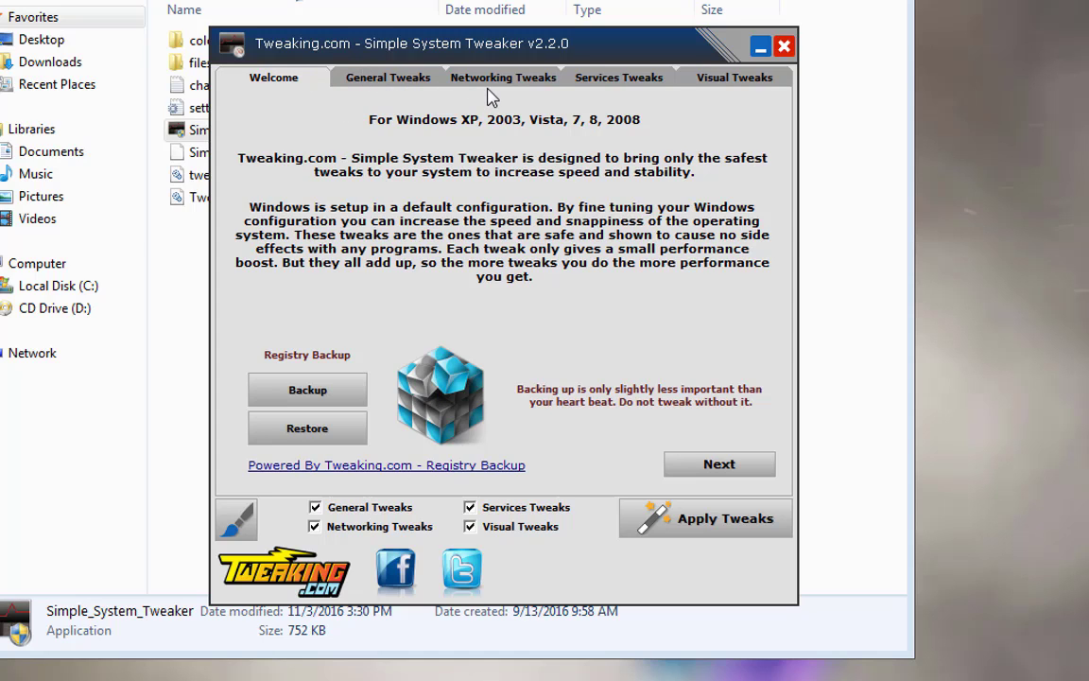
mouse_move(747, 79)
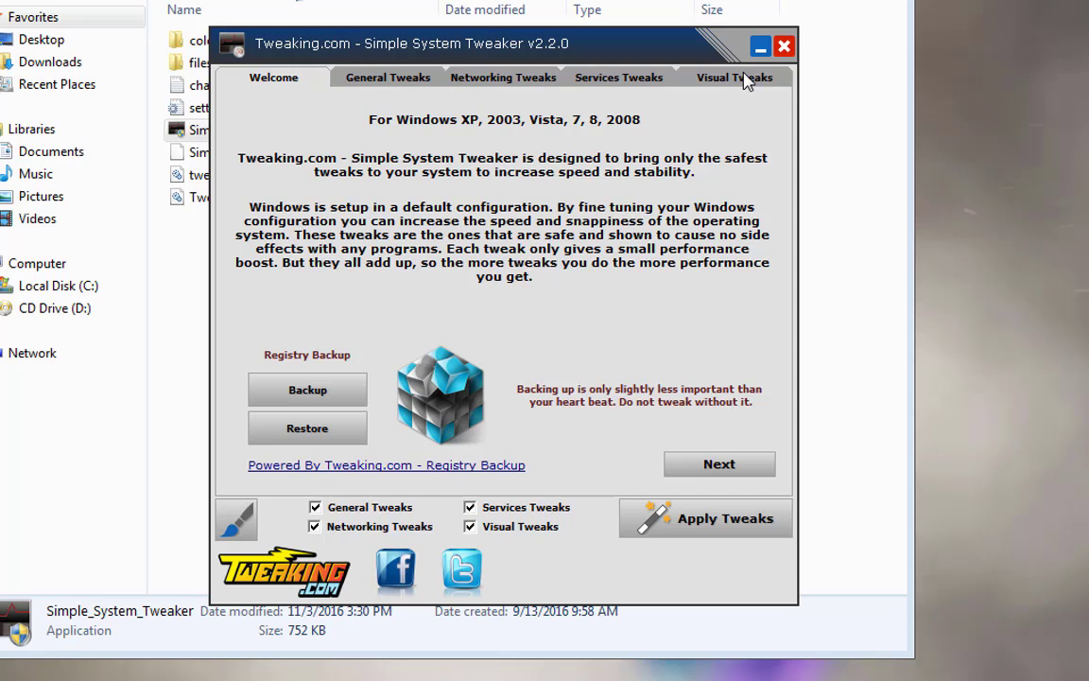
Show the General Tweaks list with memory, shutdown and disk tweaks all ticked.
left_click(386, 76)
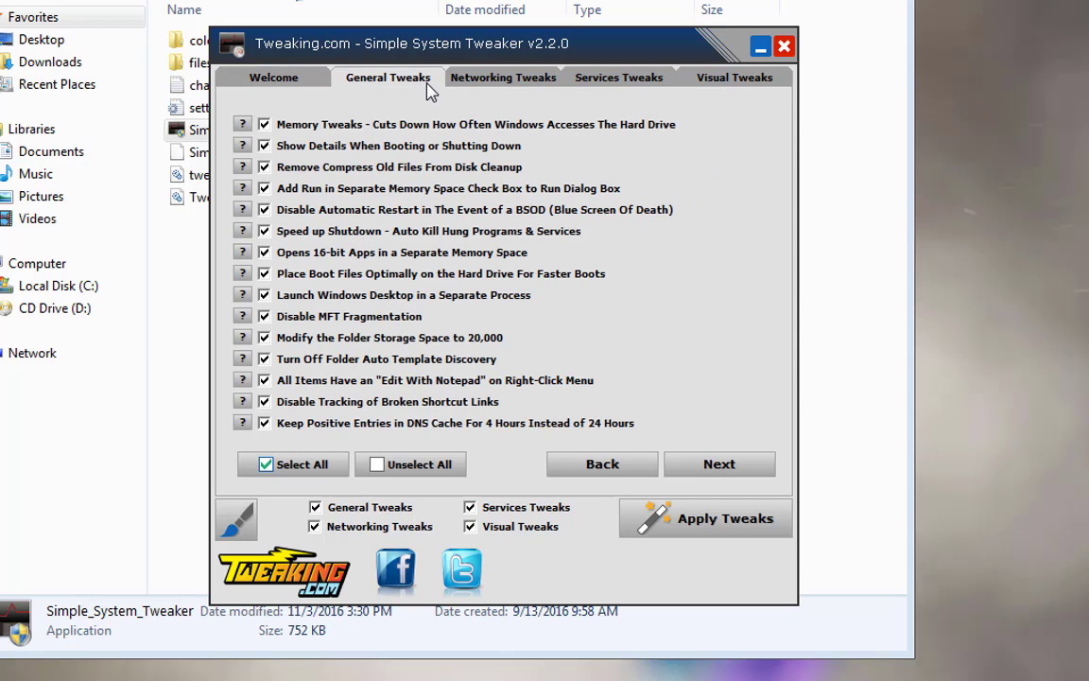
mouse_move(382, 224)
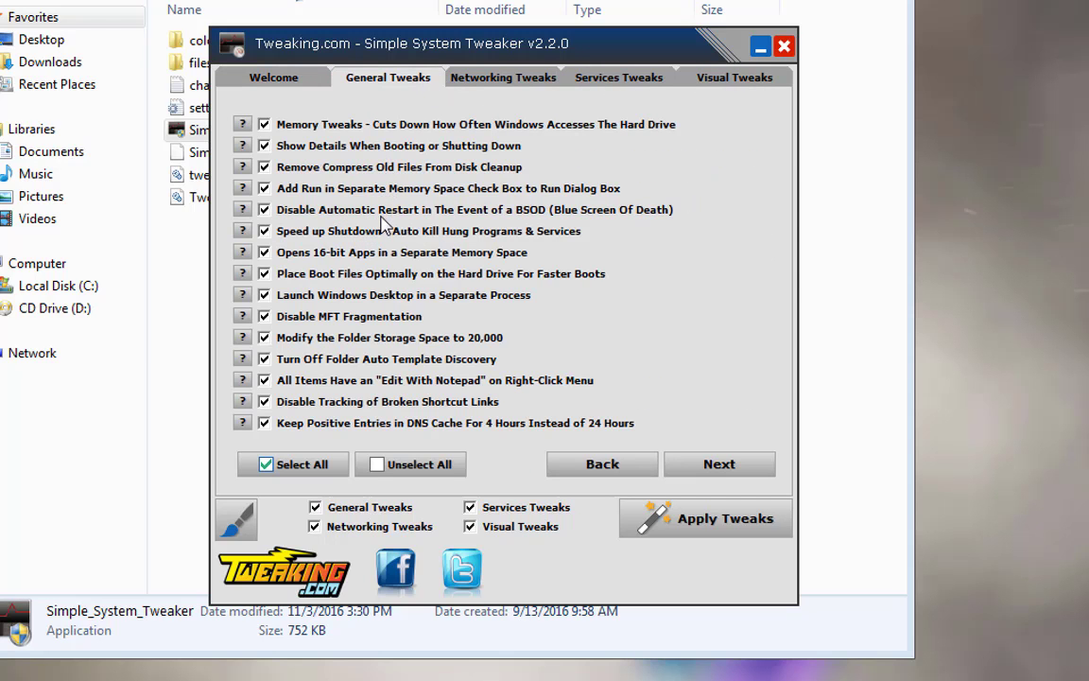
mouse_move(367, 333)
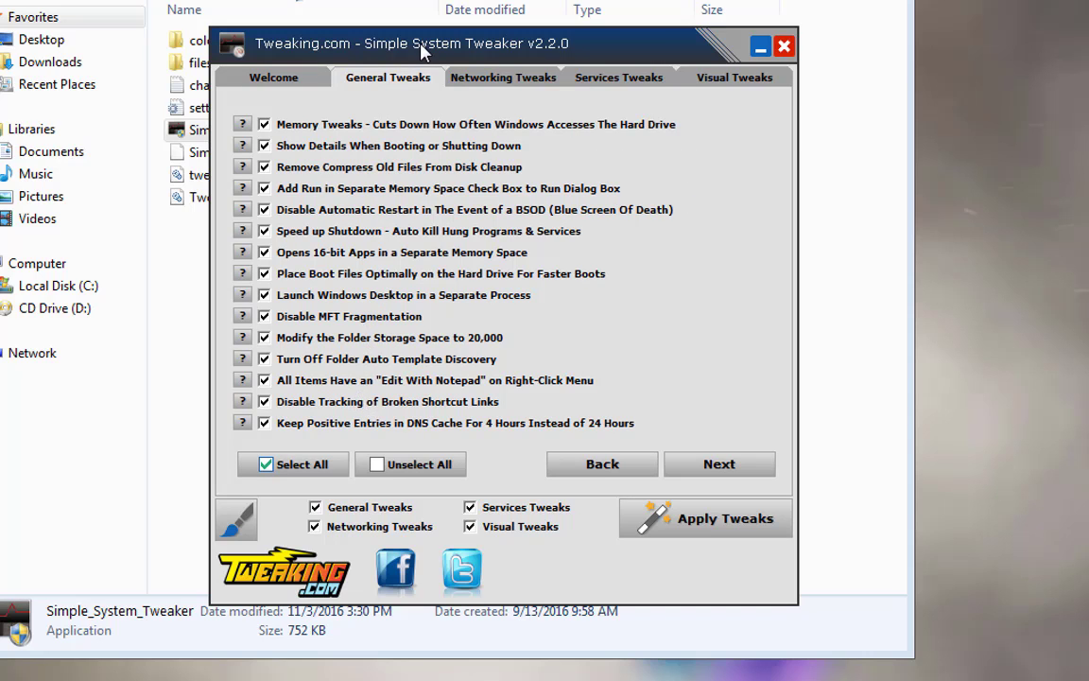
Show the Networking Tweaks and tick Disable TCP Timestamps as well.
left_click(503, 76)
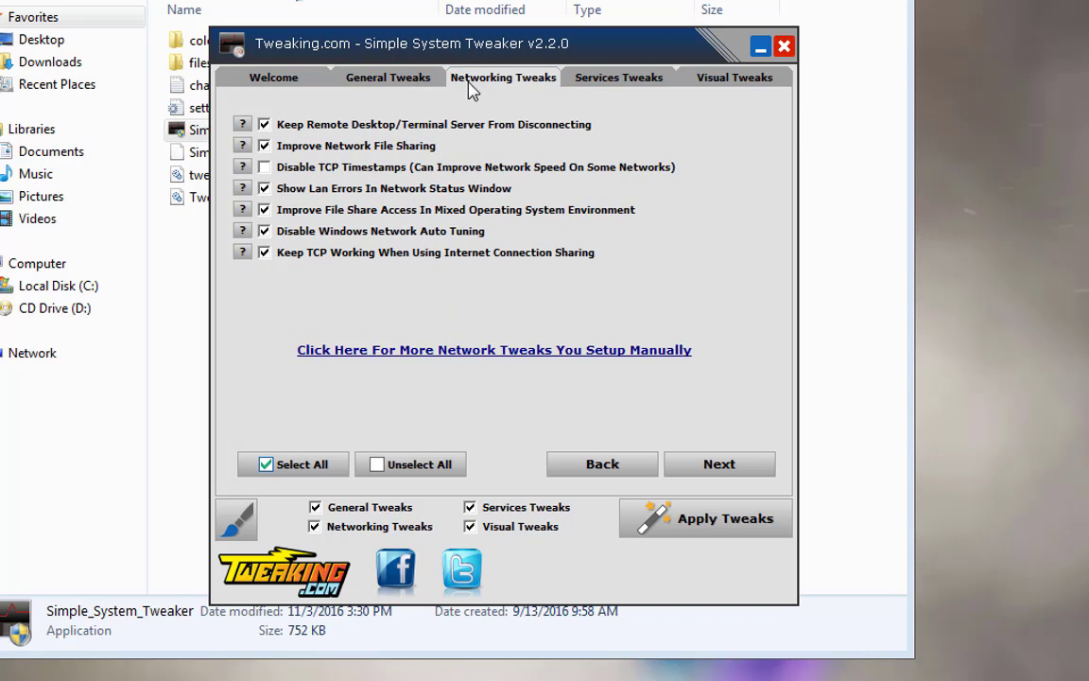
left_click(264, 166)
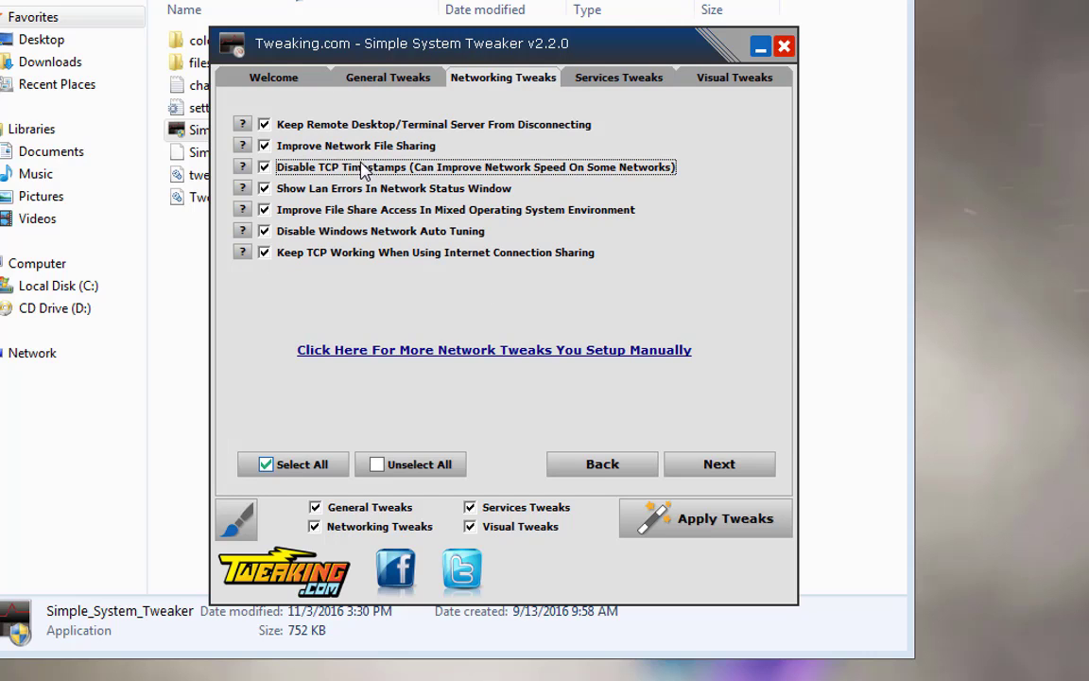
mouse_move(336, 179)
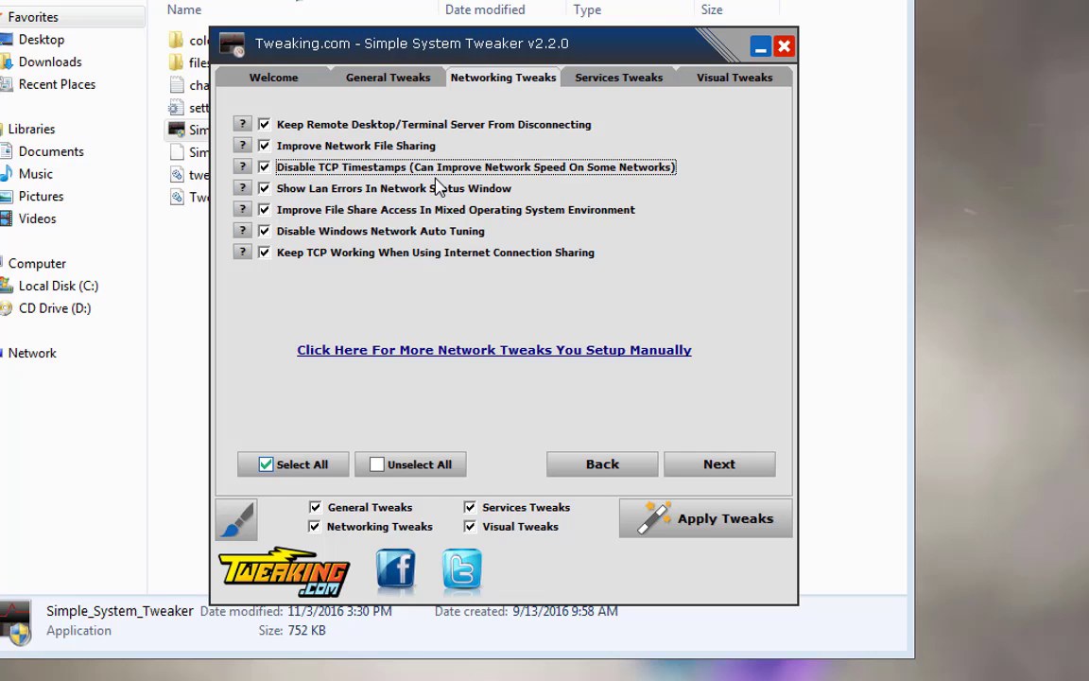
Tick Windows Media Center Services - Disabled under Services Tweaks and read its explanation.
left_click(618, 75)
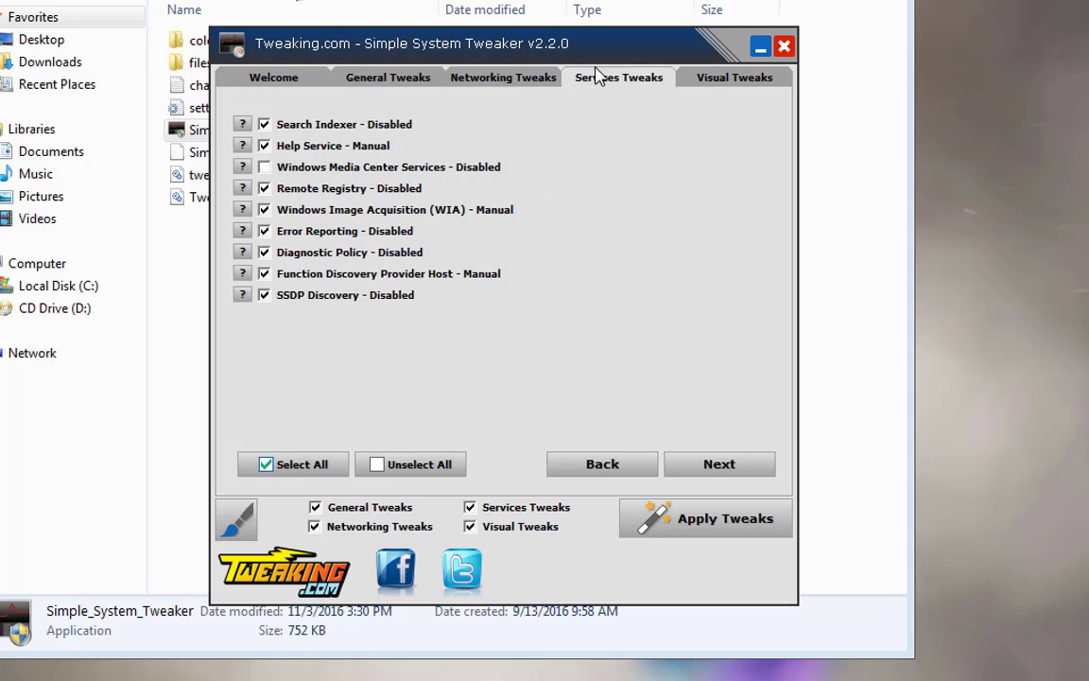
mouse_move(431, 133)
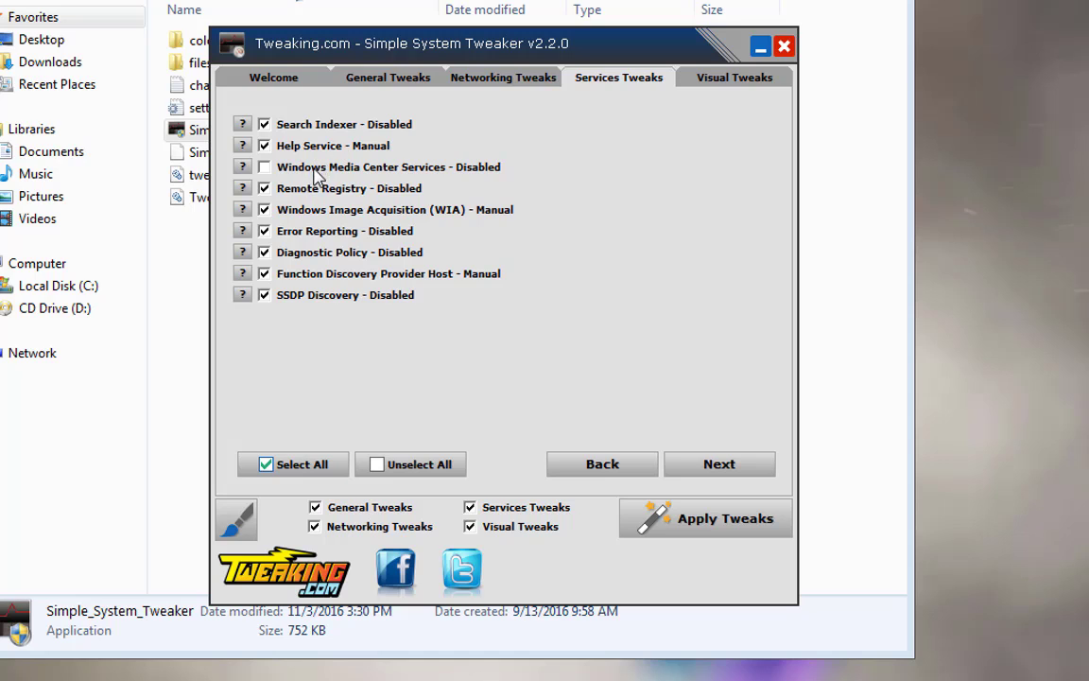
mouse_move(435, 185)
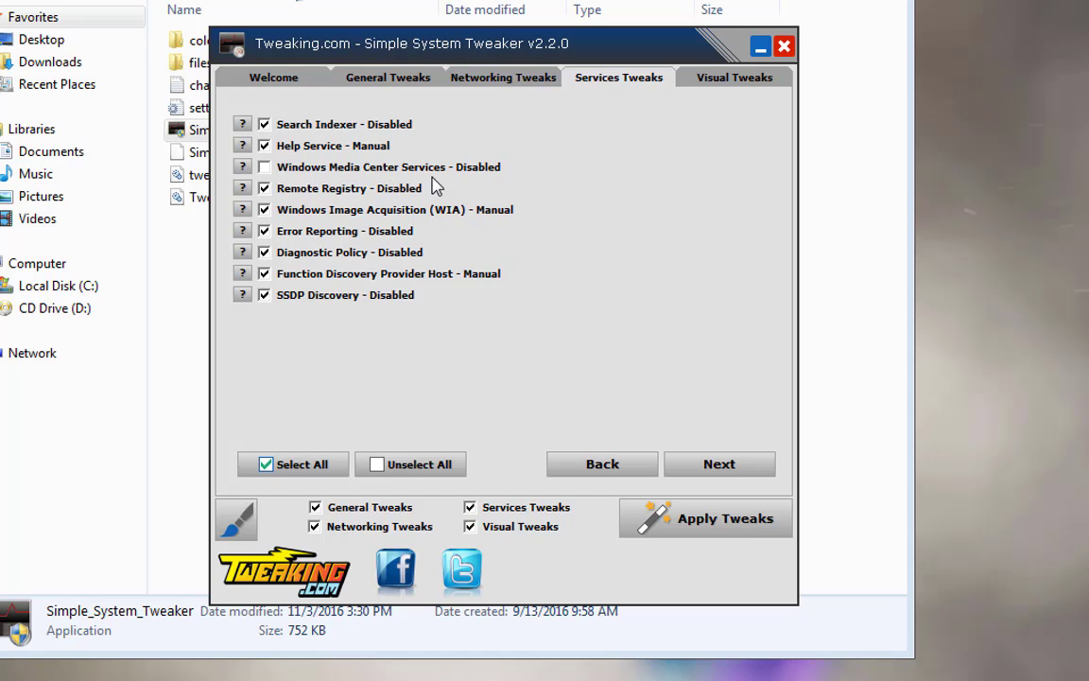
left_click(265, 167)
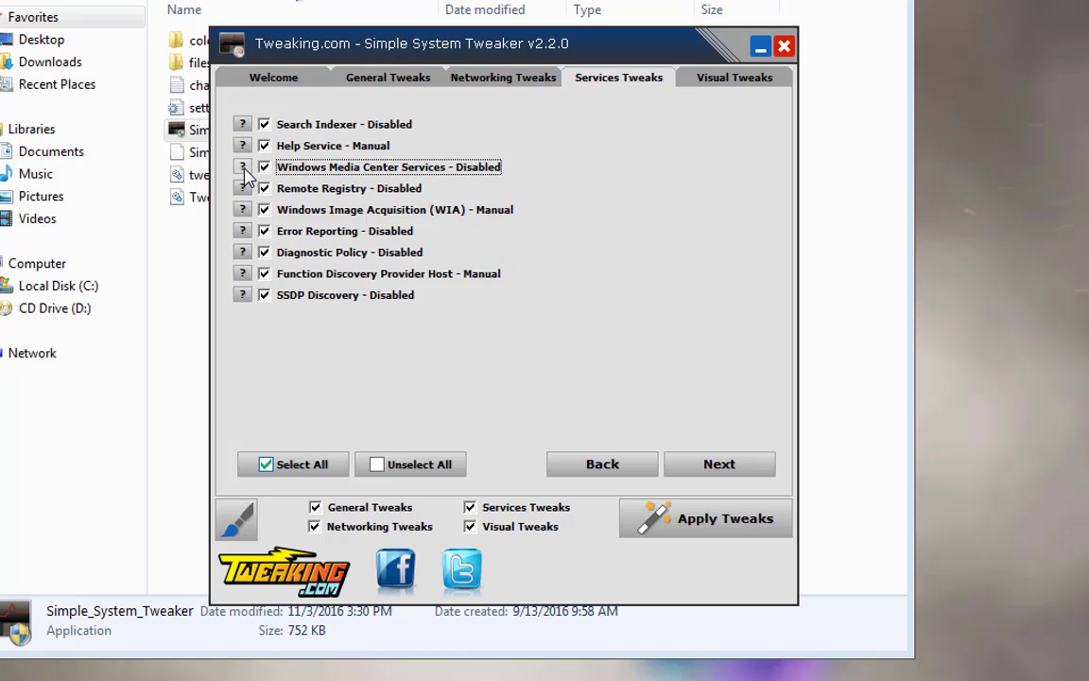
left_click(242, 166)
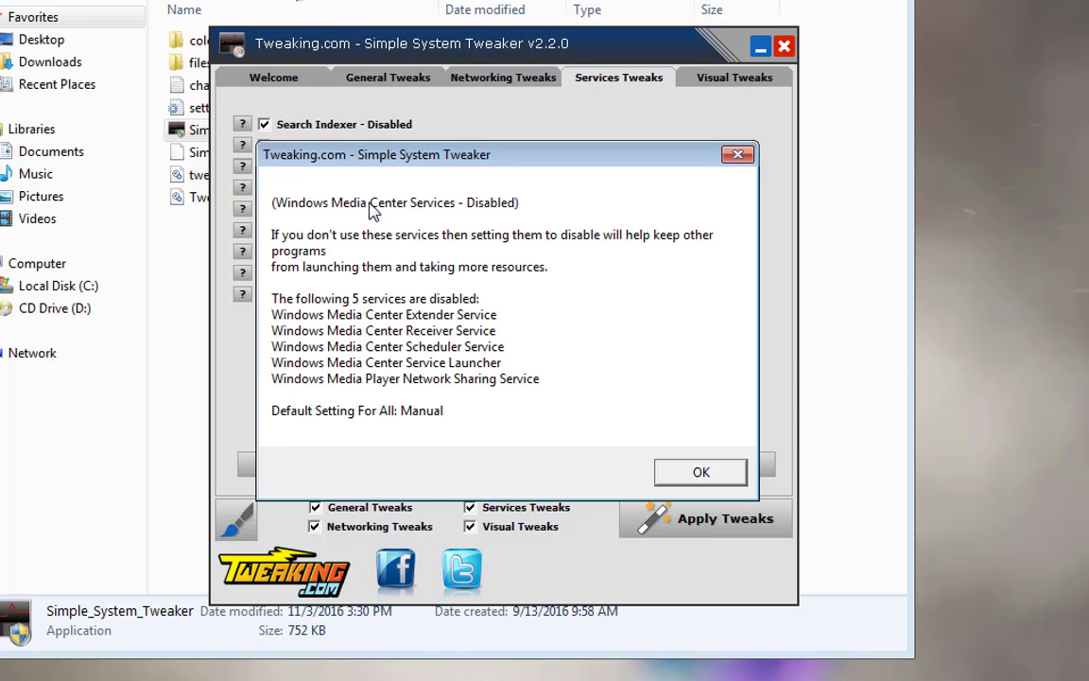
mouse_move(325, 322)
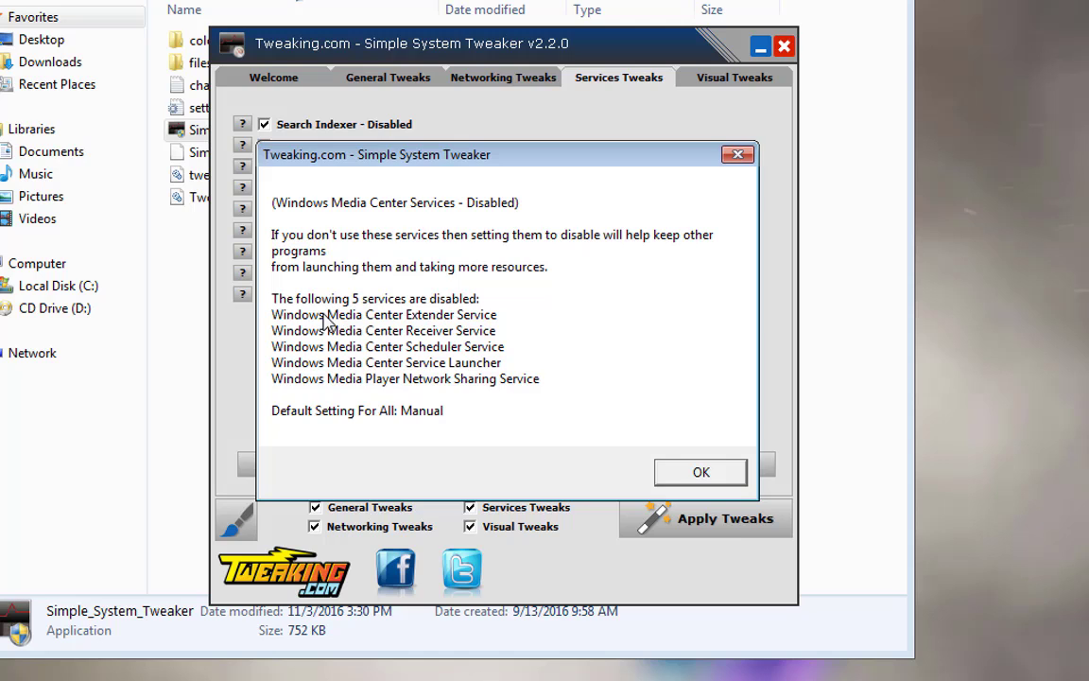
mouse_move(358, 355)
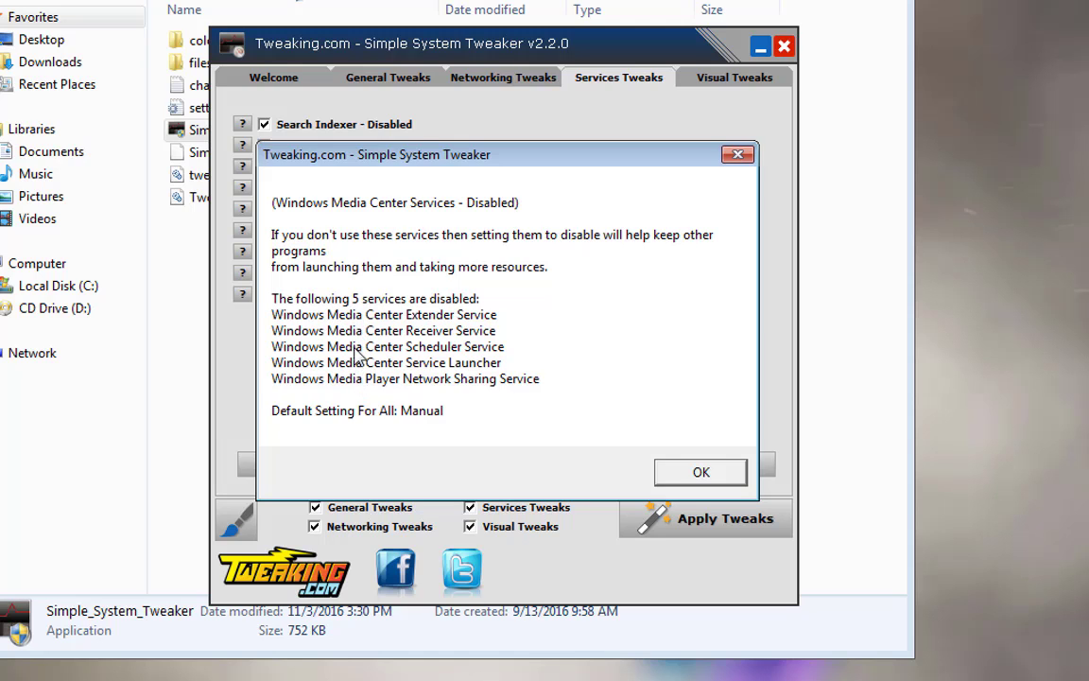
mouse_move(699, 472)
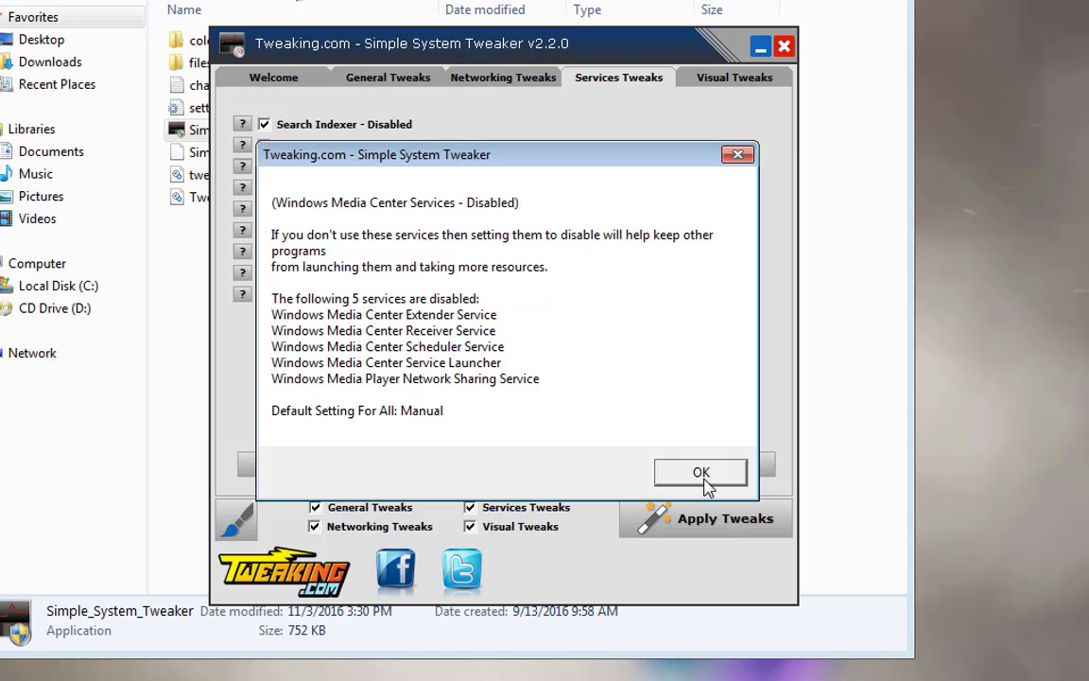
left_click(699, 473)
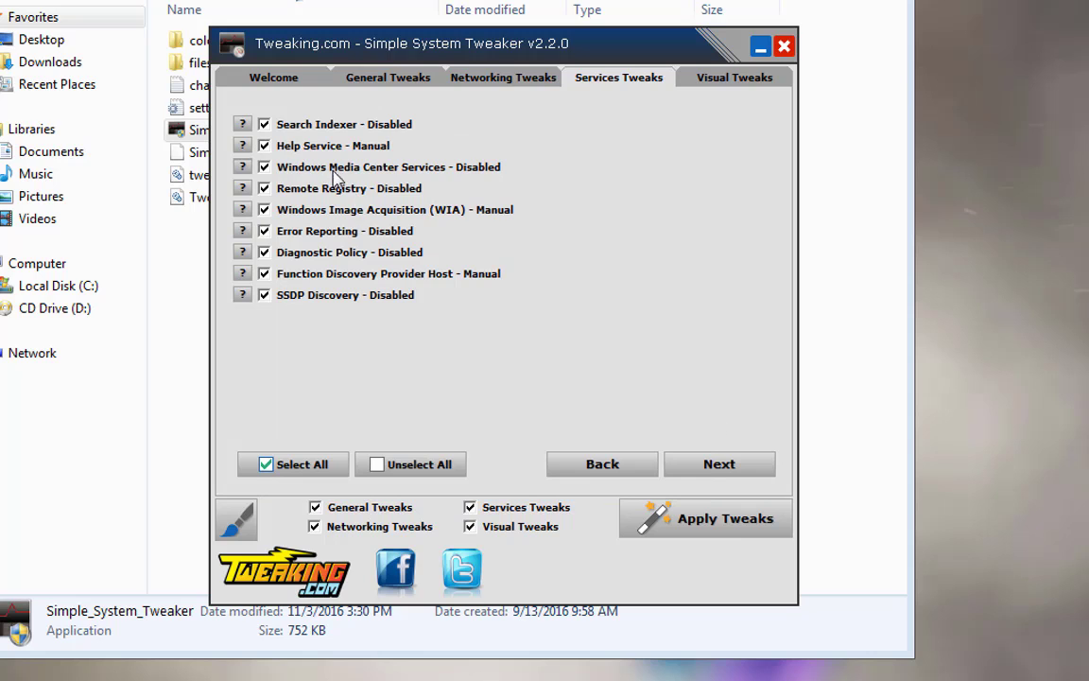
Show the Visual Tweaks list of animation, shadow and fade tweaks.
left_click(734, 76)
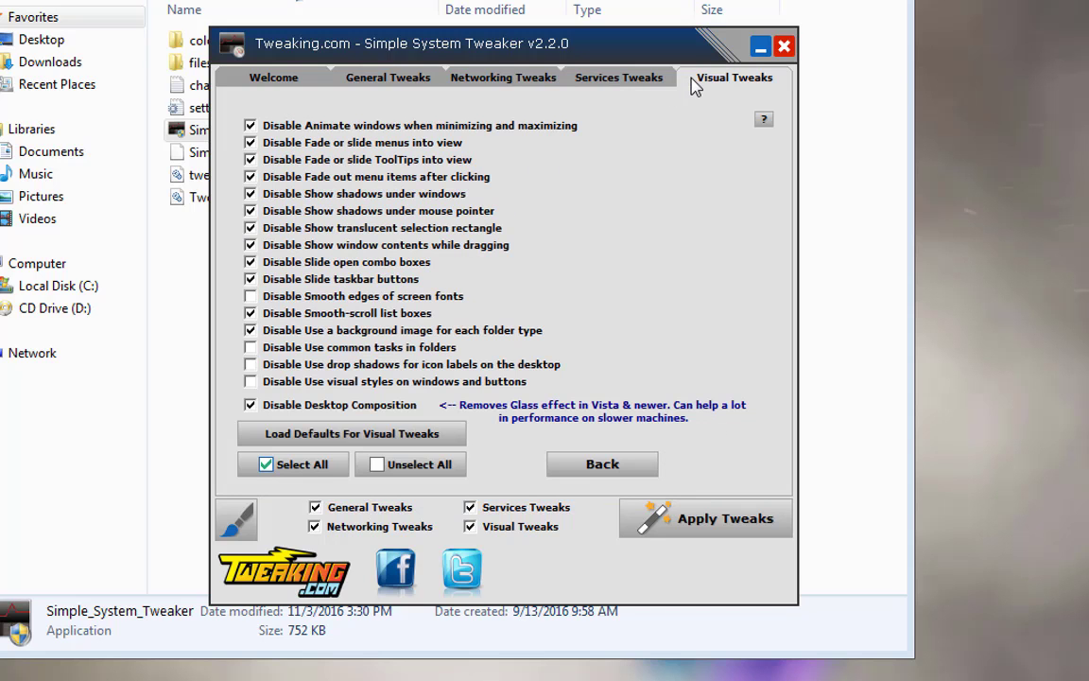
mouse_move(342, 141)
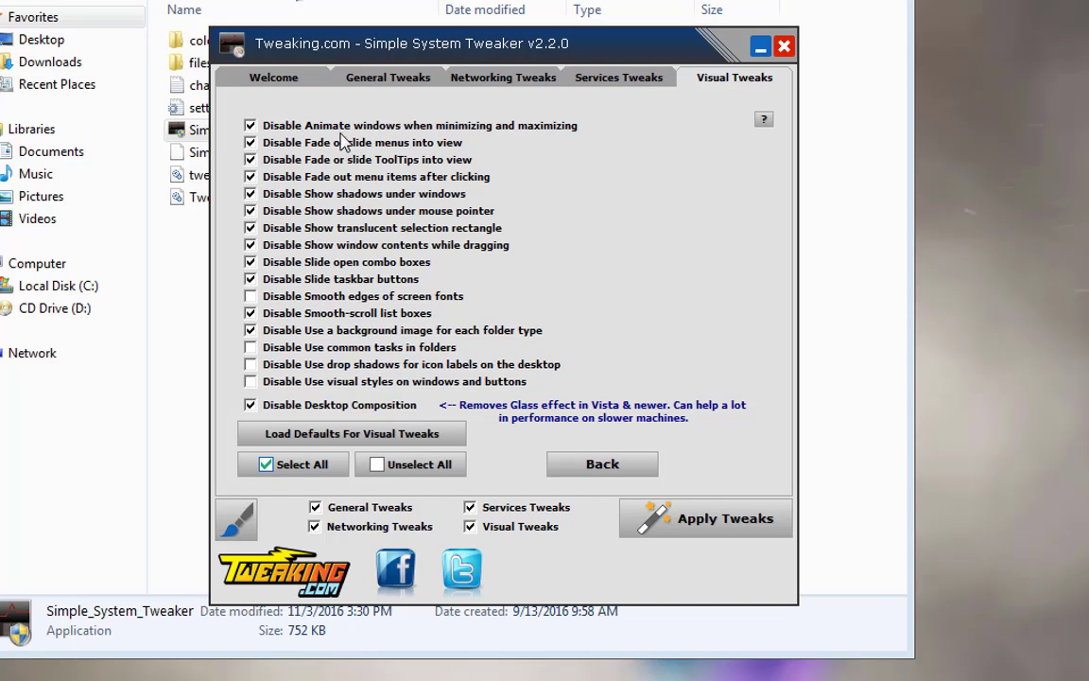
mouse_move(330, 367)
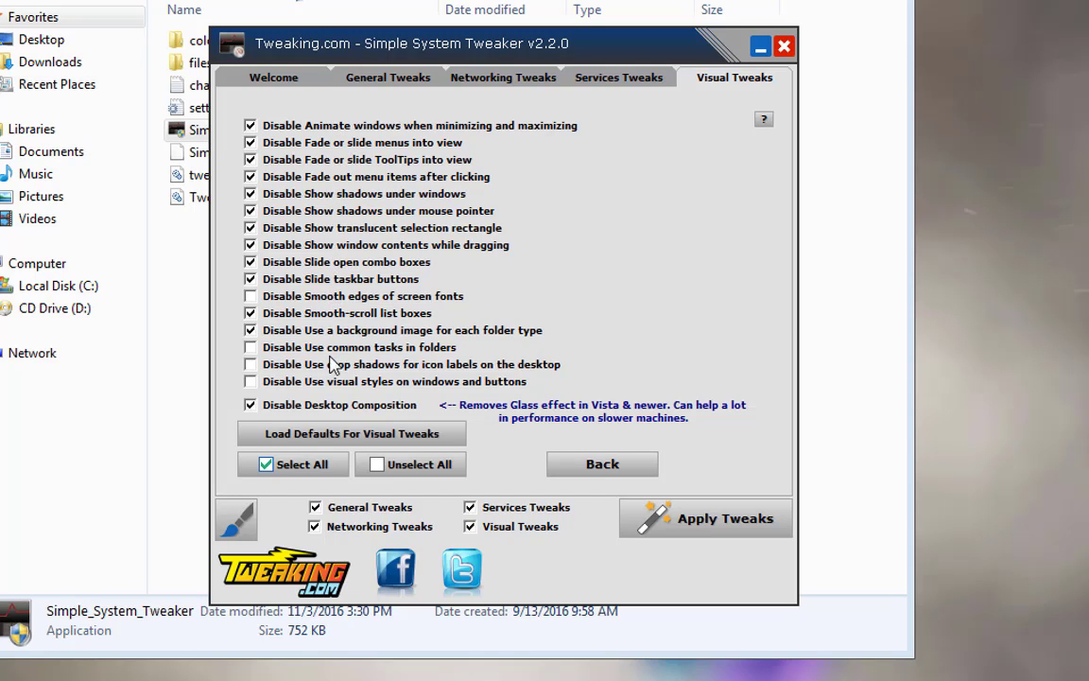
mouse_move(338, 312)
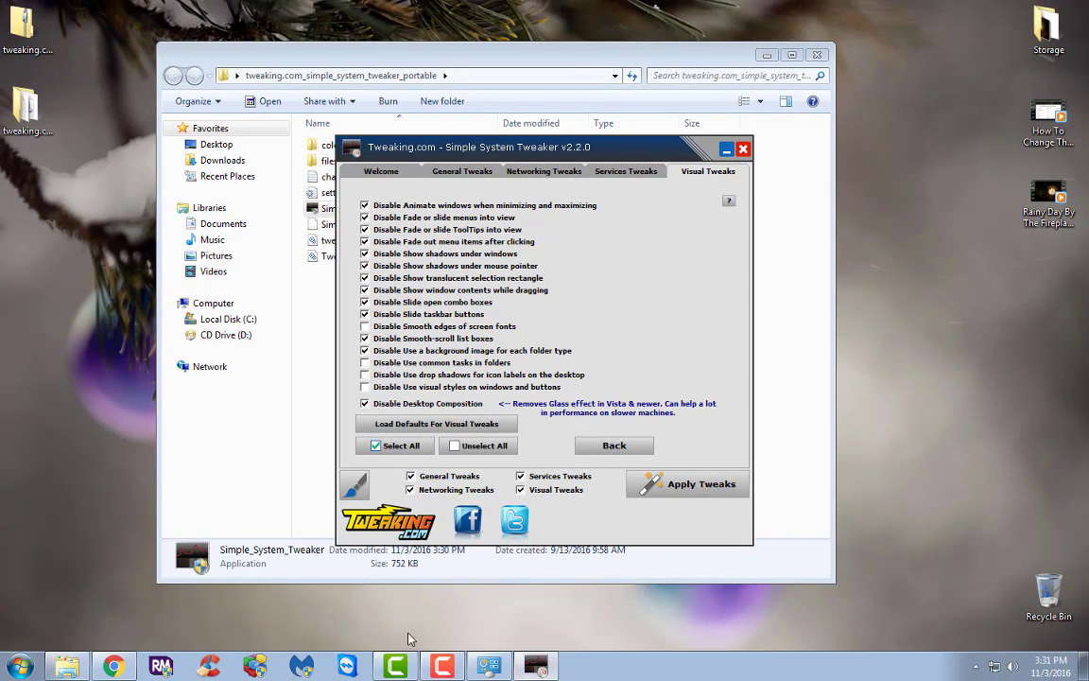
Reach Performance Options' Visual Effects via Computer properties and Advanced system settings, beside the tweaker's list.
left_click(15, 665)
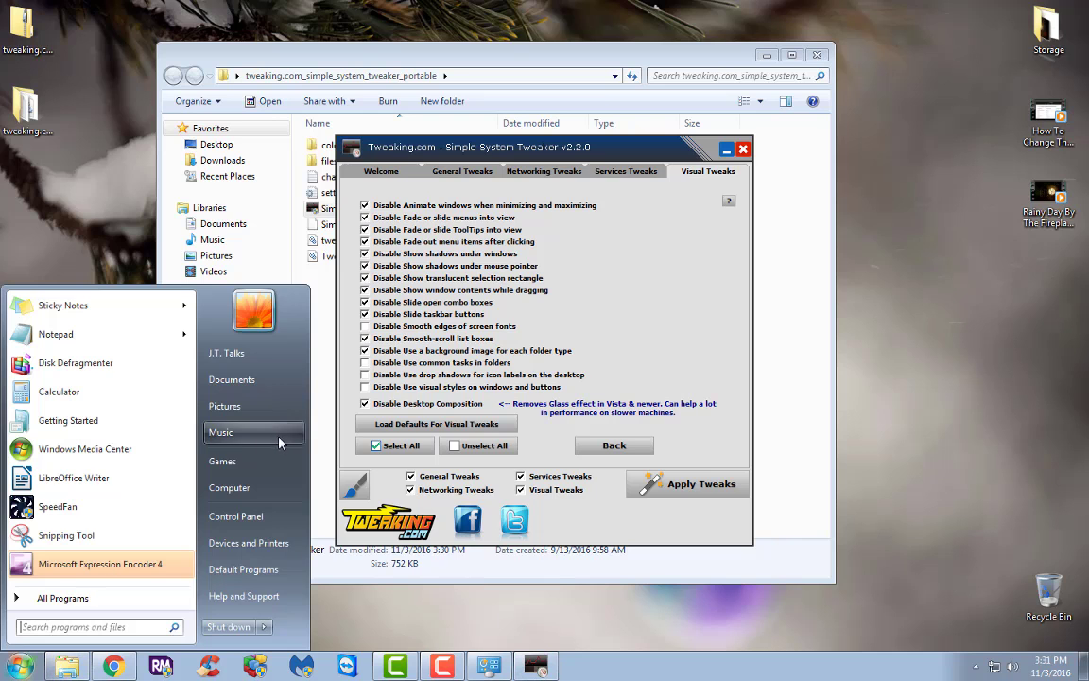
right_click(229, 488)
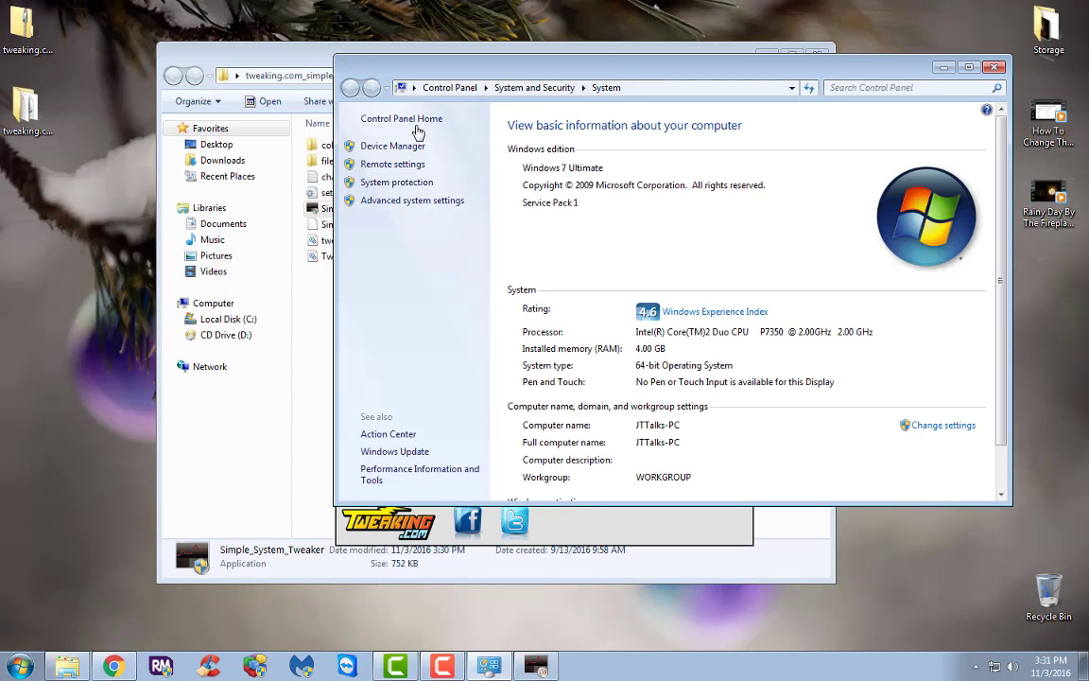
left_click(412, 200)
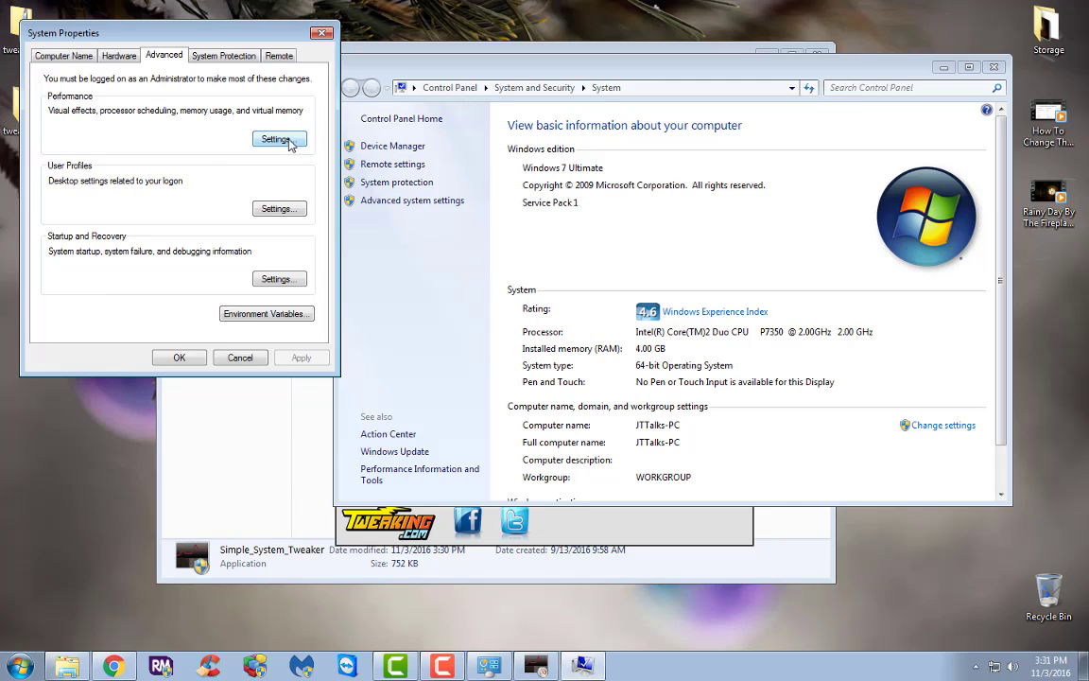
left_click(276, 139)
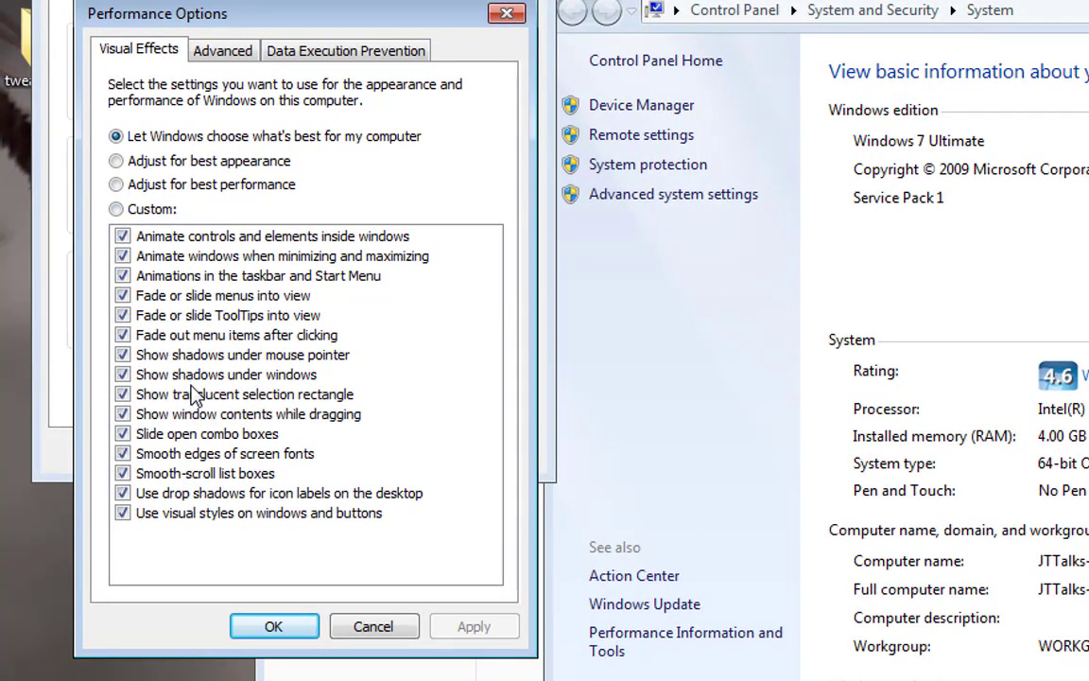
mouse_move(236, 416)
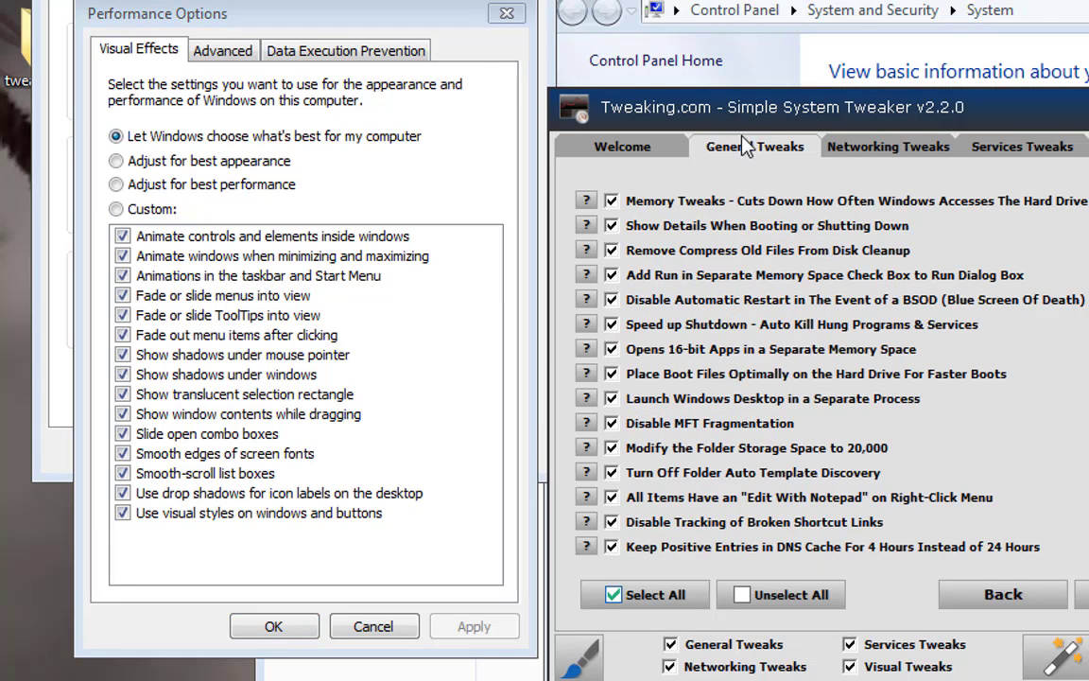
left_click(1020, 145)
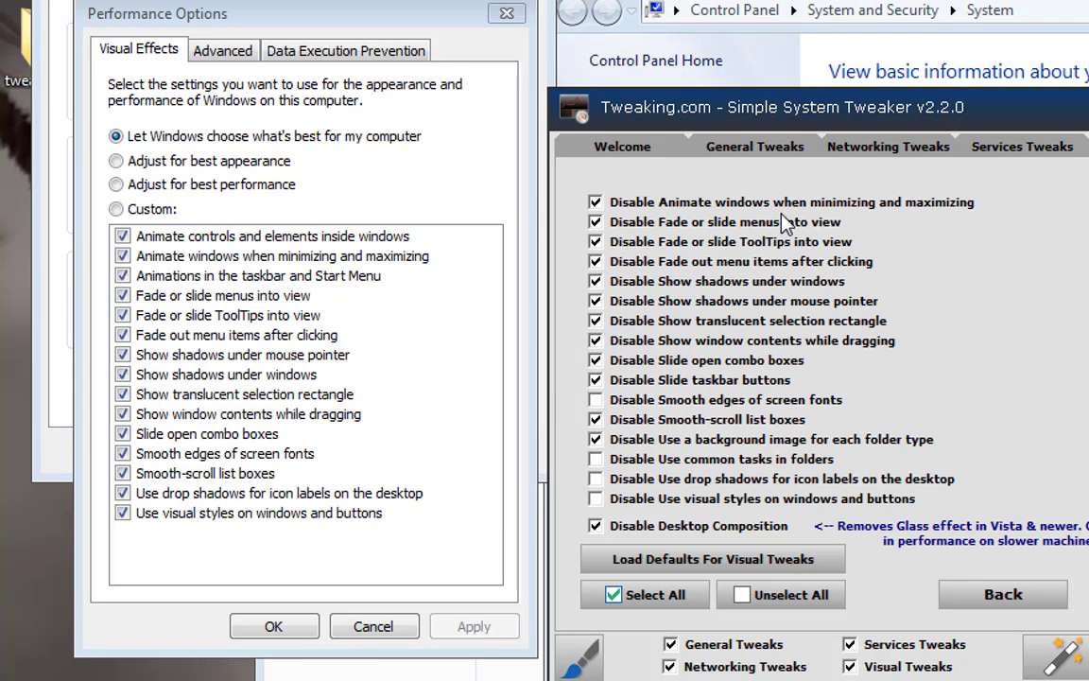
mouse_move(453, 576)
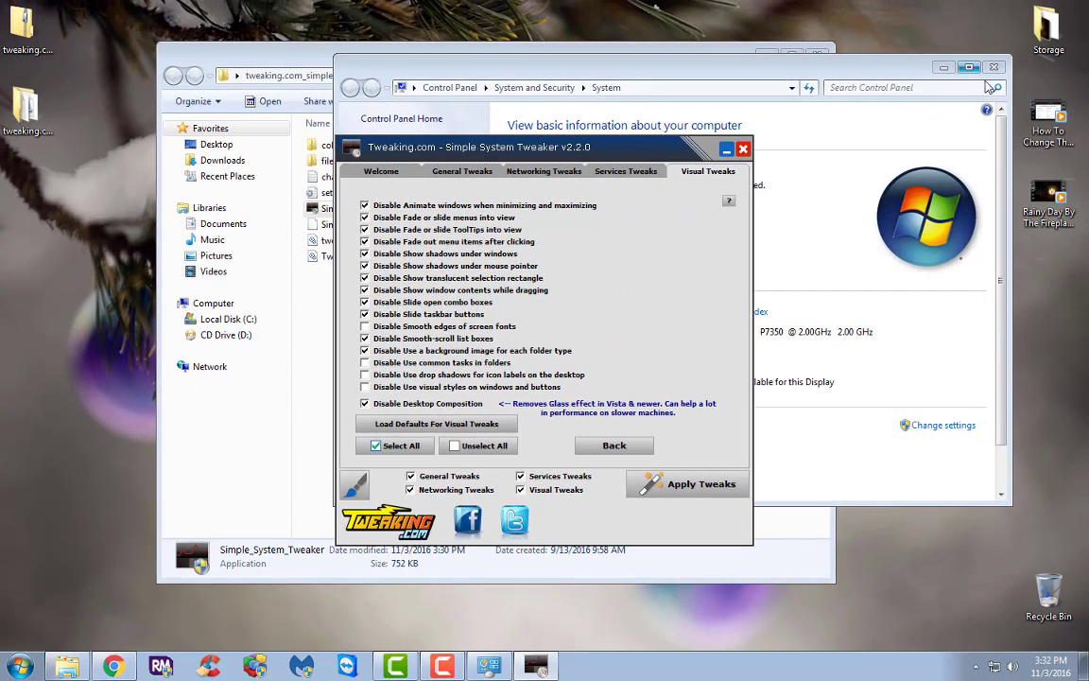
Close the System window and apply the chosen tweaks, prompting a restart question.
left_click(994, 66)
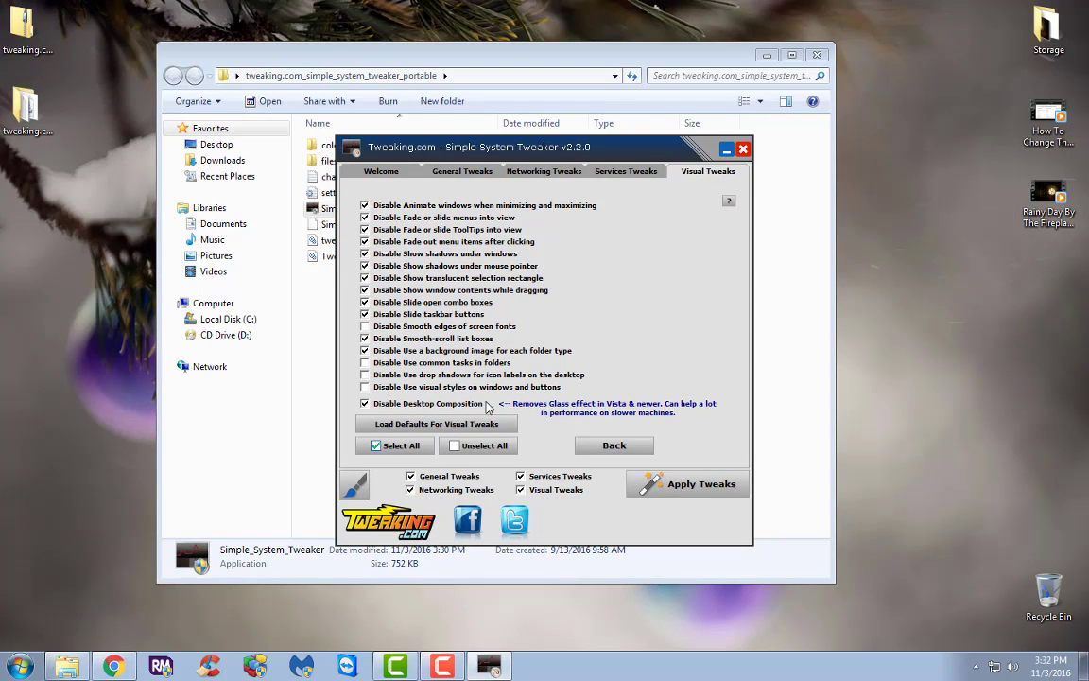
mouse_move(640, 487)
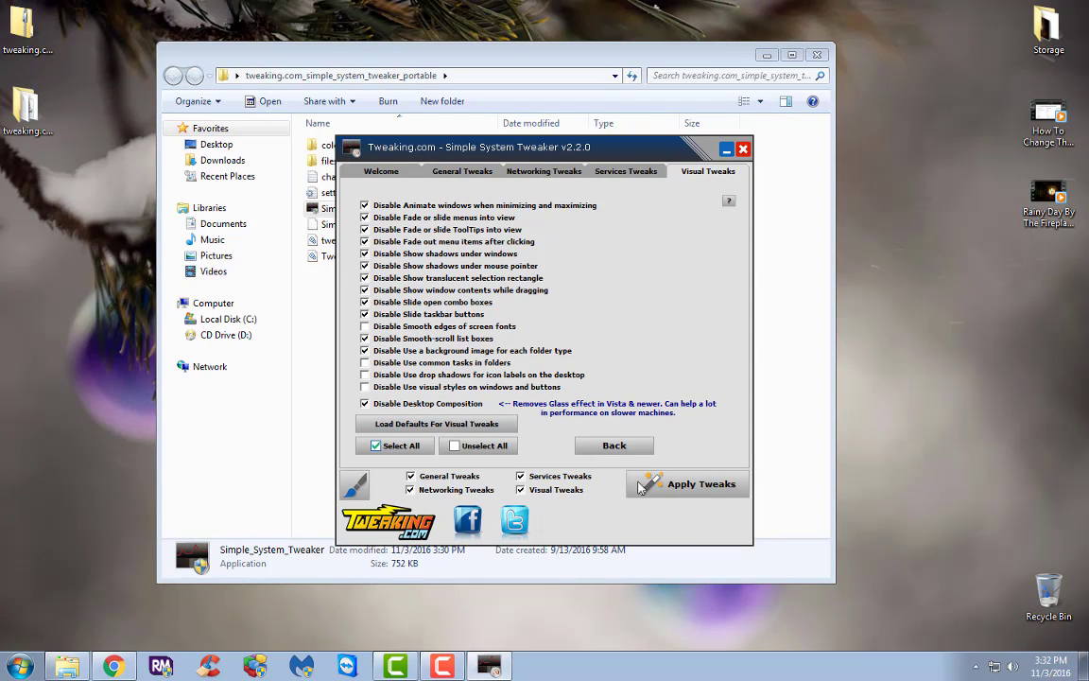
left_click(700, 483)
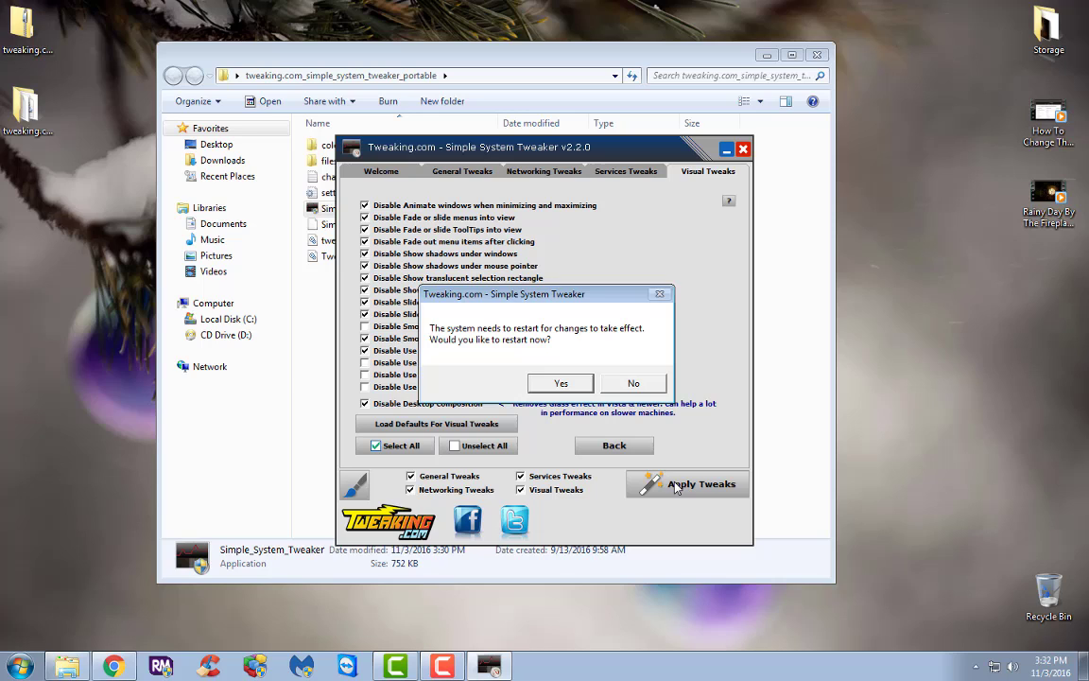
mouse_move(503, 346)
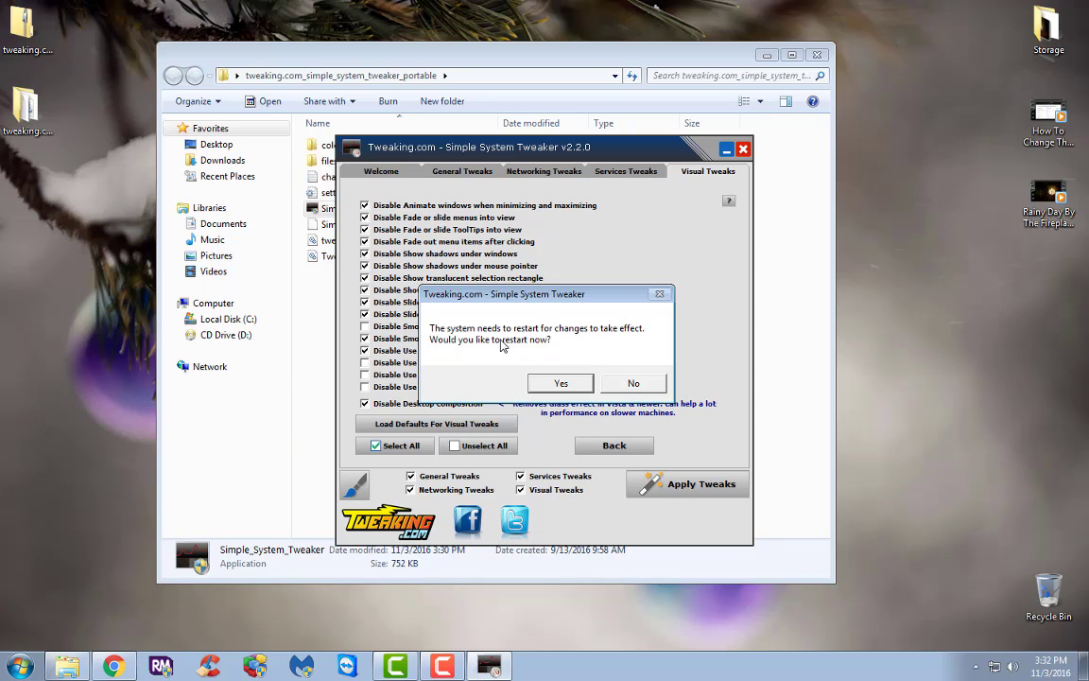
mouse_move(614, 348)
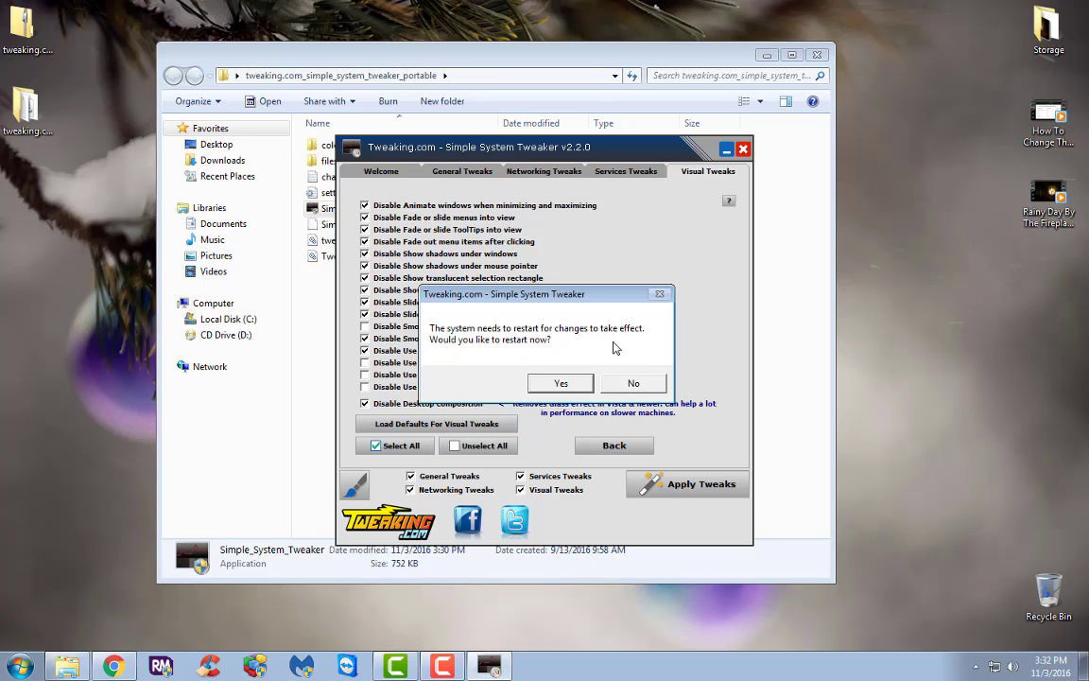
mouse_move(608, 339)
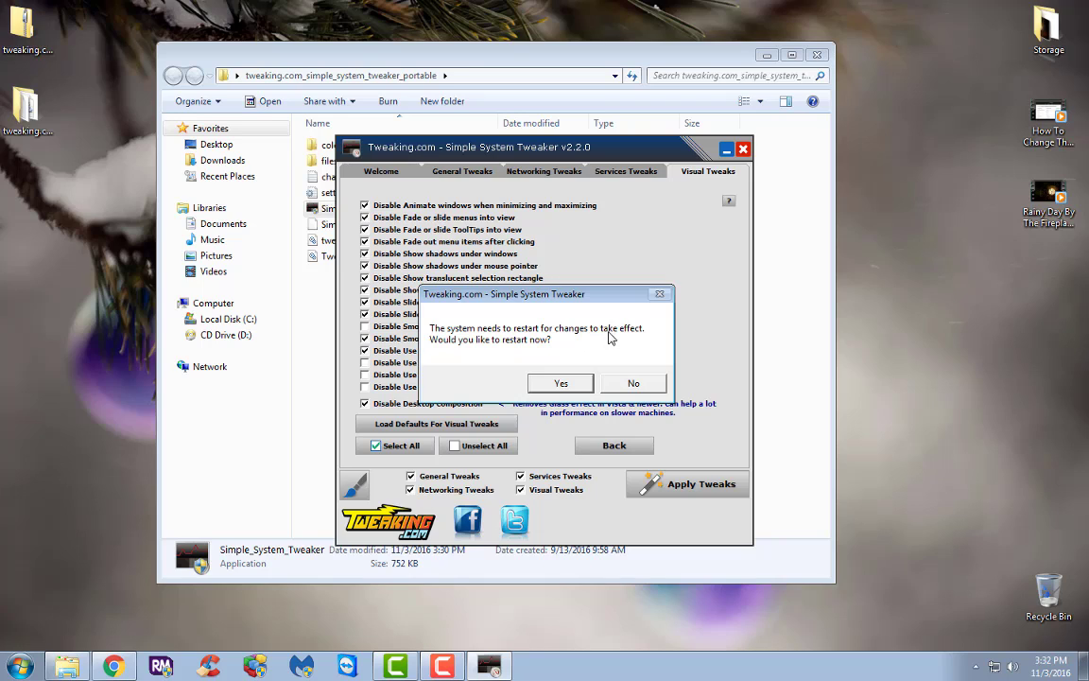
mouse_move(540, 348)
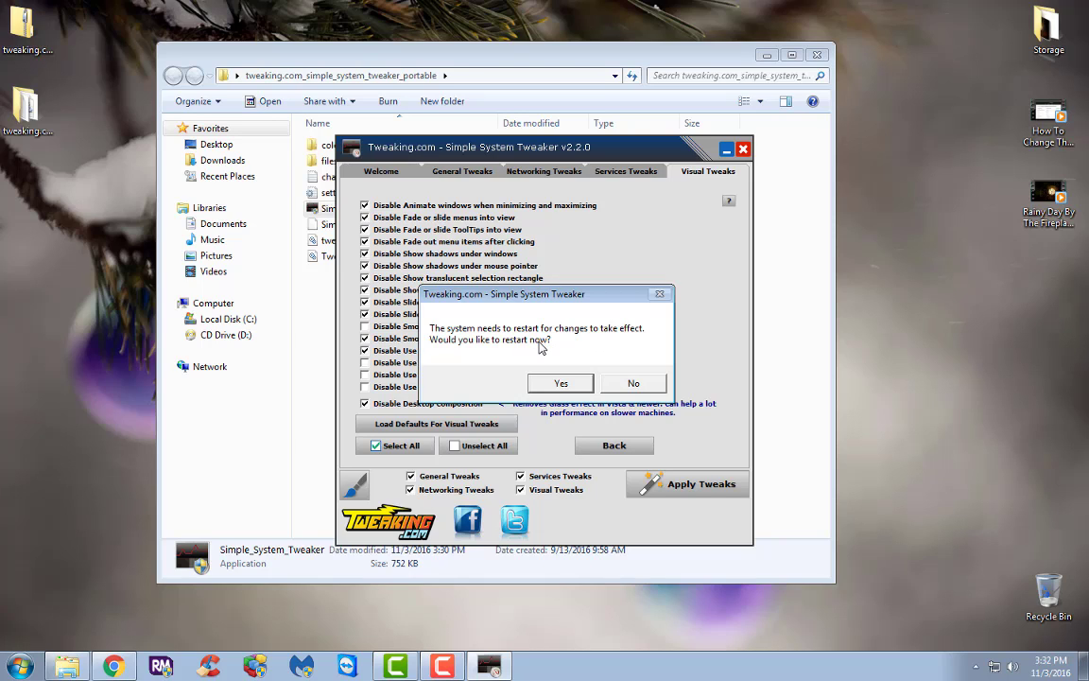
mouse_move(564, 389)
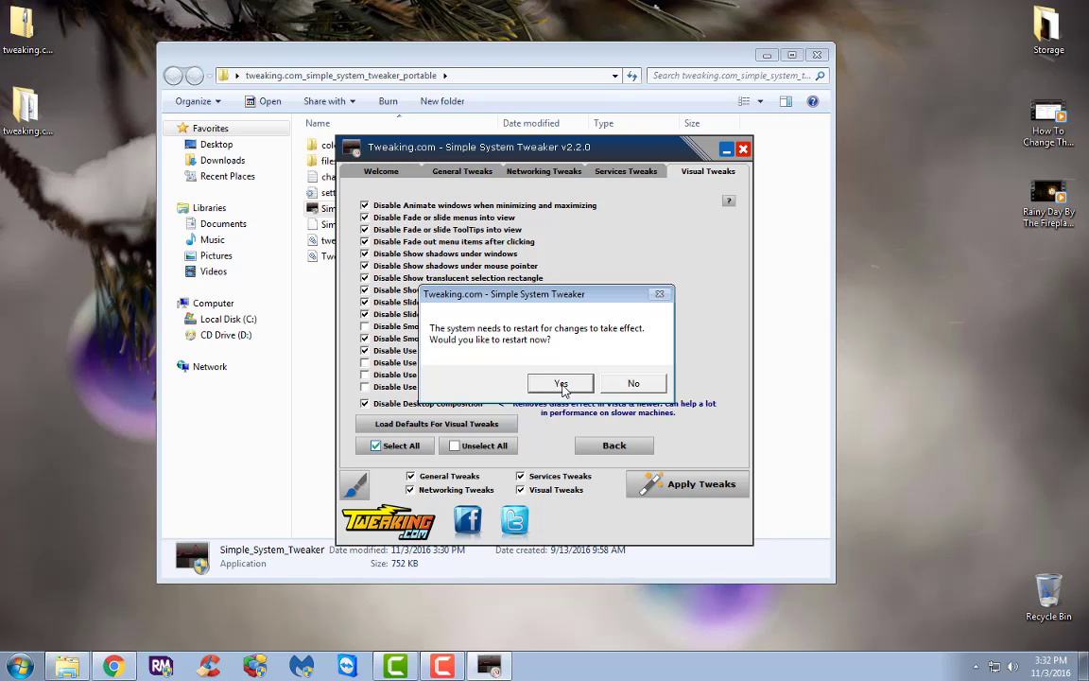
Confirm restarting the computer now so the tweaks take effect.
left_click(560, 382)
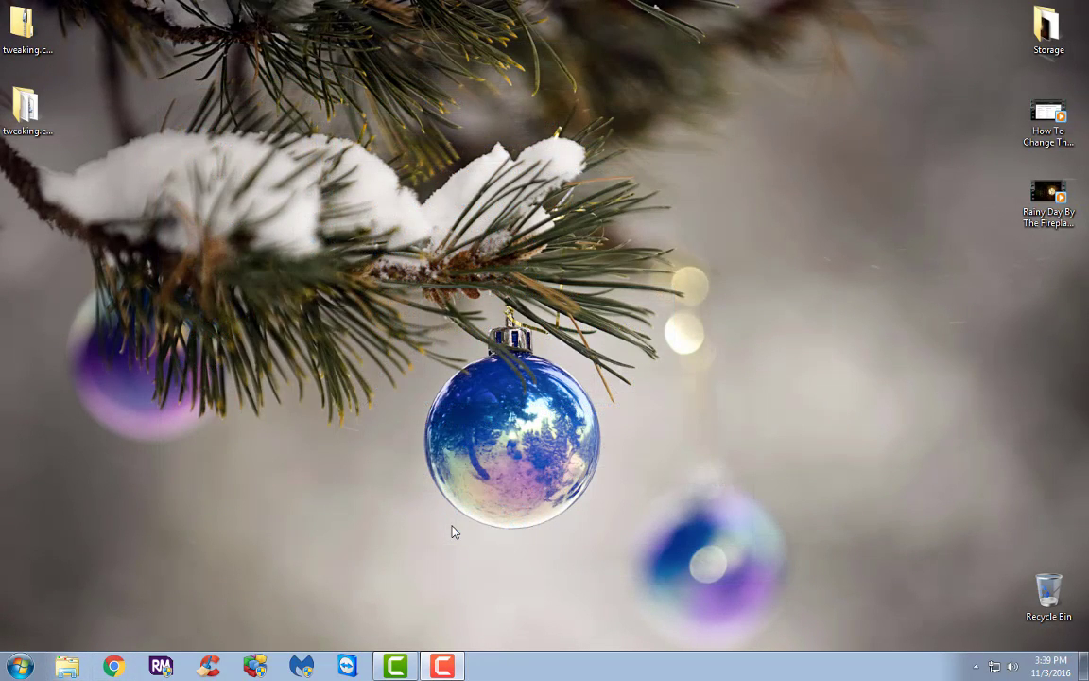
mouse_move(210, 598)
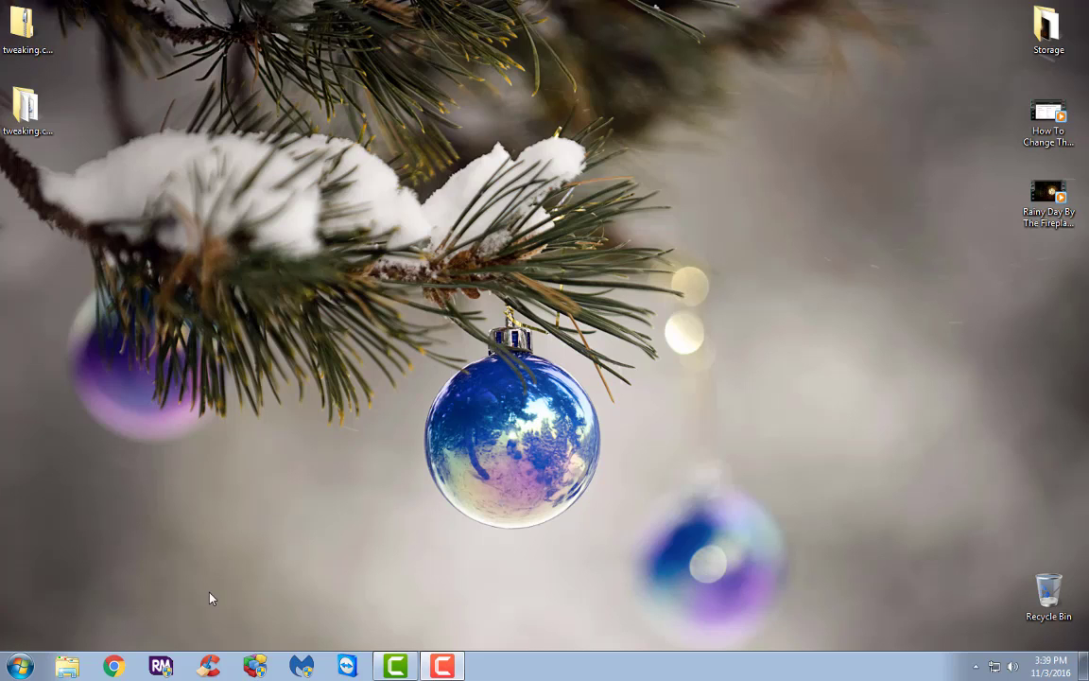
mouse_move(19, 665)
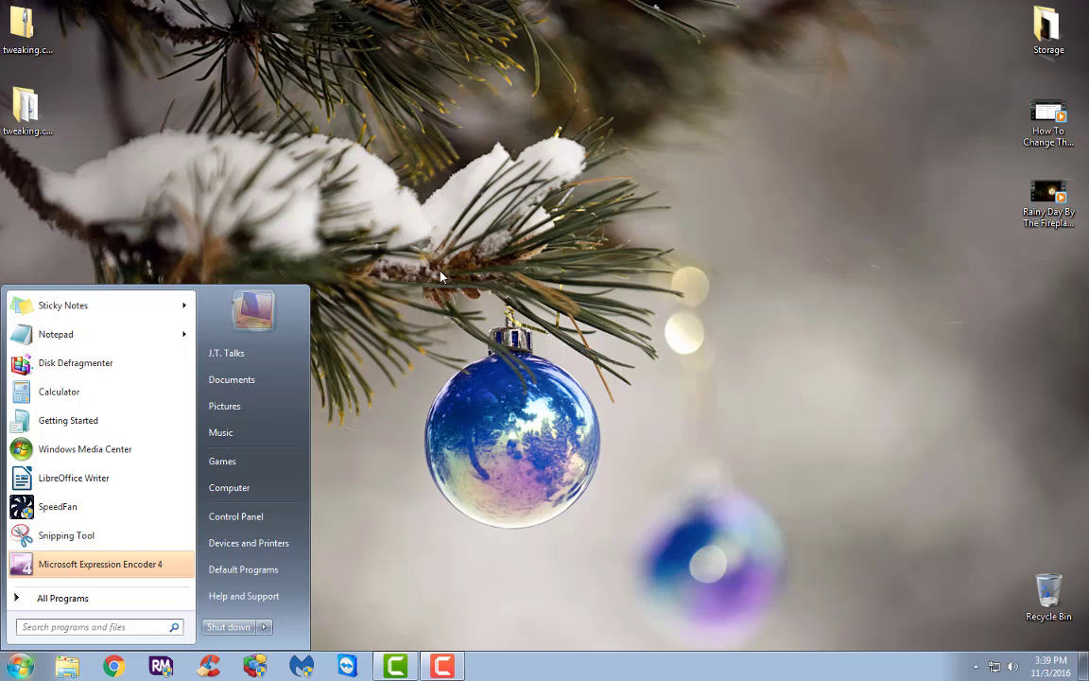
Recheck System Properties' Performance settings, close it, and open the tweaker's portable folder.
left_click(229, 488)
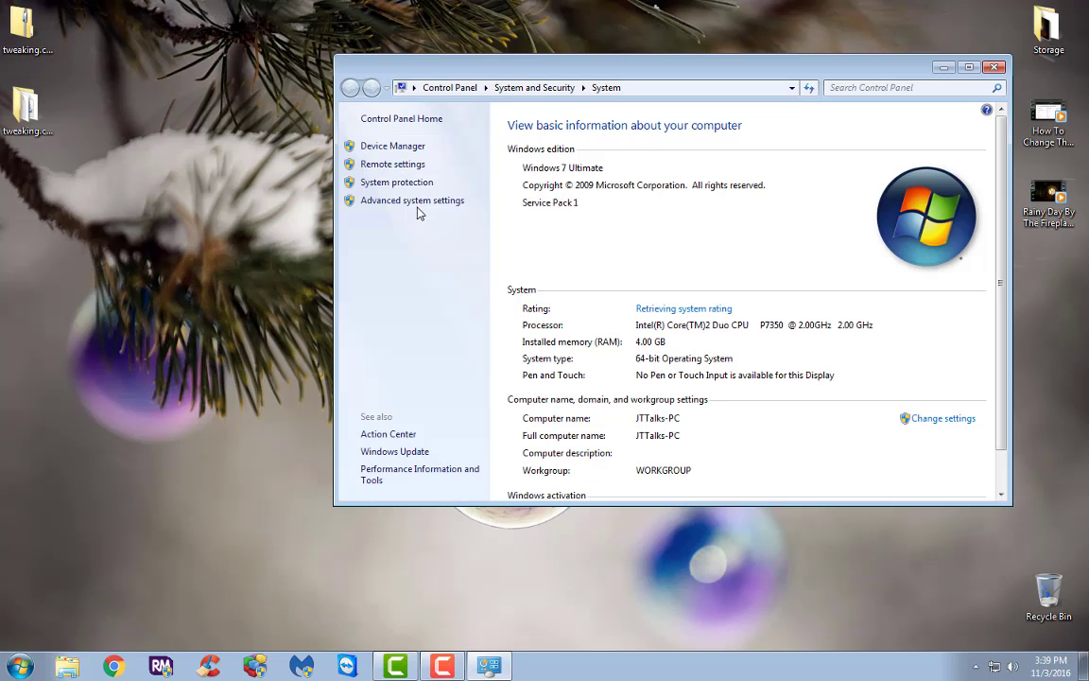
mouse_move(353, 208)
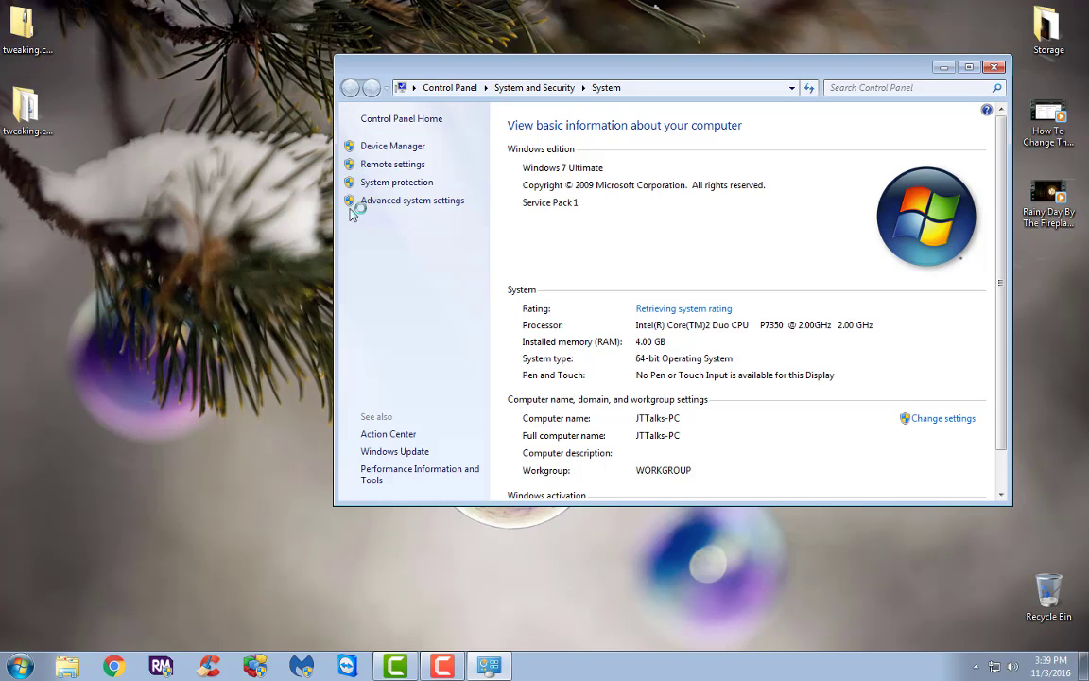
left_click(413, 200)
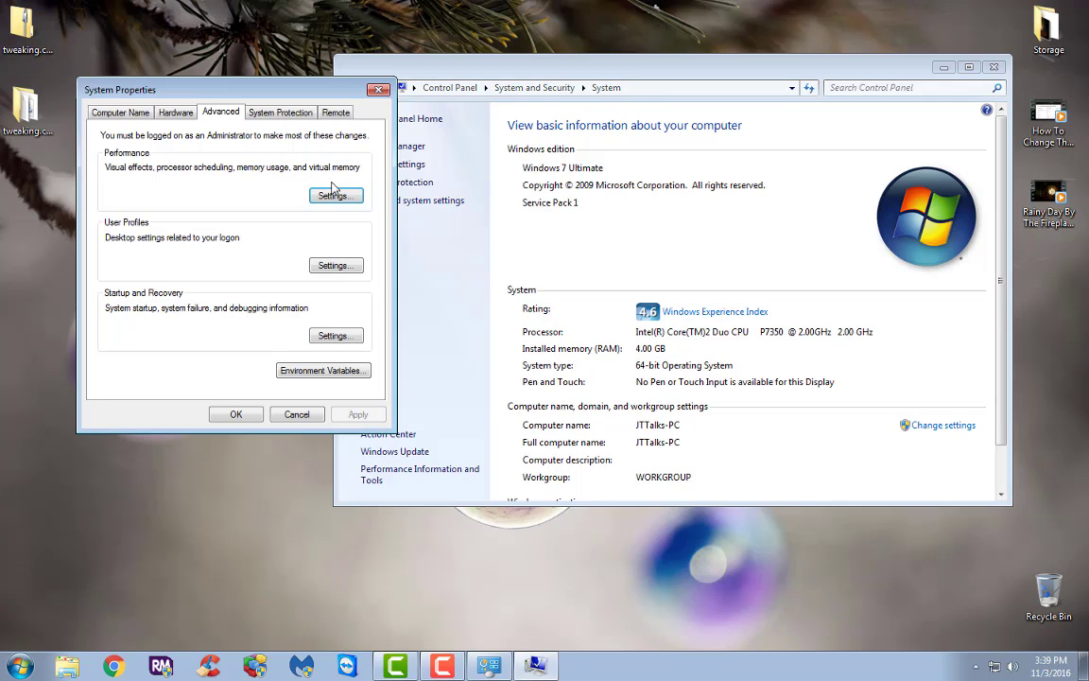
left_click(336, 195)
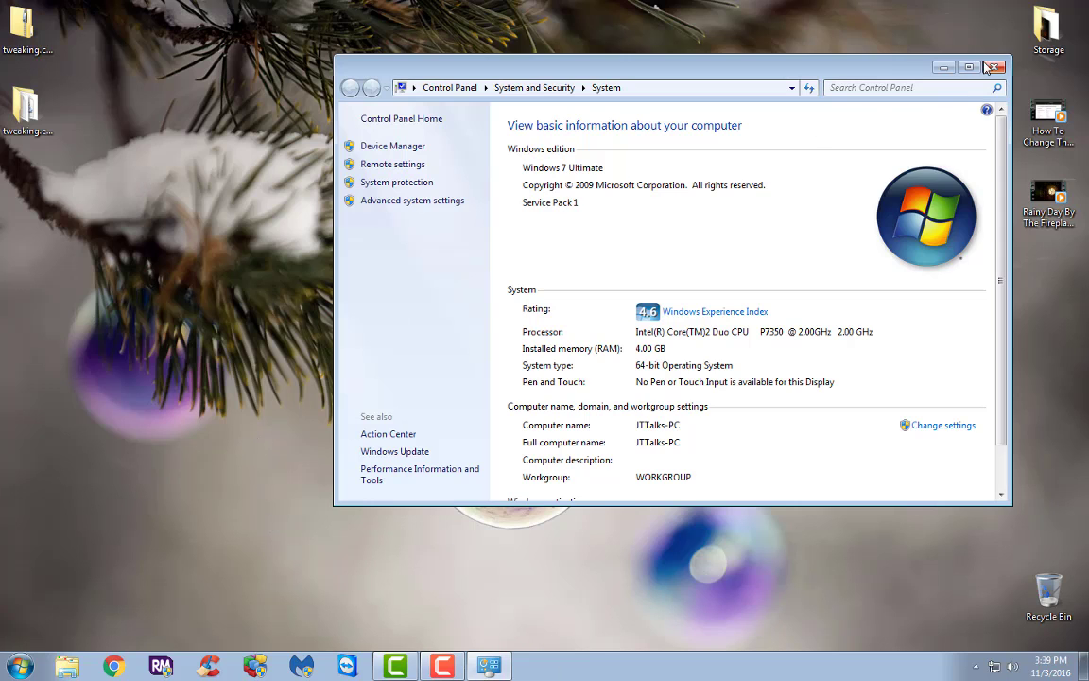
left_click(993, 66)
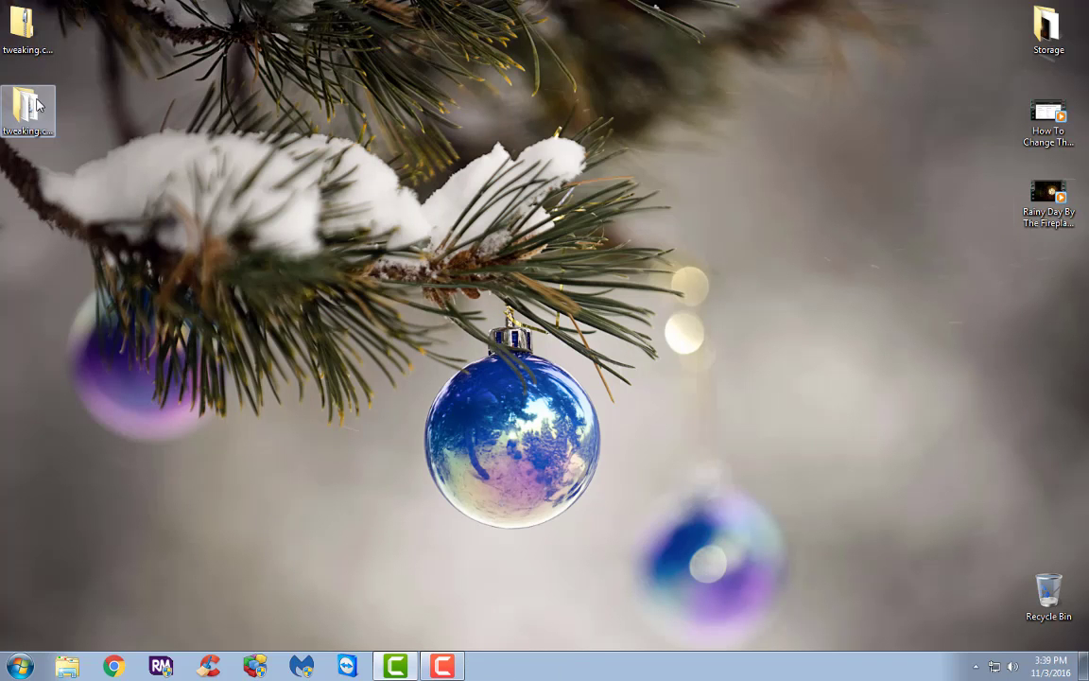
double_click(29, 110)
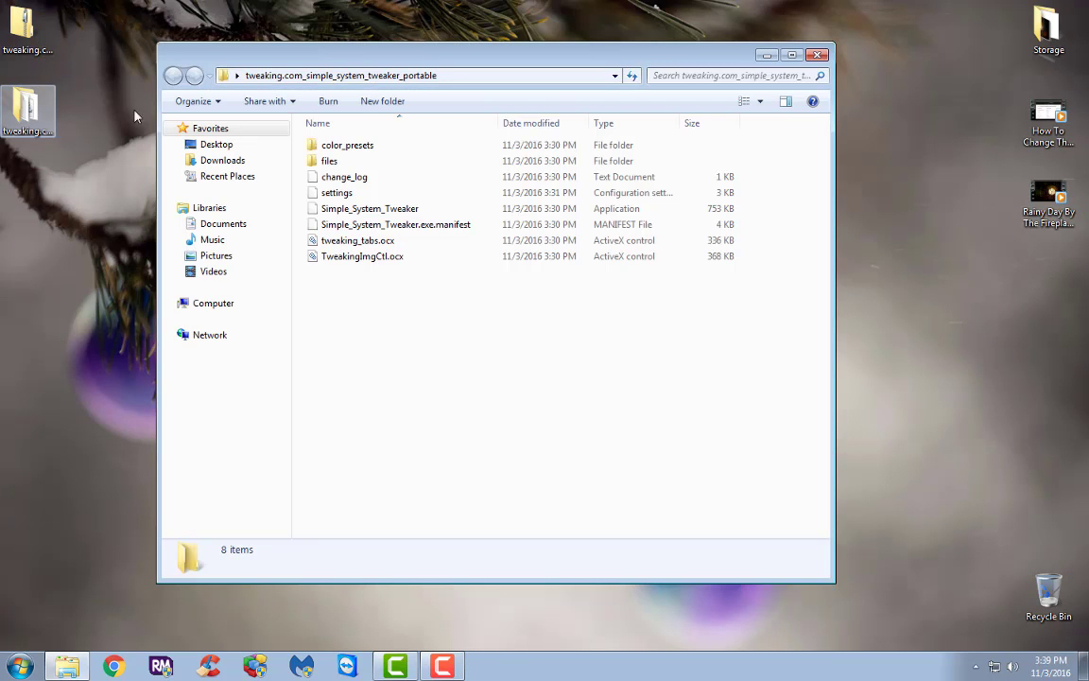
Run the Simple_System_Tweaker application from its folder.
left_click(371, 208)
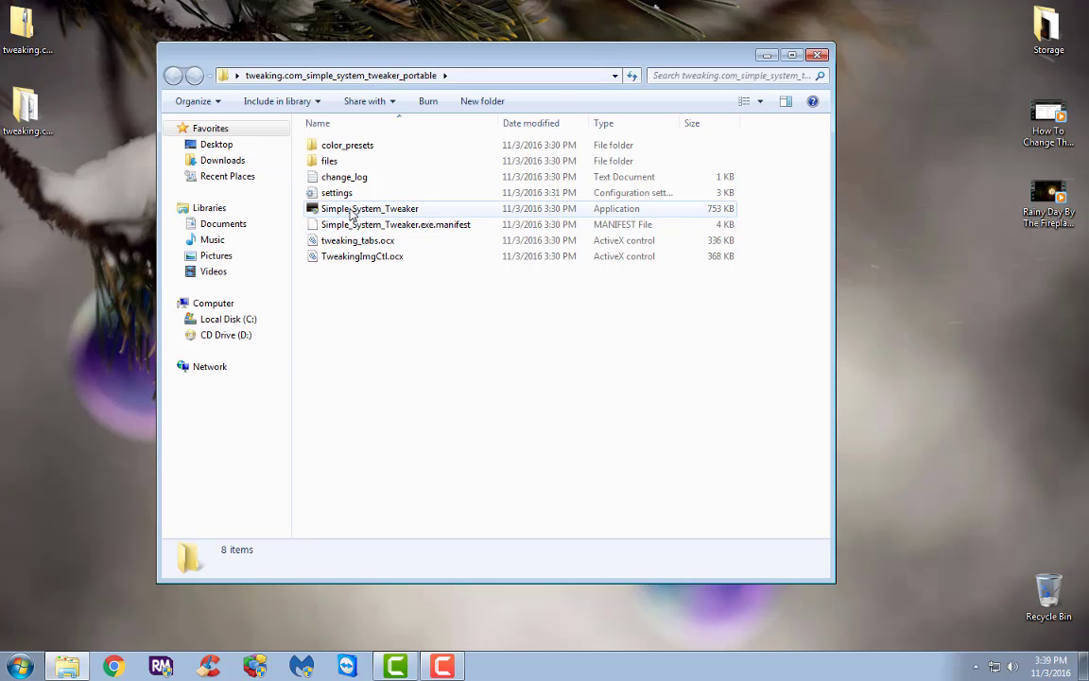
mouse_move(369, 207)
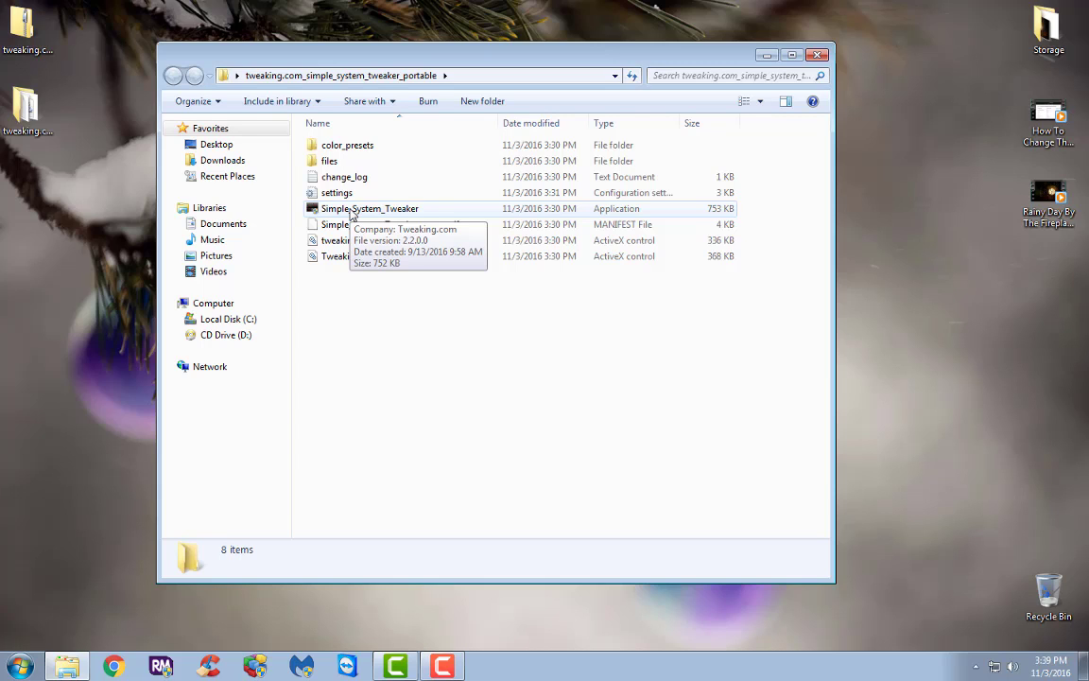
left_click(369, 208)
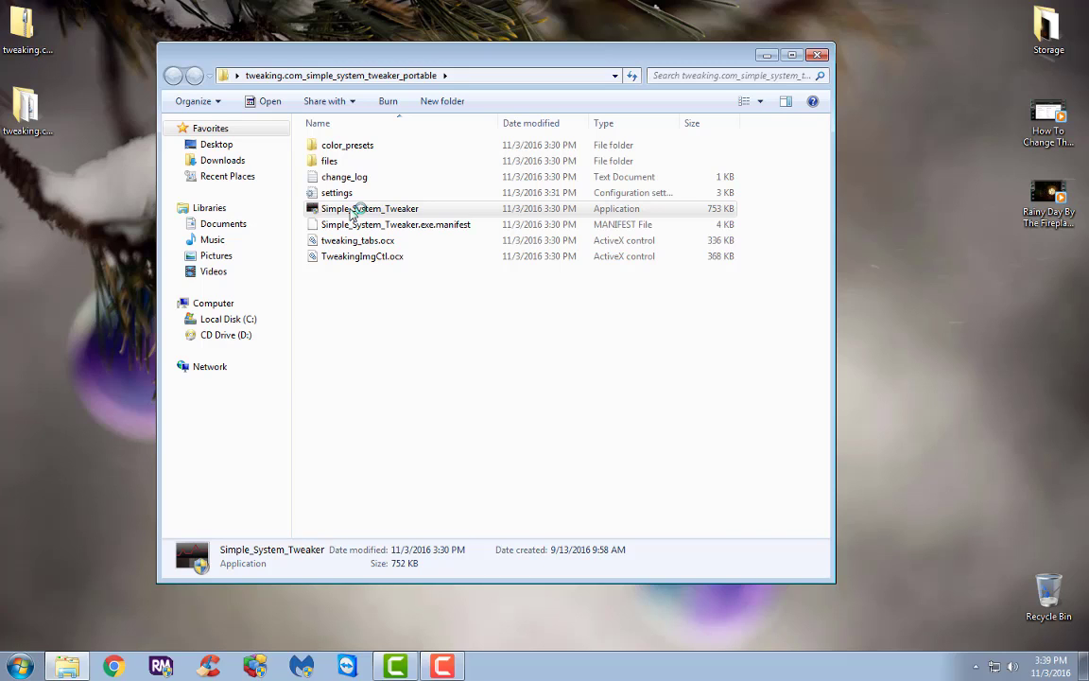
double_click(369, 208)
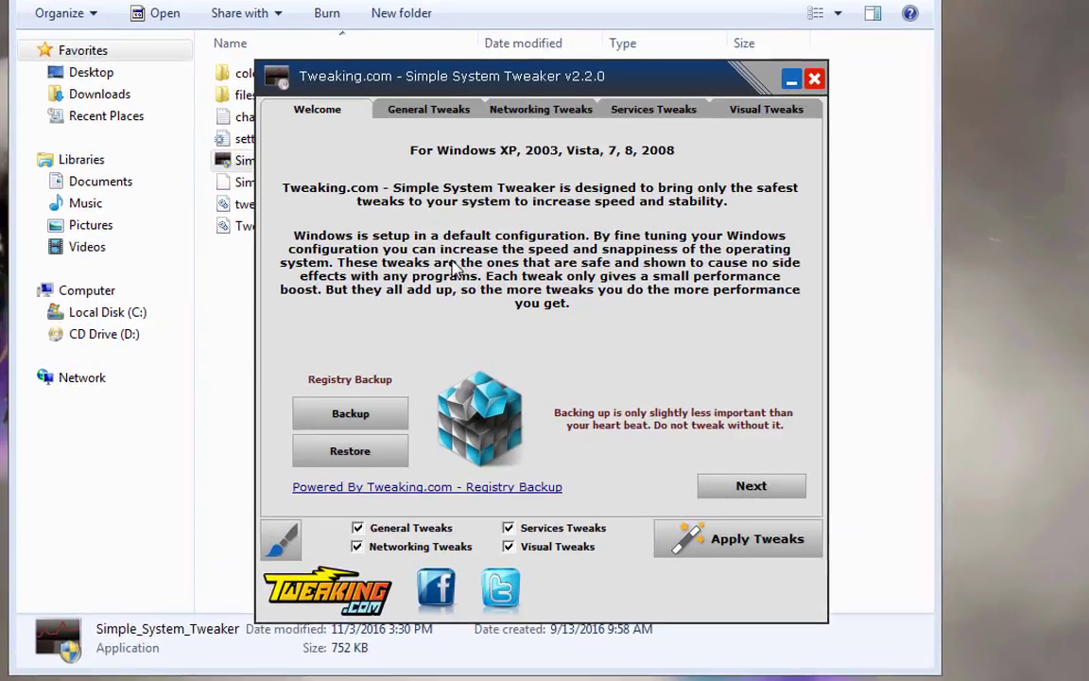
Show the General Tweaks list and the help for 'Opens 16-bit Apps in a Separate Memory Space'.
left_click(427, 108)
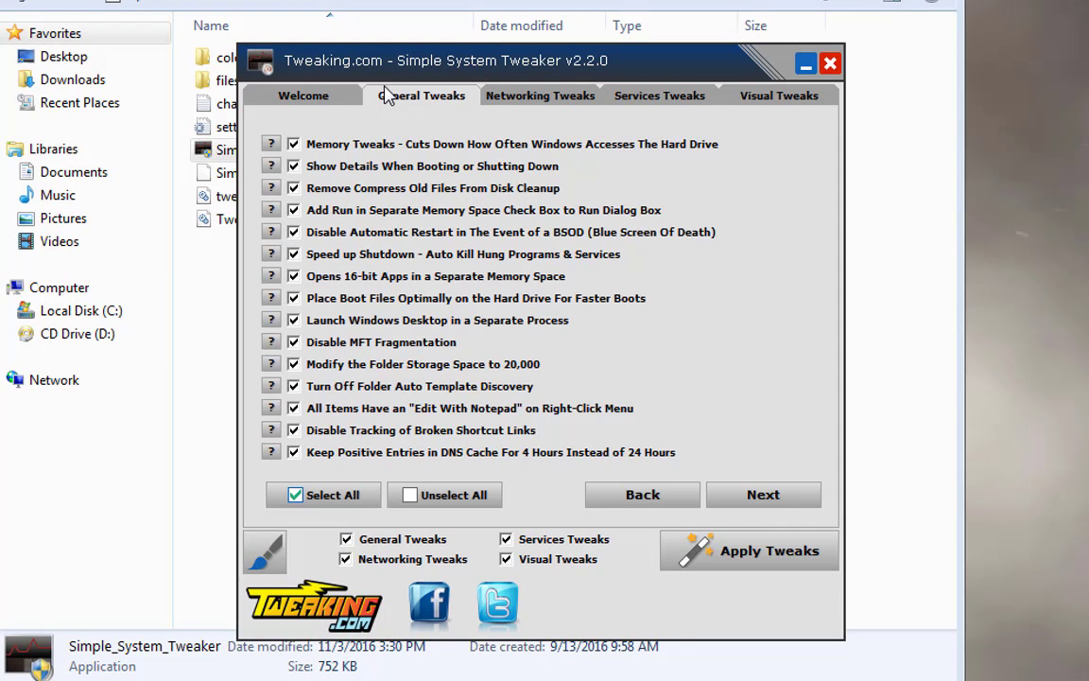
mouse_move(279, 321)
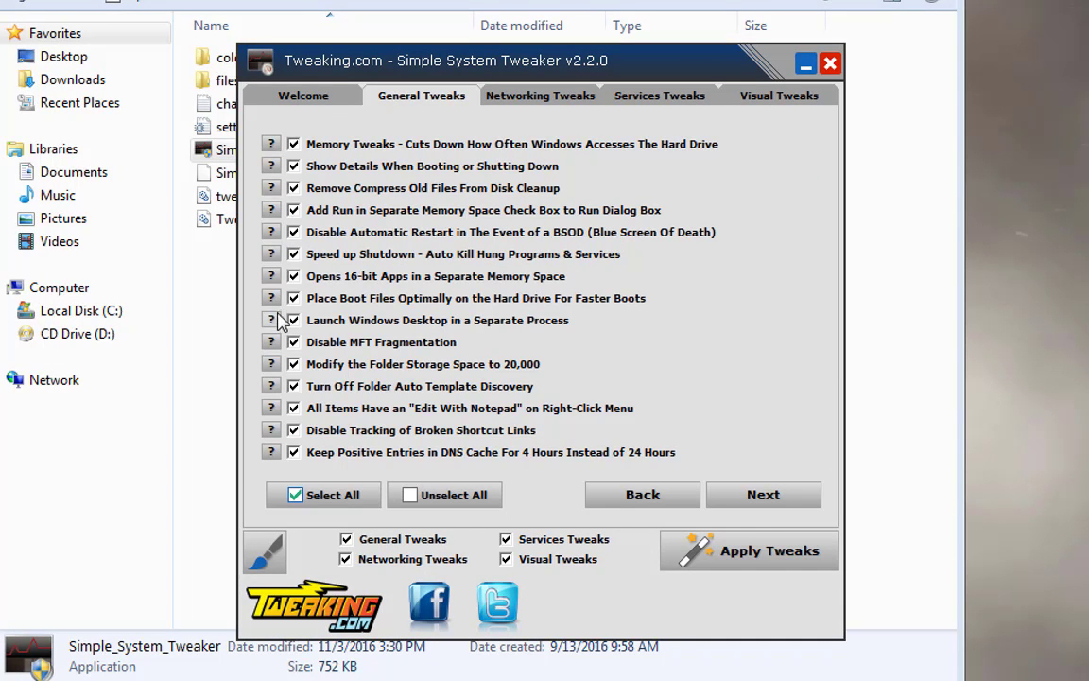
mouse_move(274, 166)
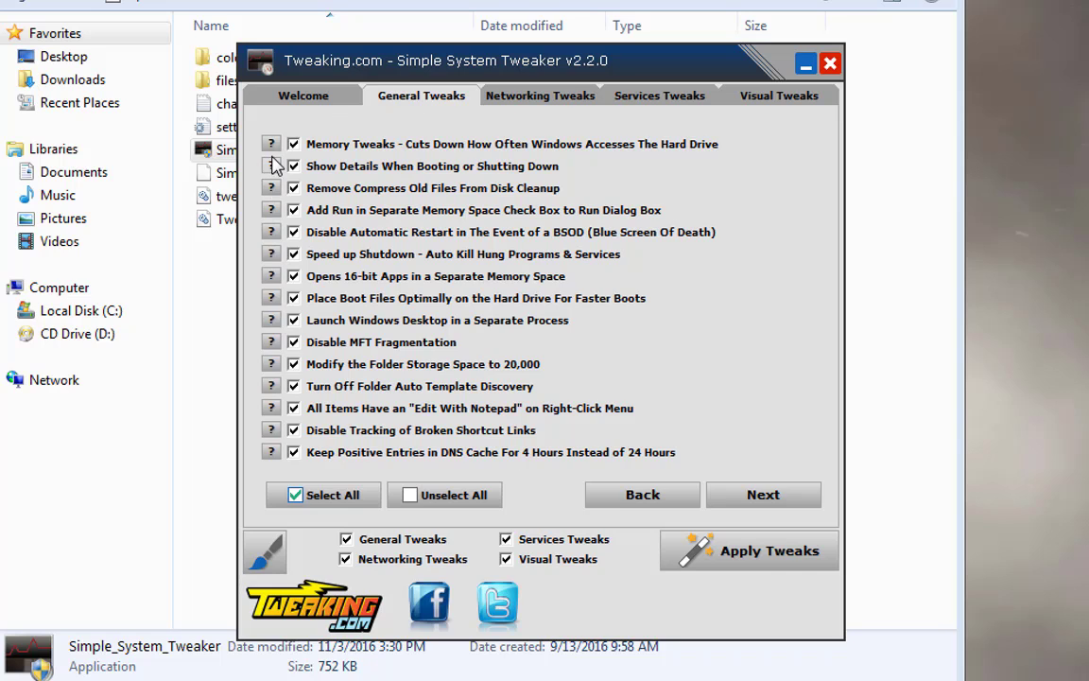
left_click(272, 276)
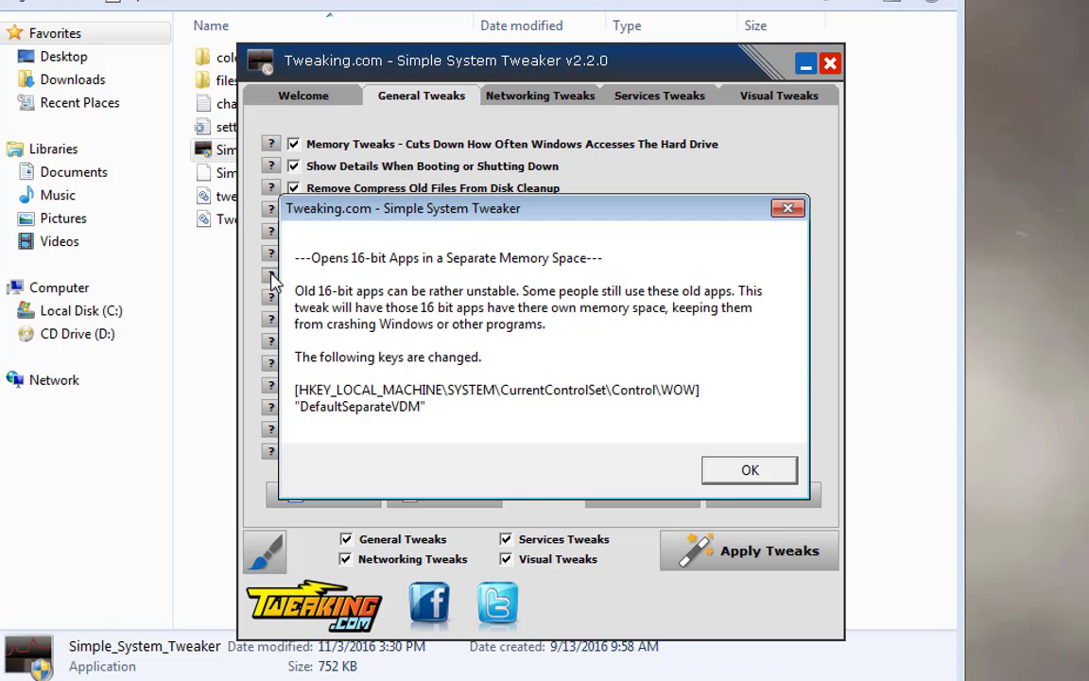
mouse_move(349, 338)
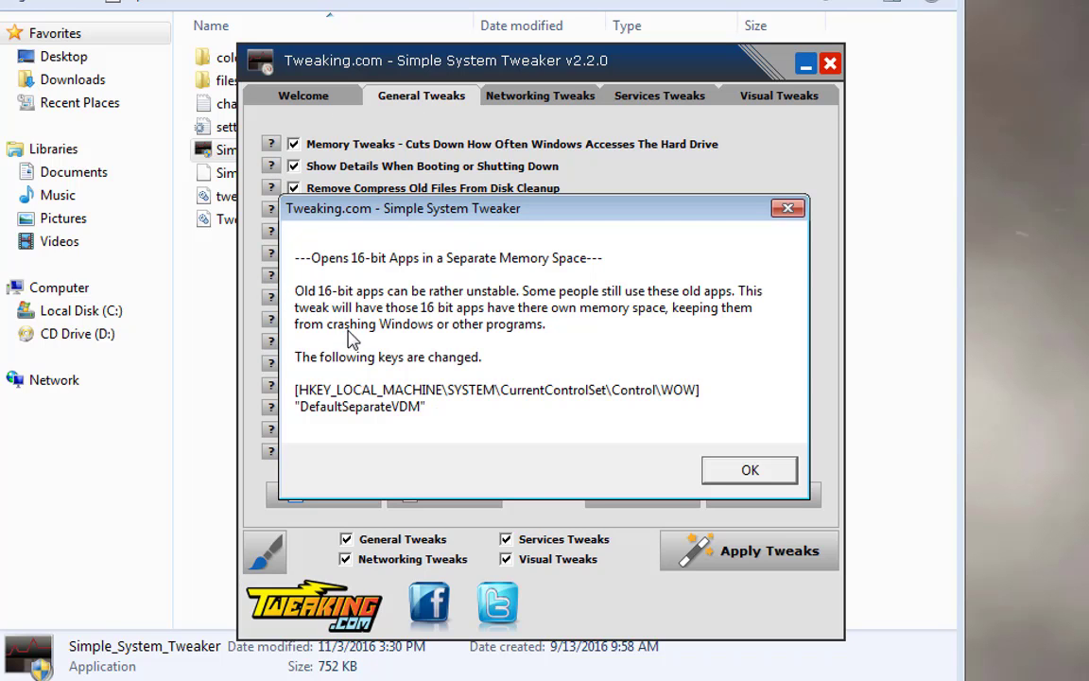
mouse_move(367, 401)
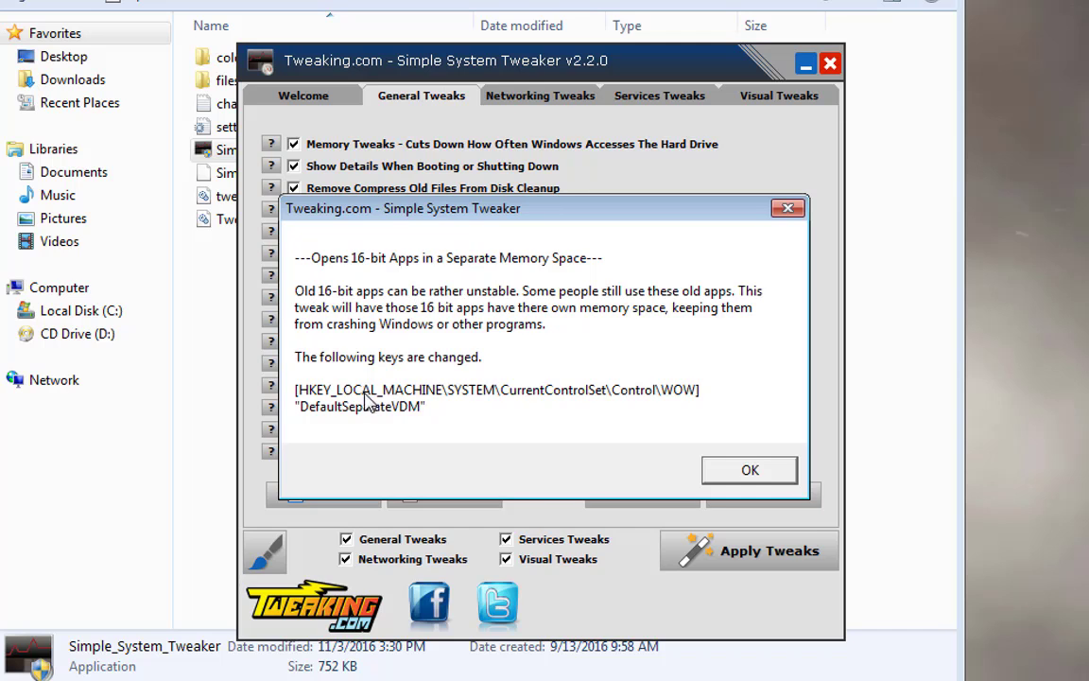
mouse_move(412, 321)
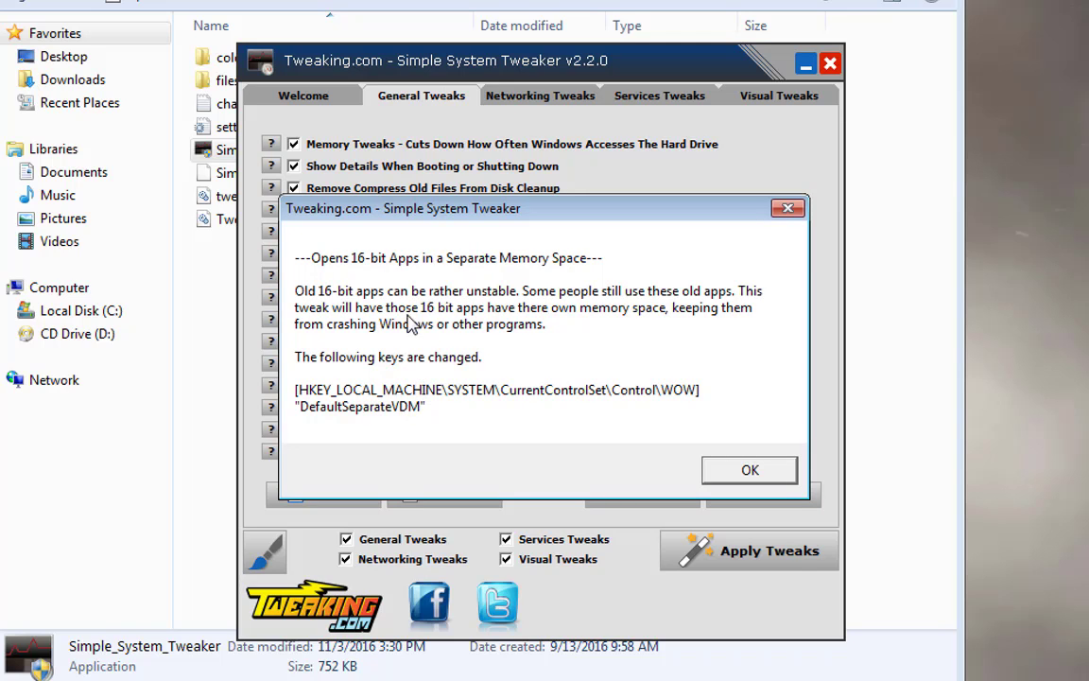
mouse_move(550, 424)
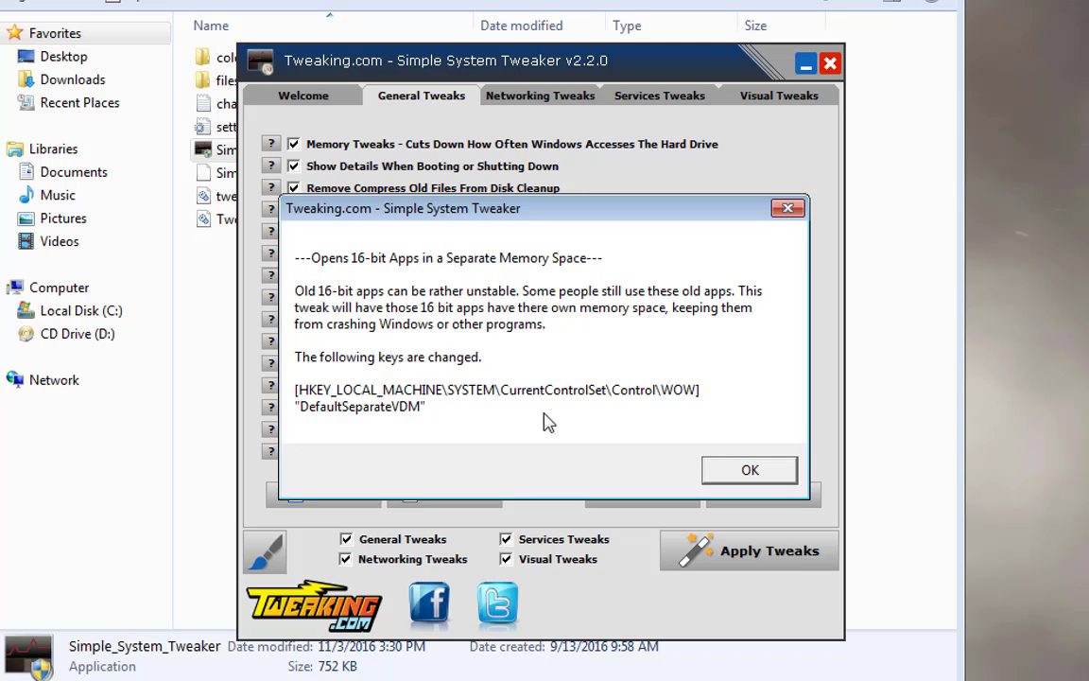
mouse_move(562, 427)
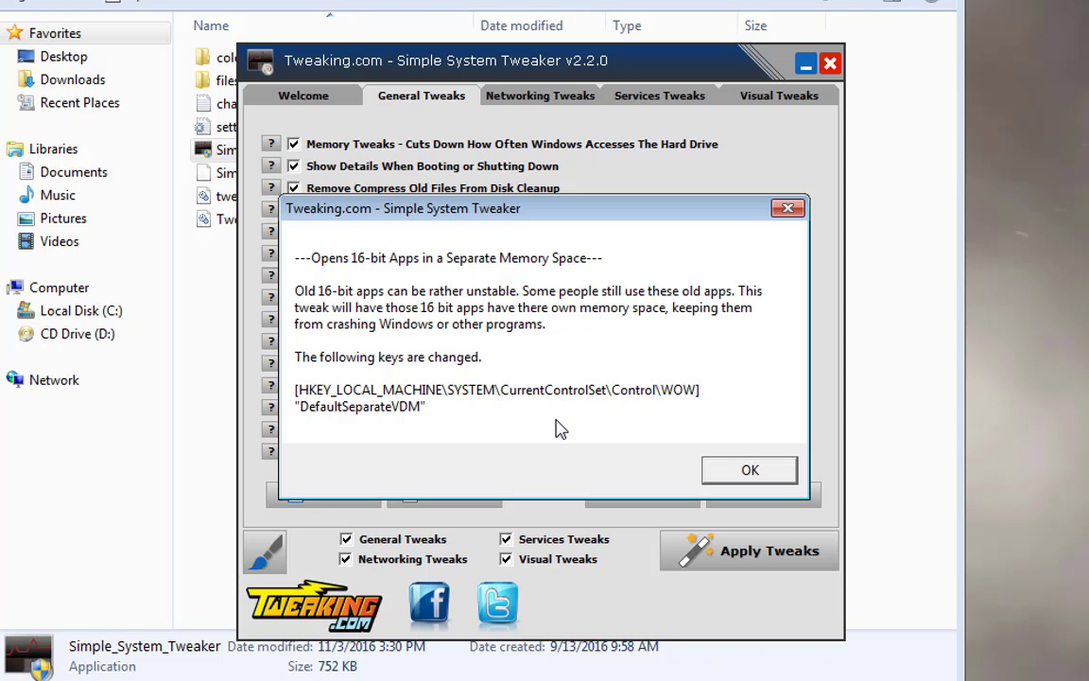
Dismiss the 16-bit apps explanation popup with OK, back to General Tweaks.
left_click(749, 469)
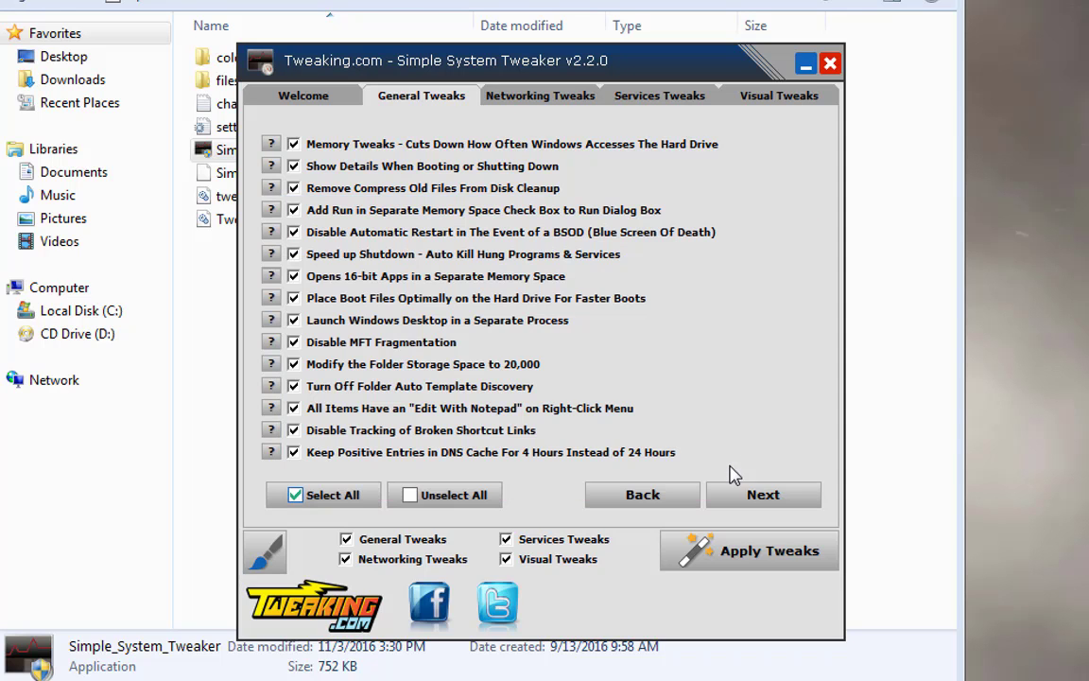
mouse_move(342, 61)
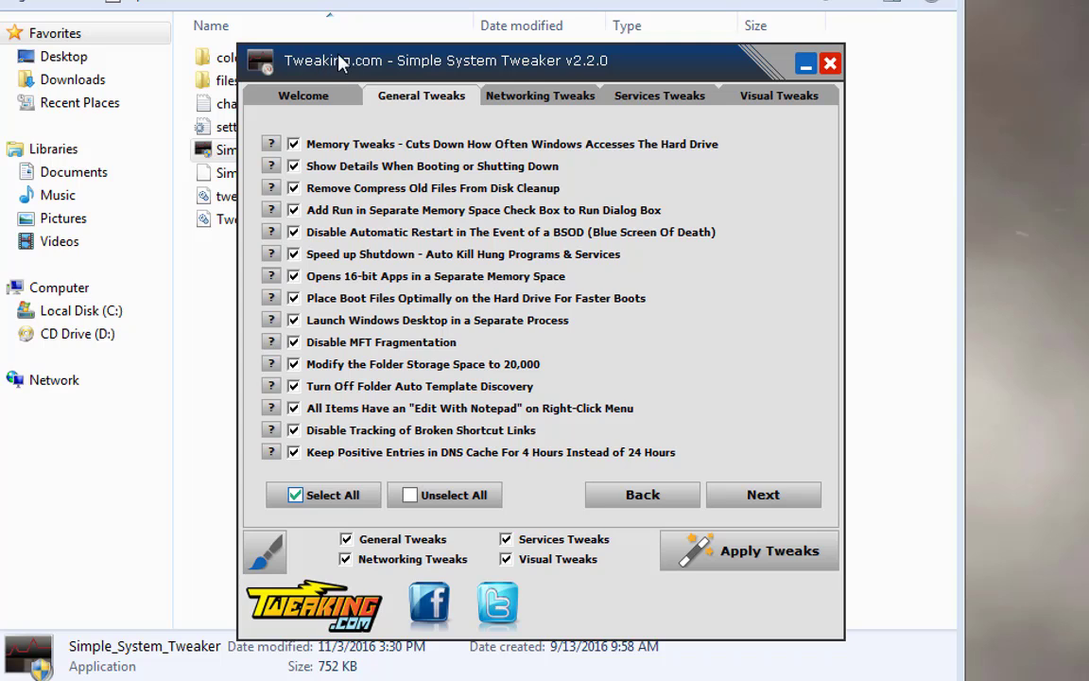
mouse_move(352, 70)
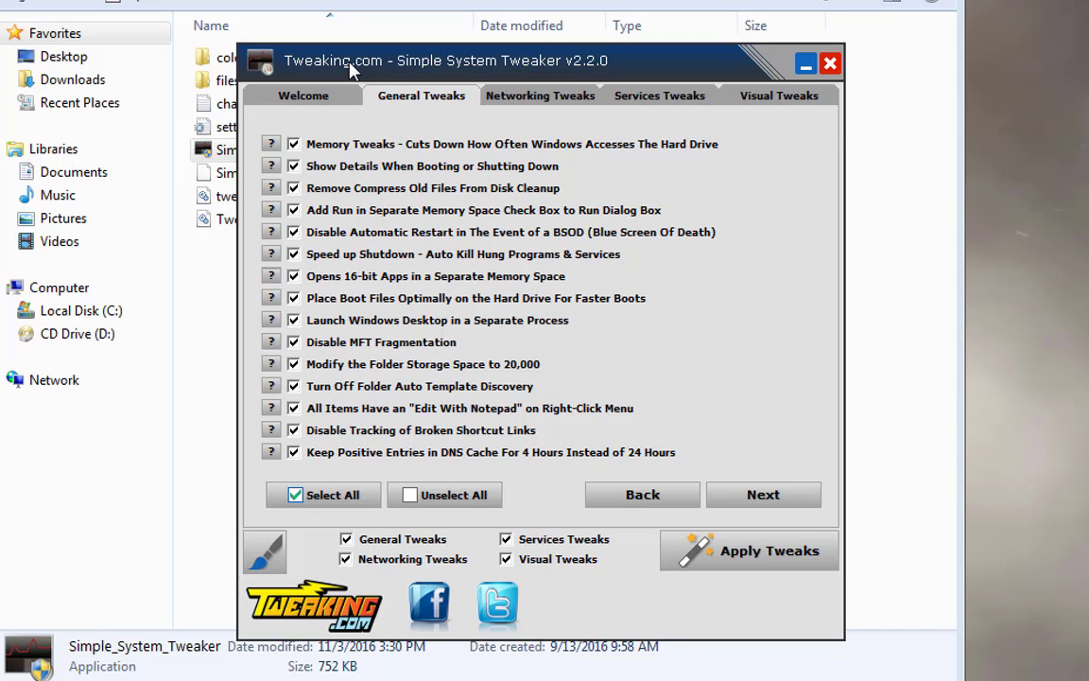
mouse_move(350, 219)
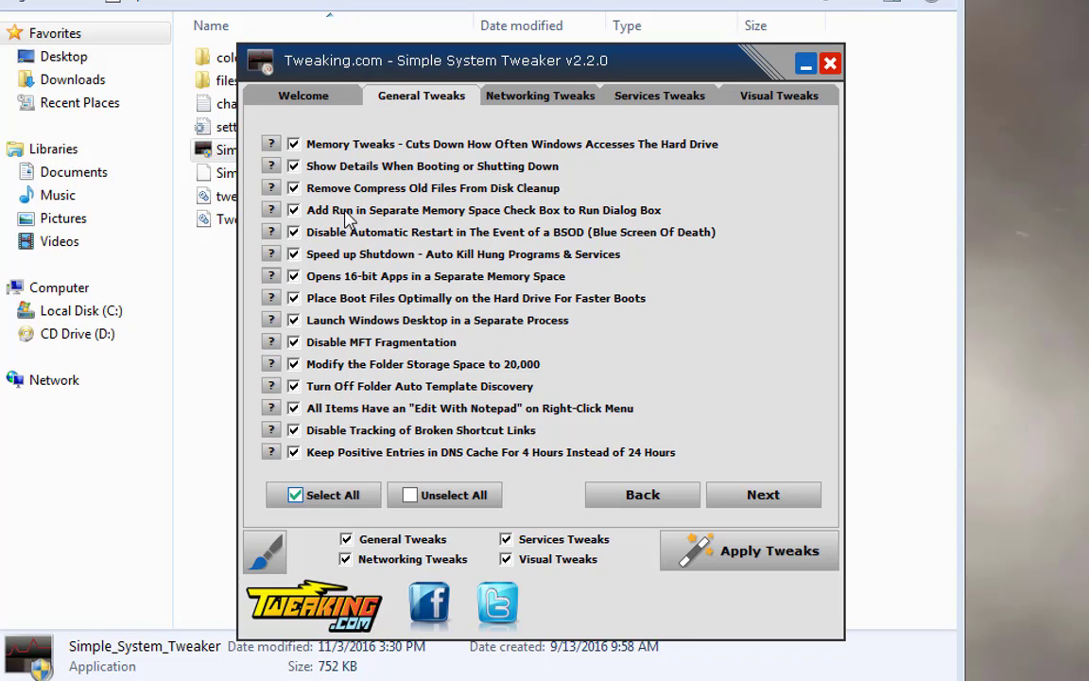
mouse_move(417, 329)
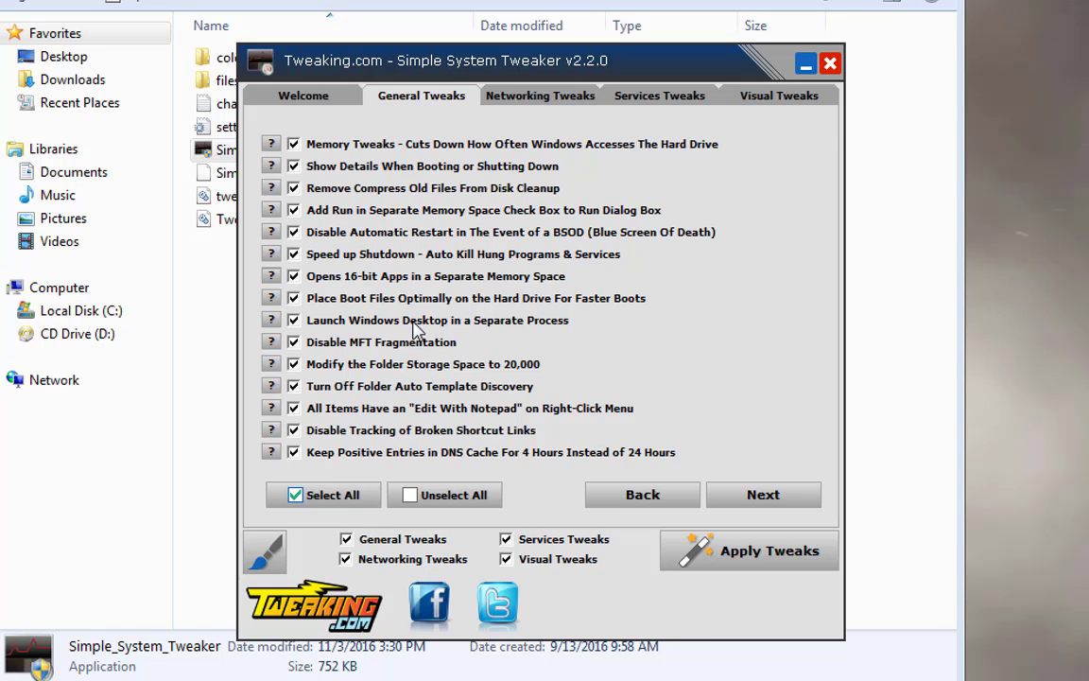
mouse_move(446, 367)
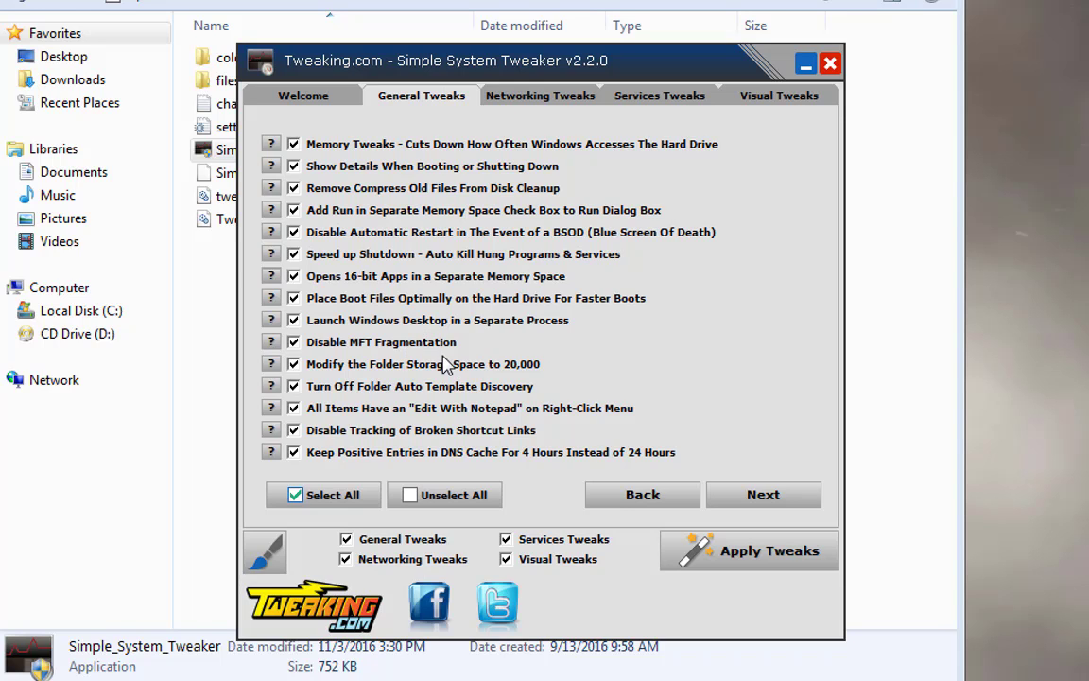
mouse_move(518, 249)
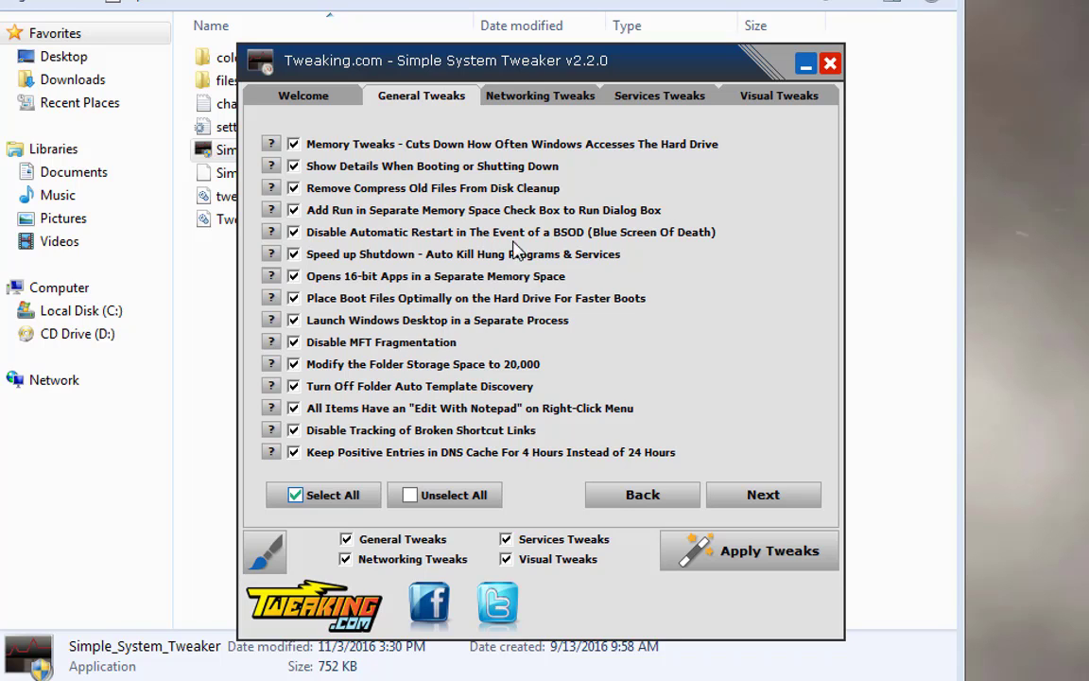
mouse_move(643, 494)
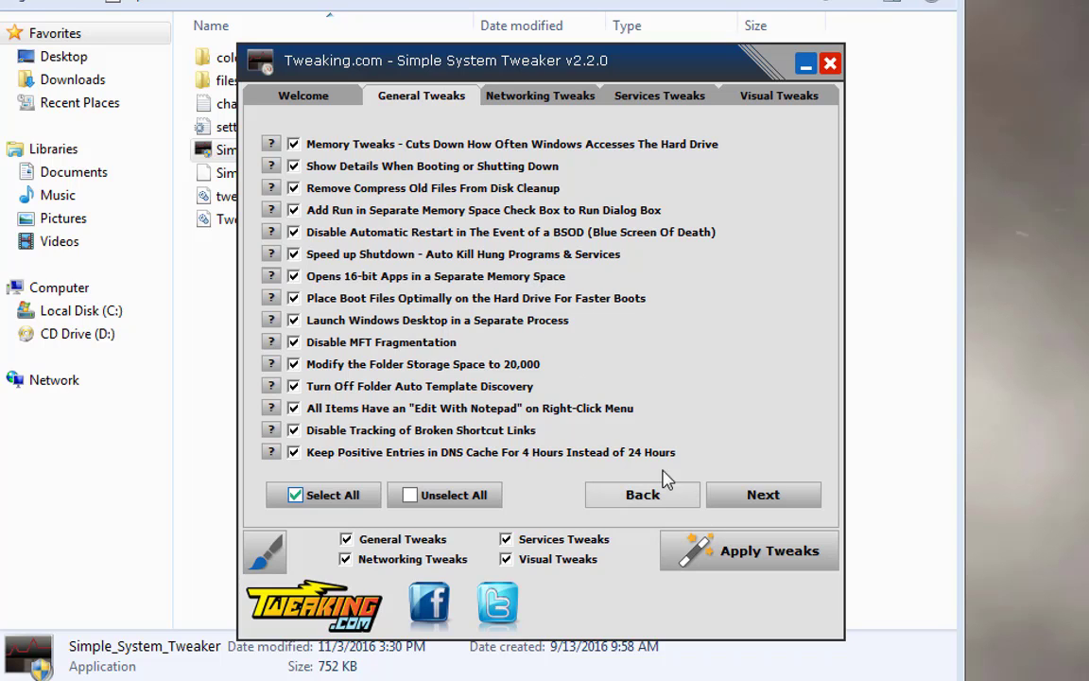
mouse_move(552, 244)
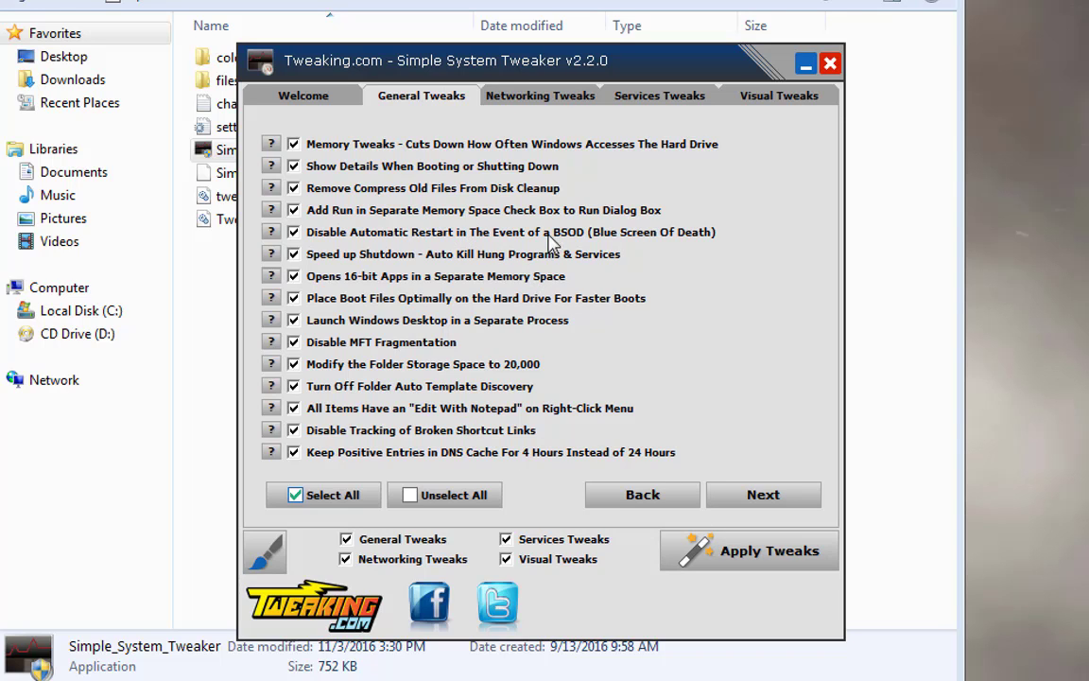
mouse_move(563, 250)
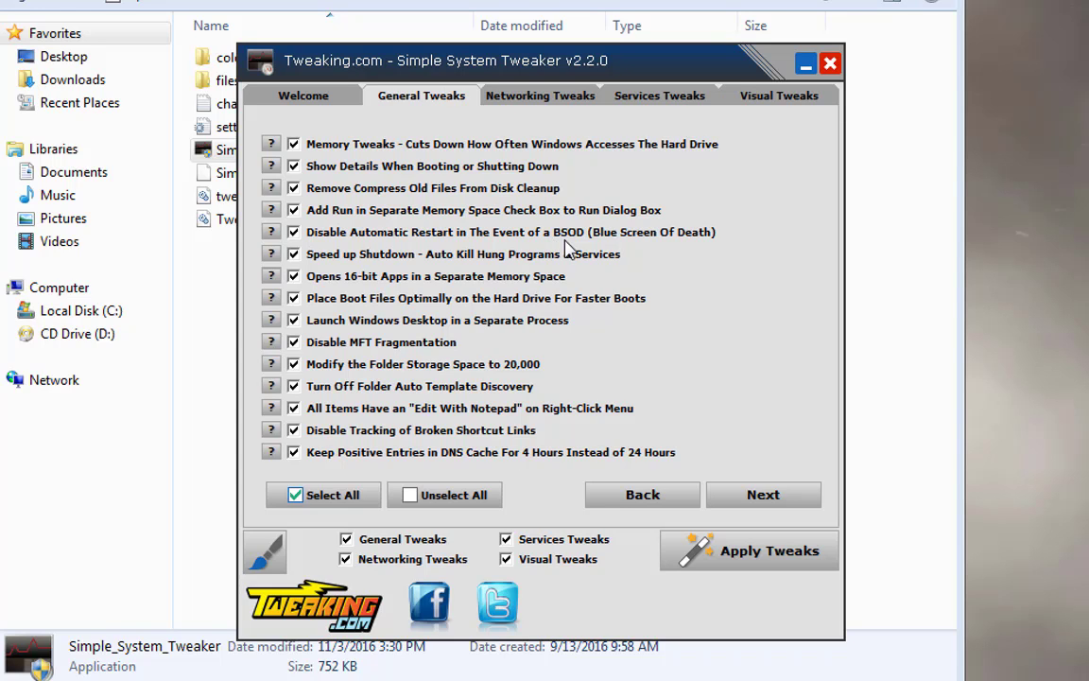
mouse_move(367, 106)
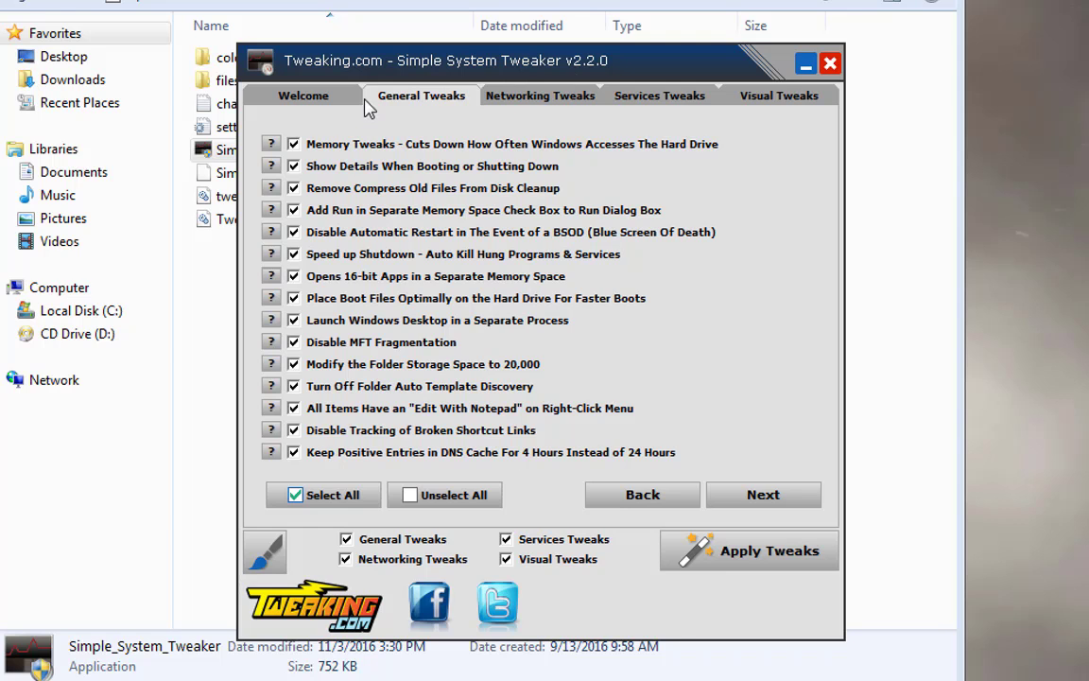
Switch to the Services Tweaks list with every service tweak ticked.
left_click(657, 94)
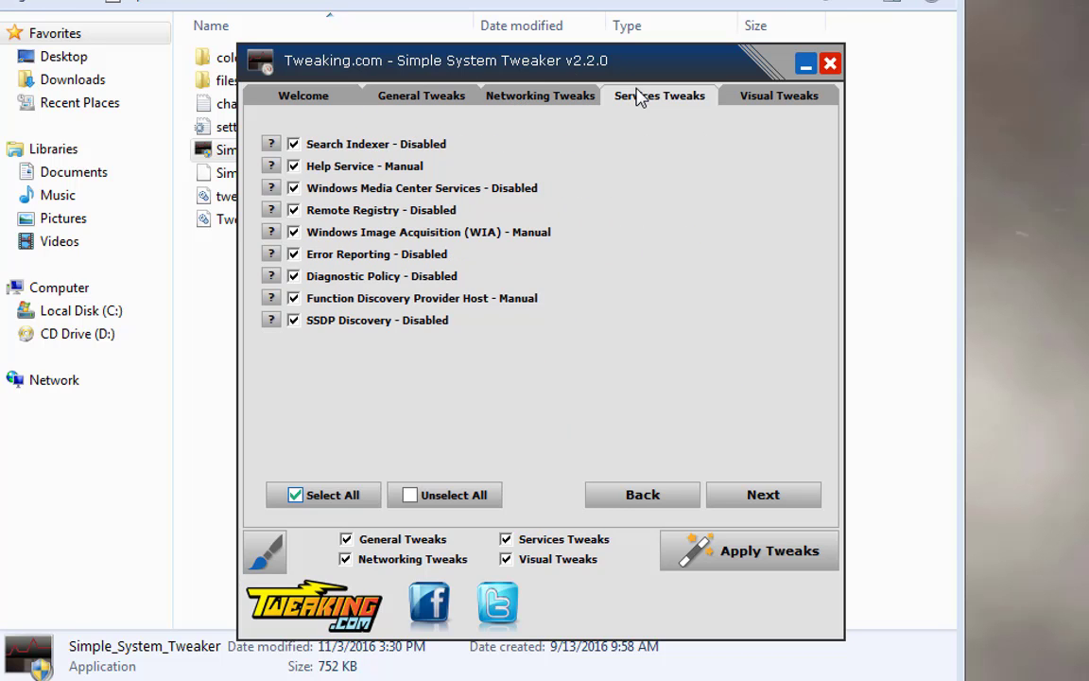
Review the Visual Tweaks list, then go back to the Welcome page.
left_click(779, 94)
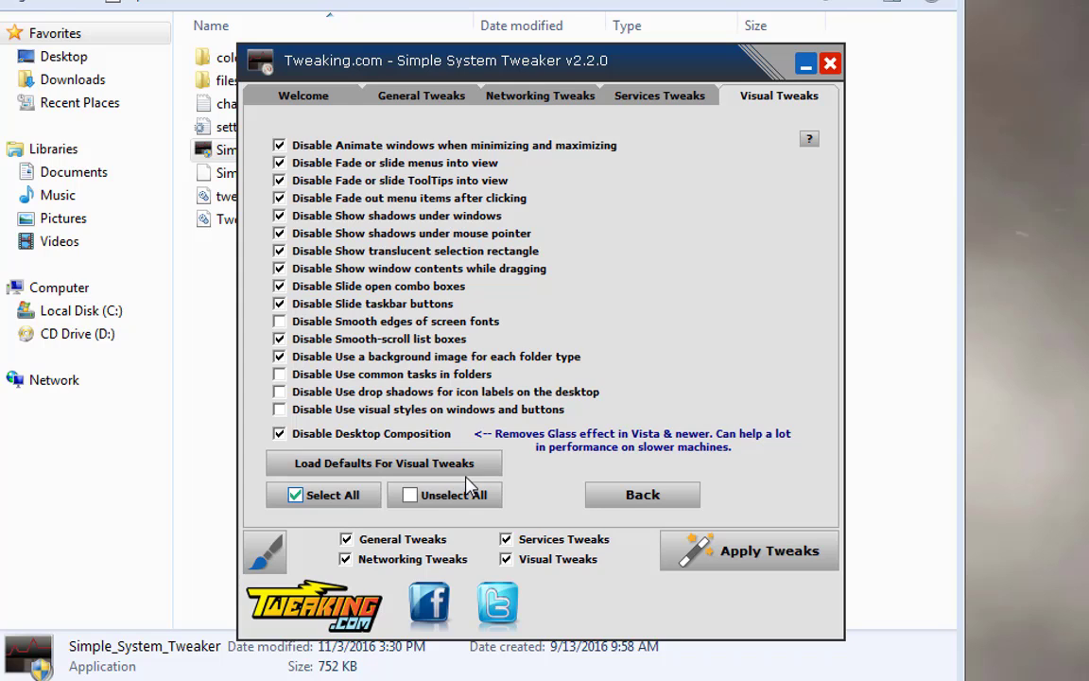
mouse_move(339, 106)
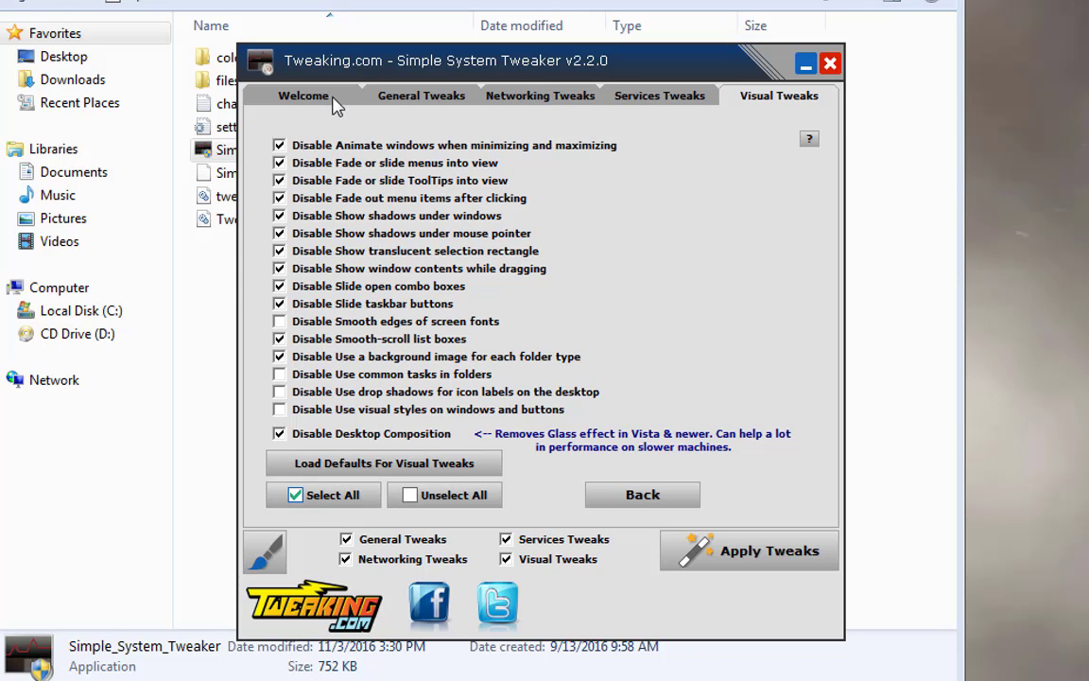
left_click(302, 94)
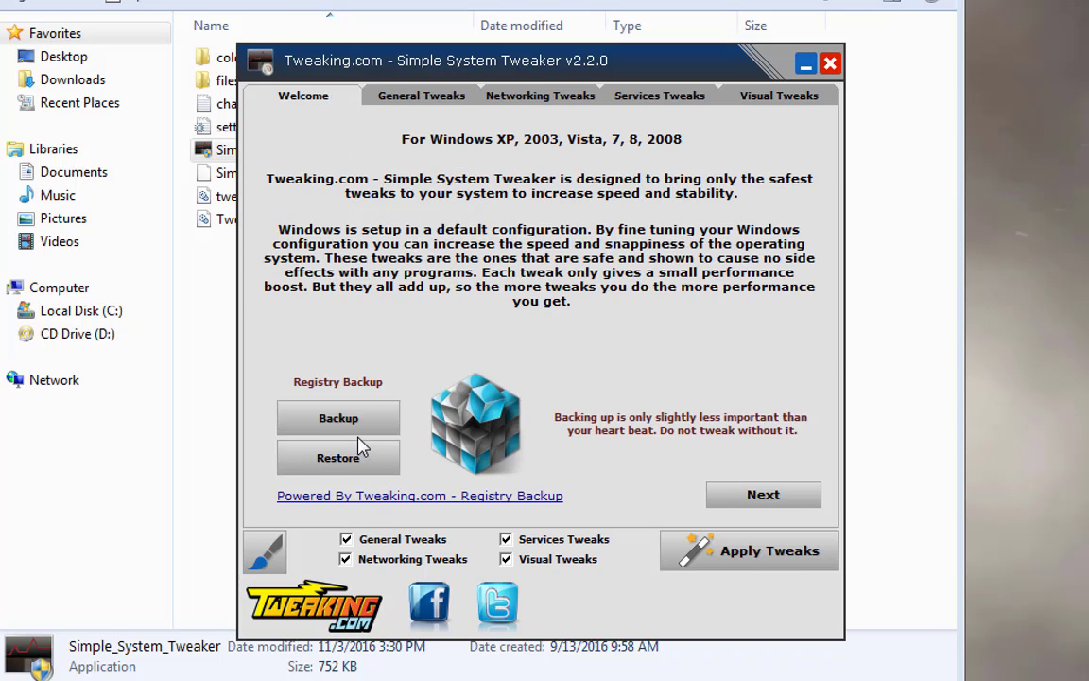
mouse_move(558, 378)
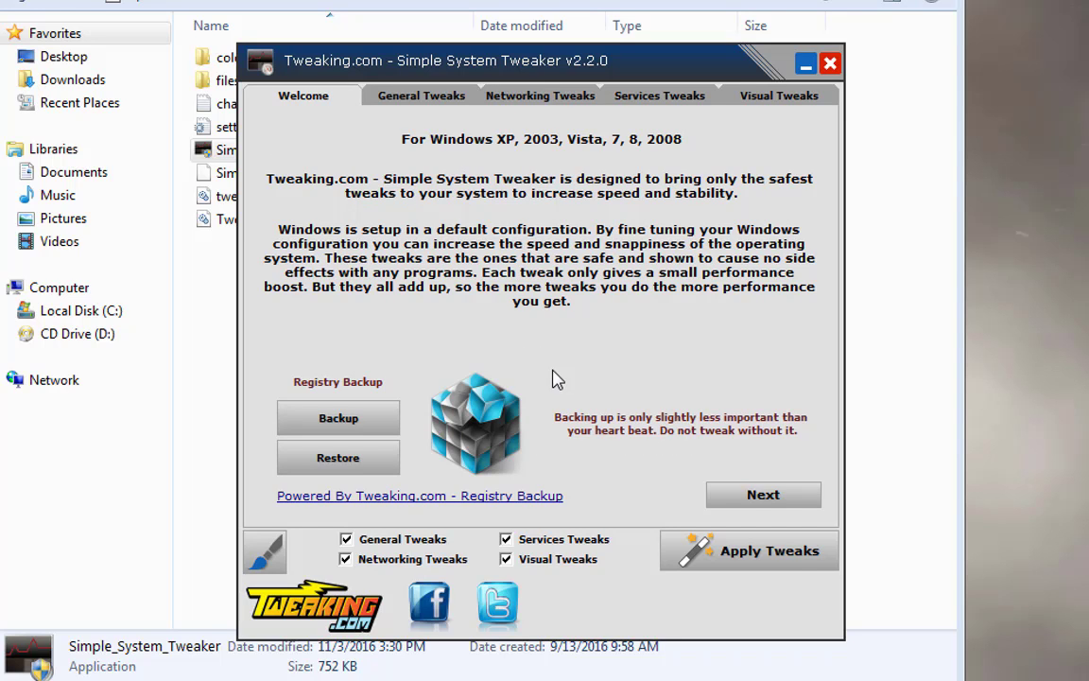
mouse_move(408, 400)
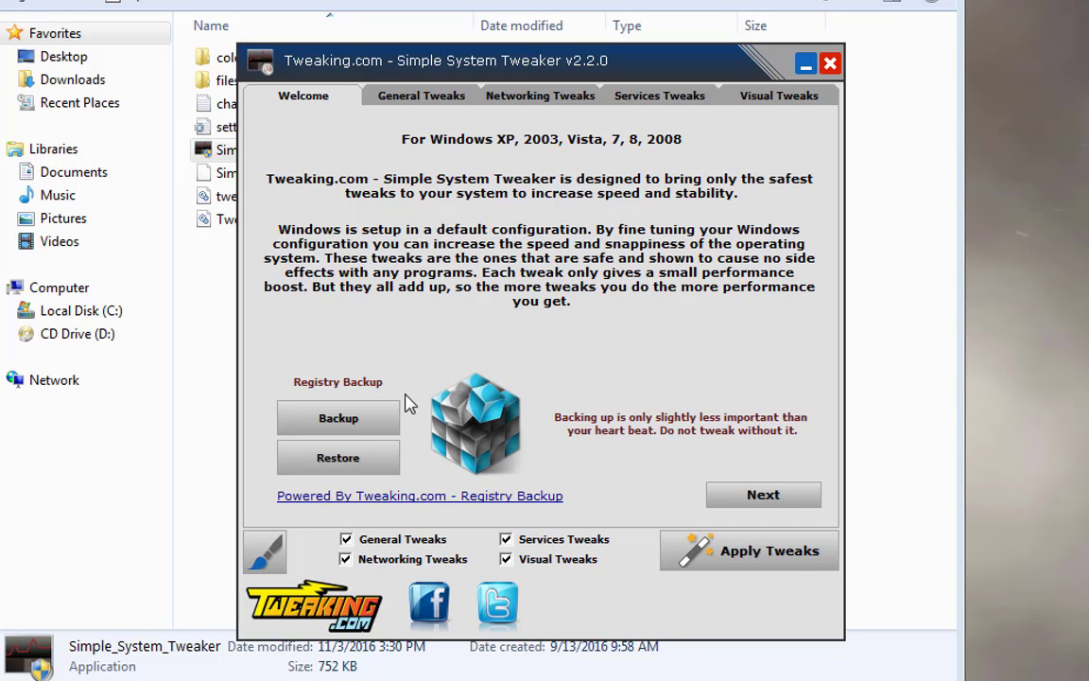
mouse_move(643, 325)
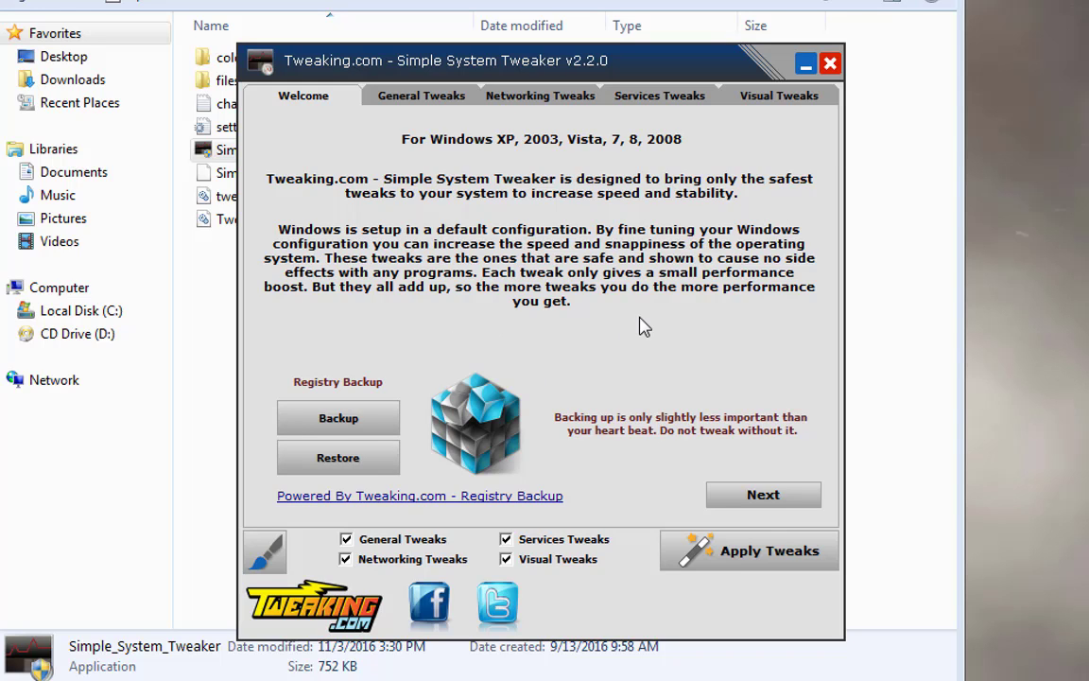
mouse_move(348, 487)
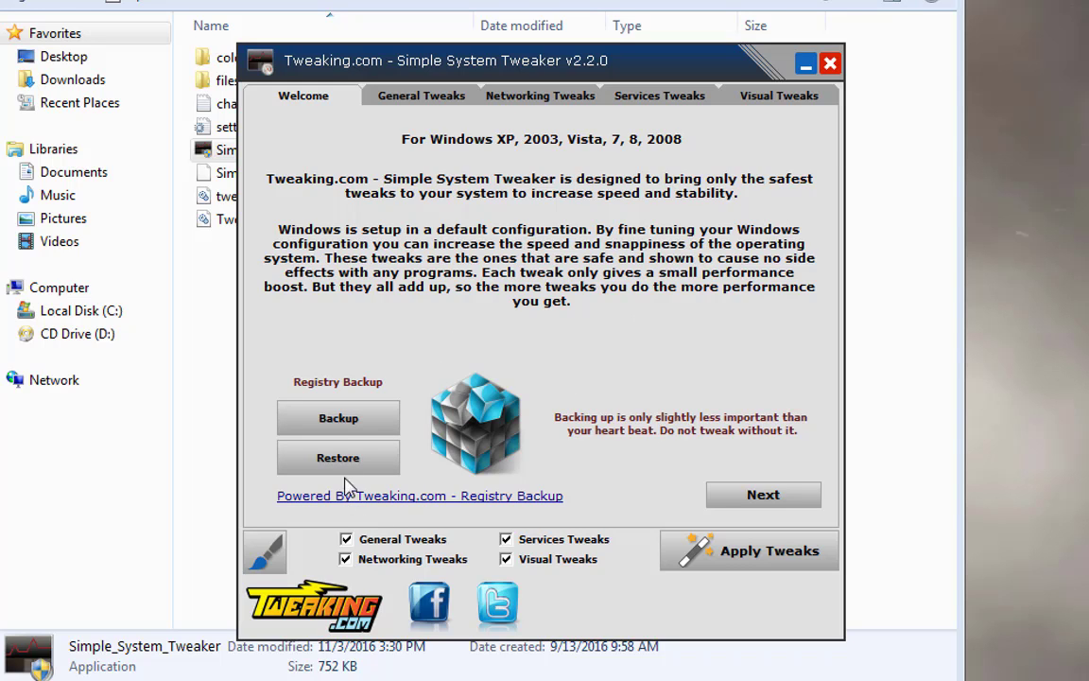
mouse_move(499, 424)
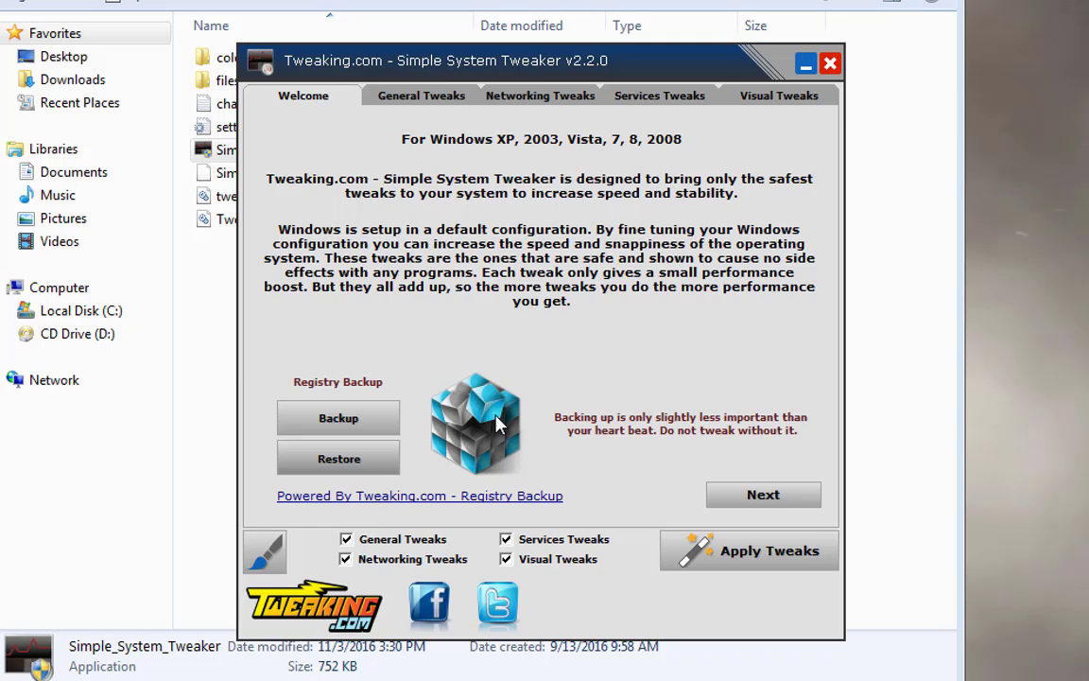
mouse_move(518, 356)
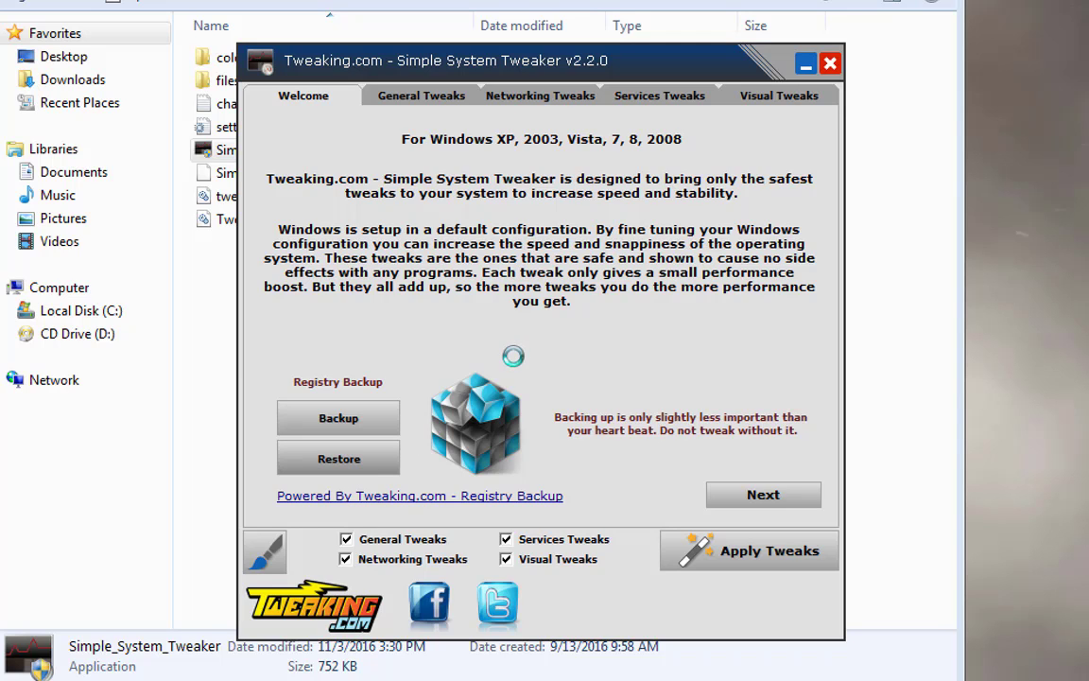
Start Registry Backup, triggering the TweakingRegistryBackup.exe security warning.
left_click(336, 418)
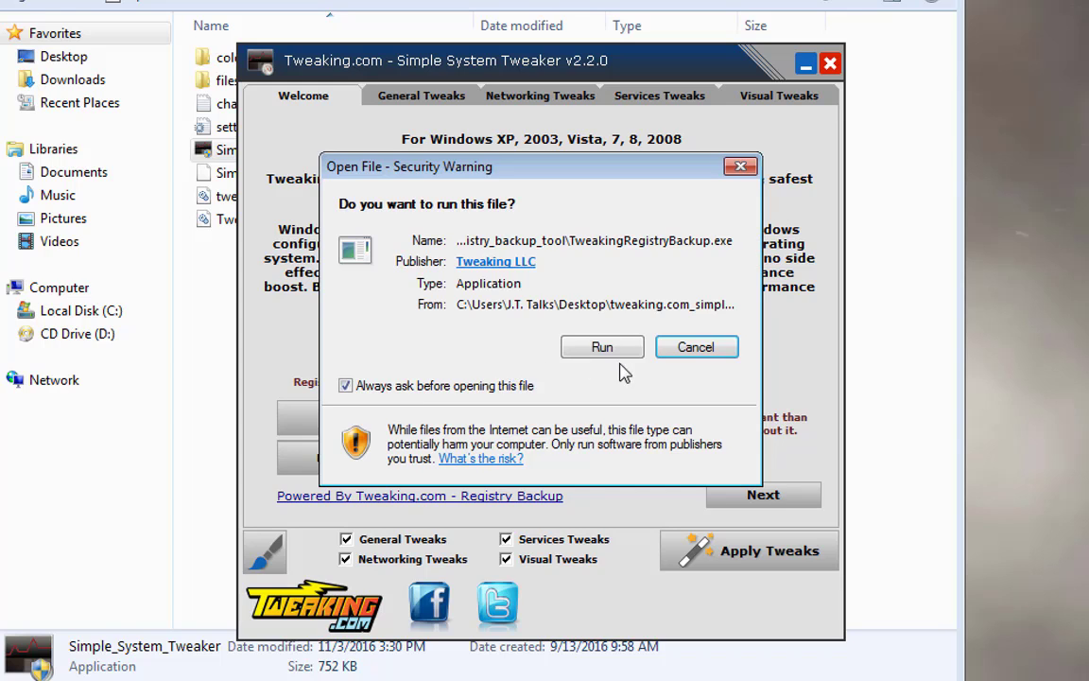